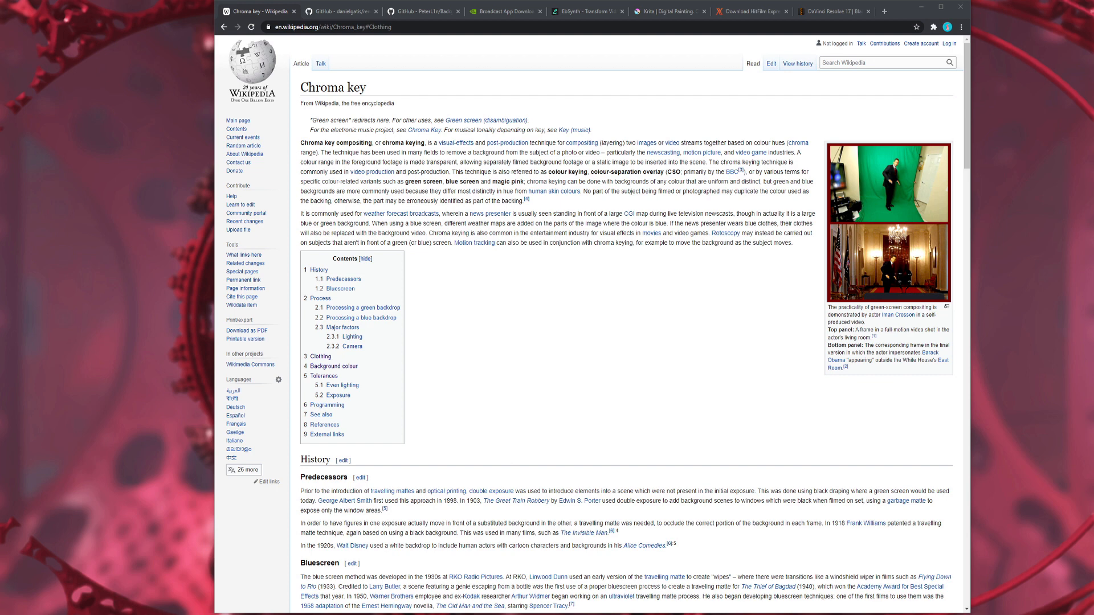
pyautogui.moveTo(551, 429)
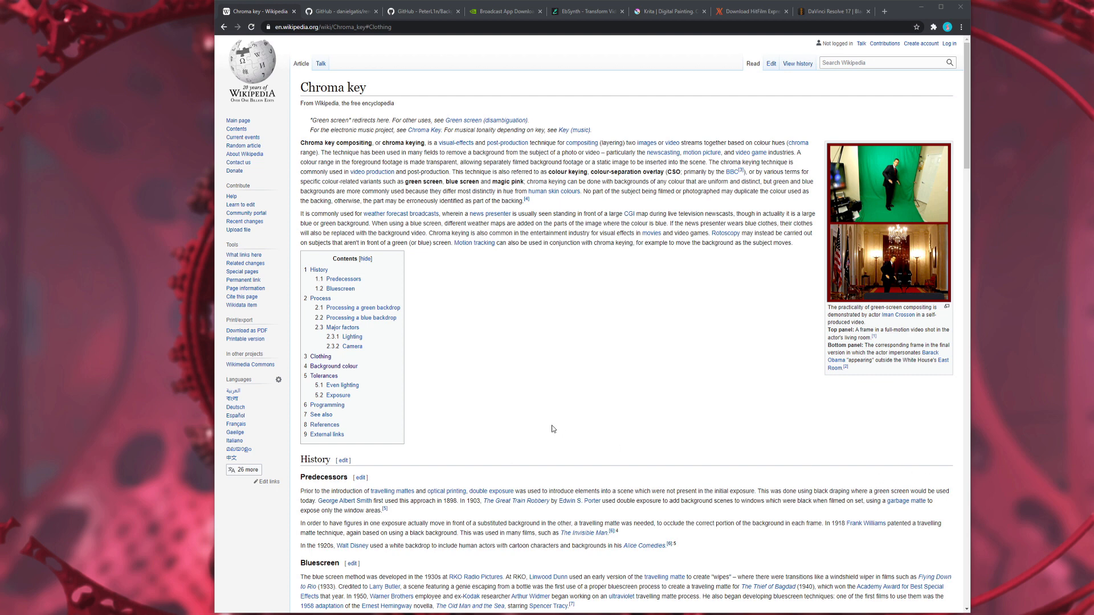
pyautogui.moveTo(508, 373)
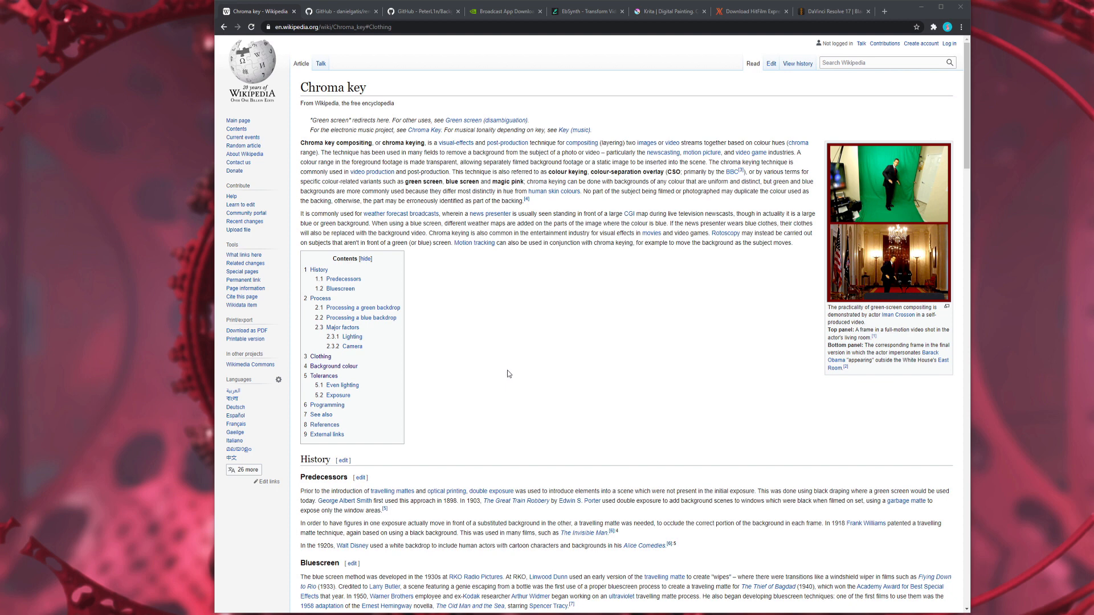
pyautogui.moveTo(521, 358)
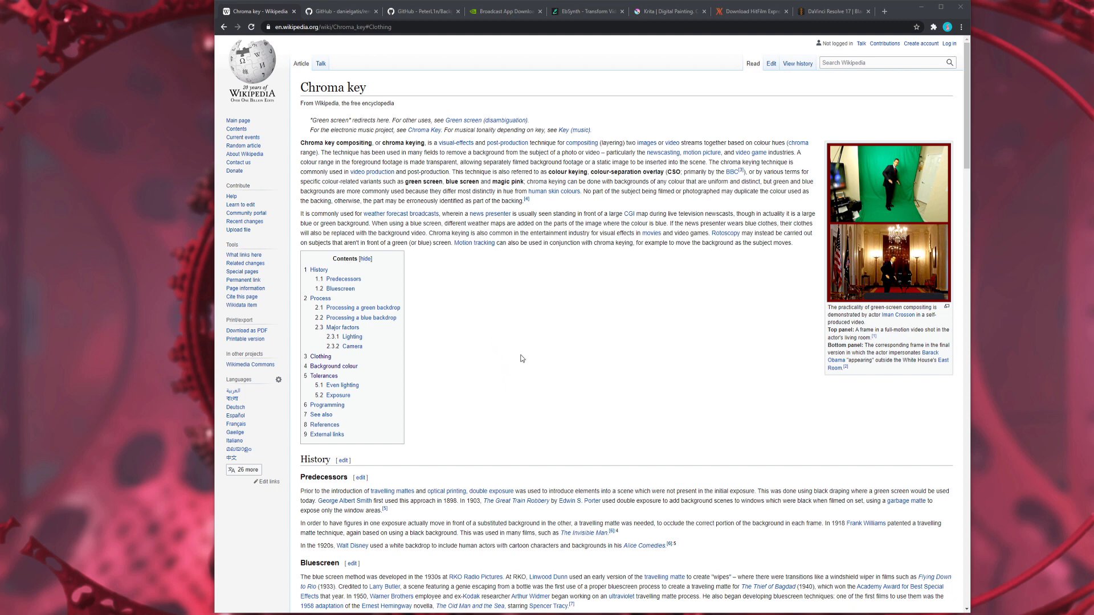
pyautogui.moveTo(570, 349)
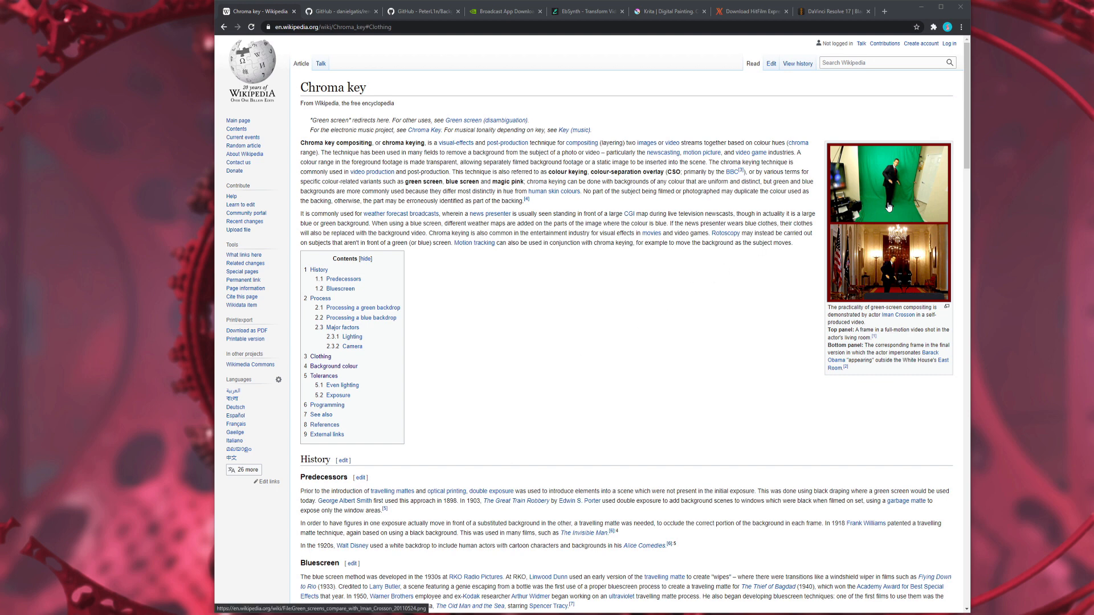
pyautogui.moveTo(887, 206)
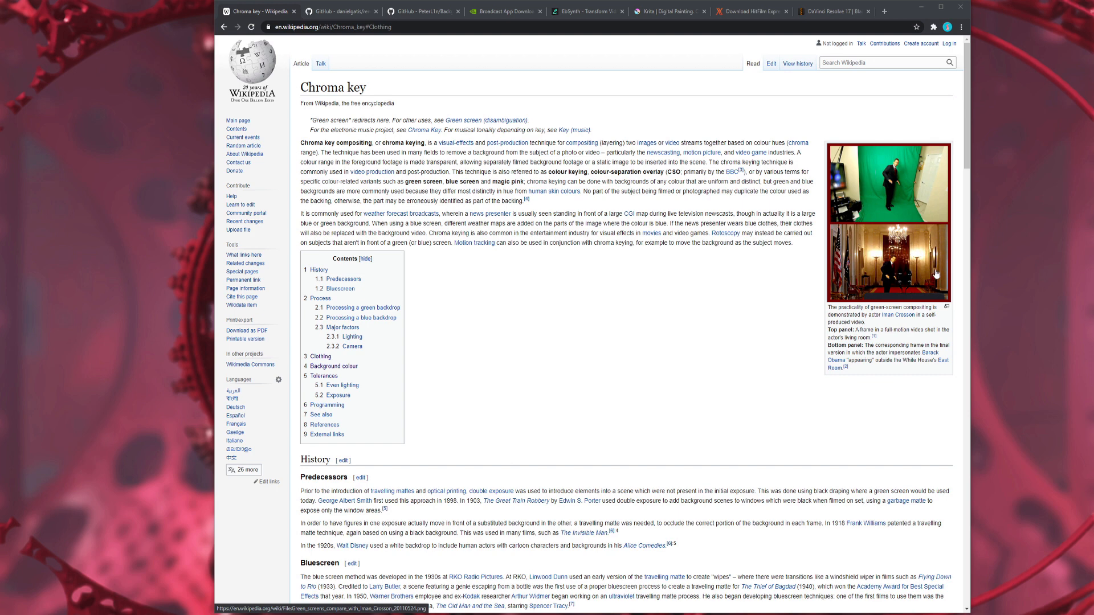
pyautogui.moveTo(724, 296)
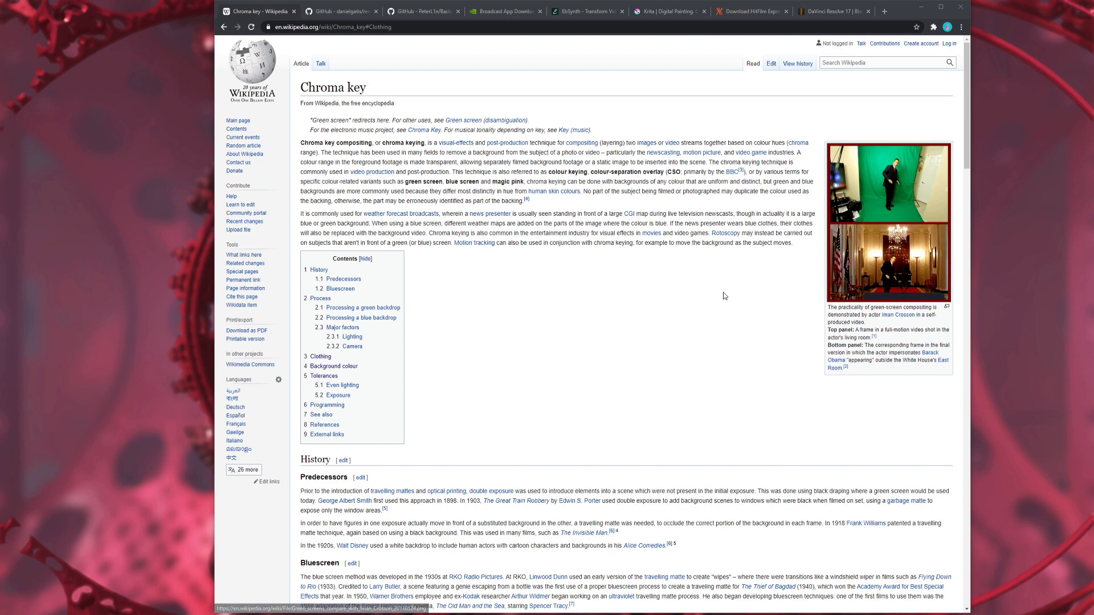
pyautogui.moveTo(914, 169)
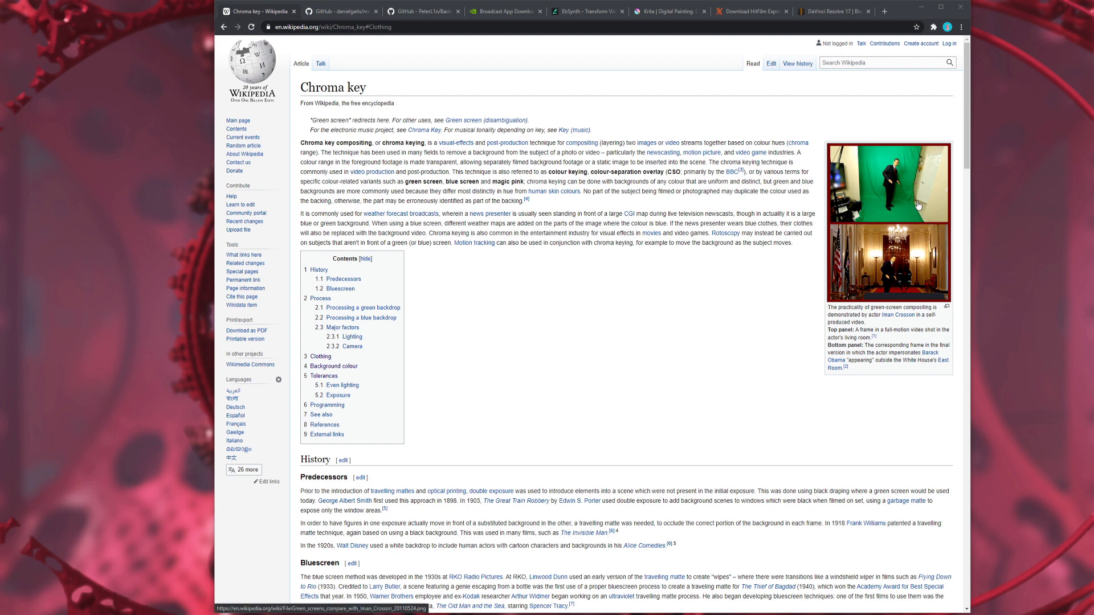
pyautogui.moveTo(918, 155)
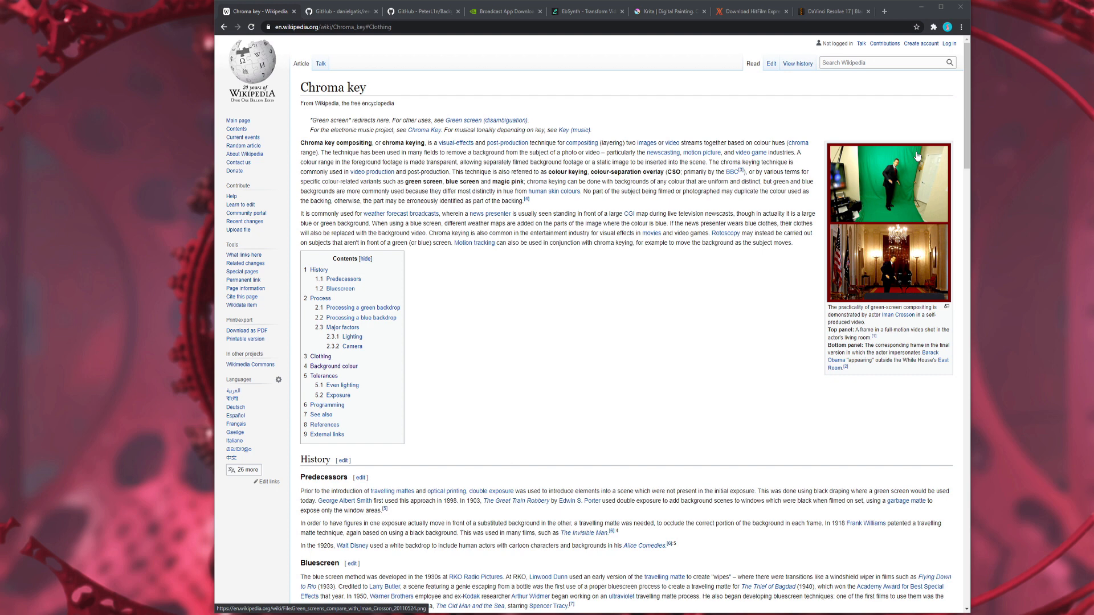
pyautogui.moveTo(876, 192)
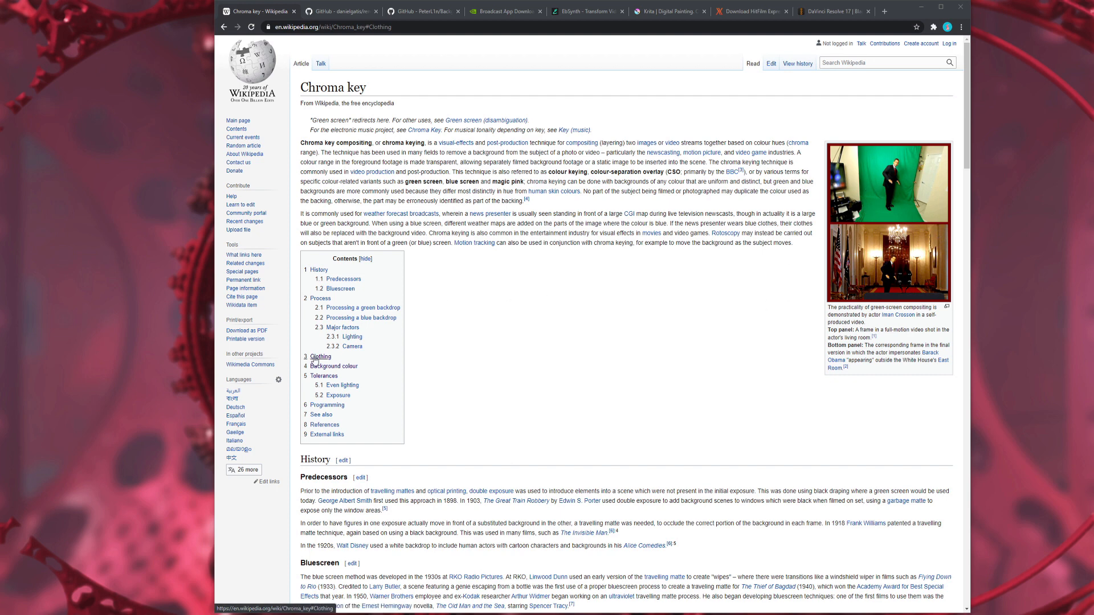
# Step: Apply Color to Alpha on the green screen colour with the transparency threshold raised to 0.250
pyautogui.scroll(-3)
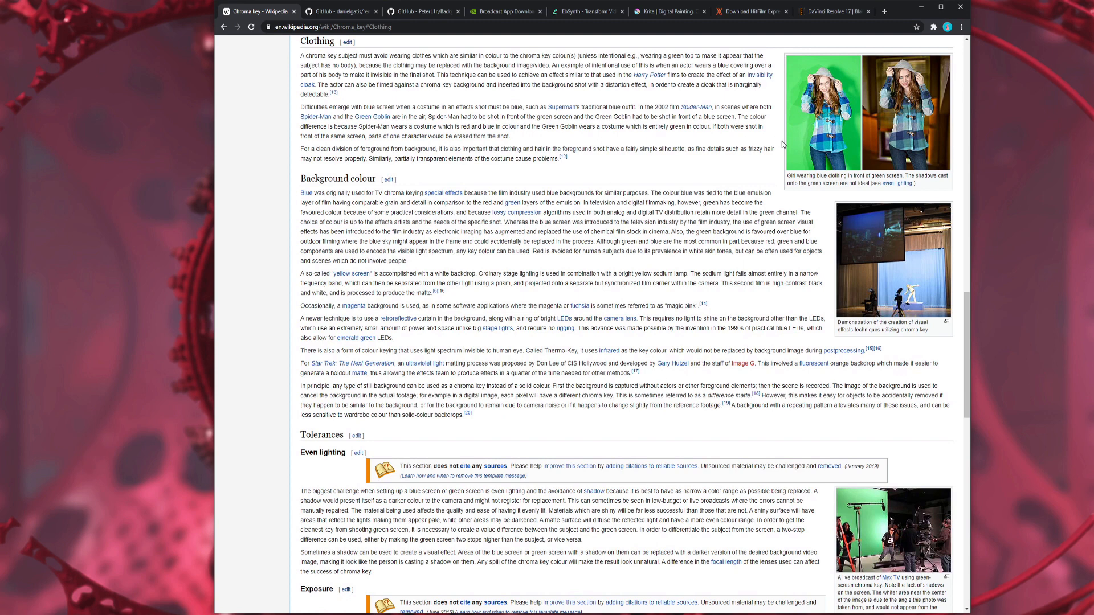
pyautogui.moveTo(796, 82)
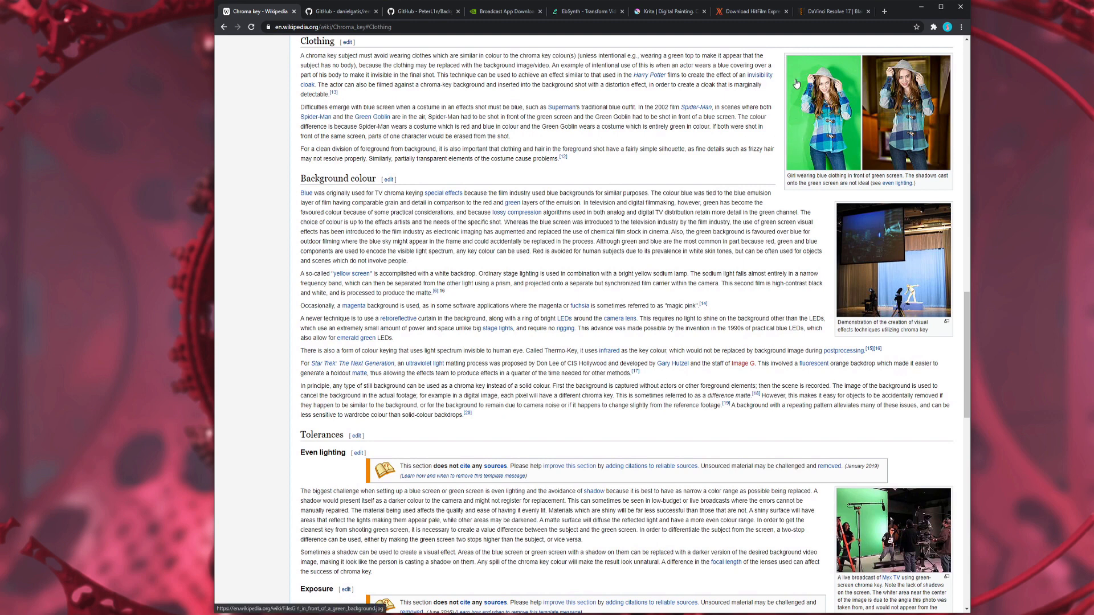
pyautogui.moveTo(791, 139)
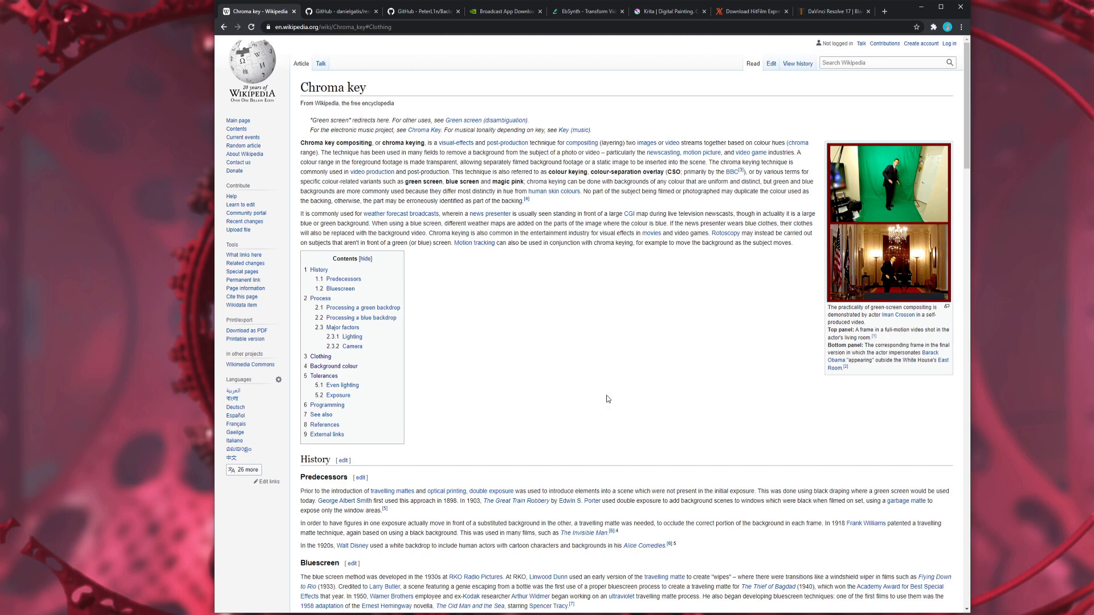
pyautogui.moveTo(836, 589)
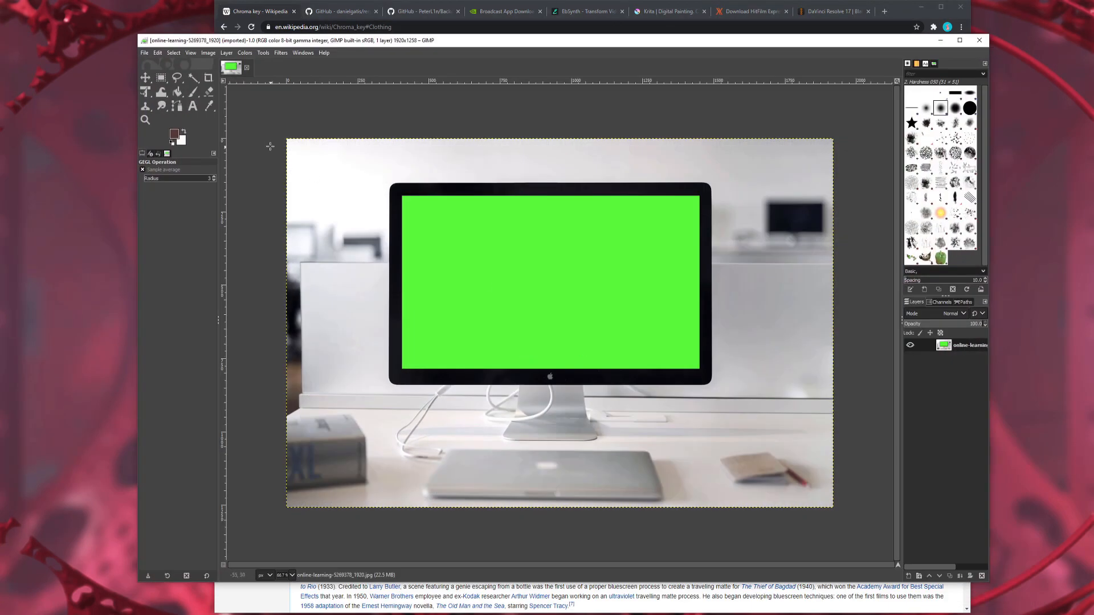
pyautogui.moveTo(498, 265)
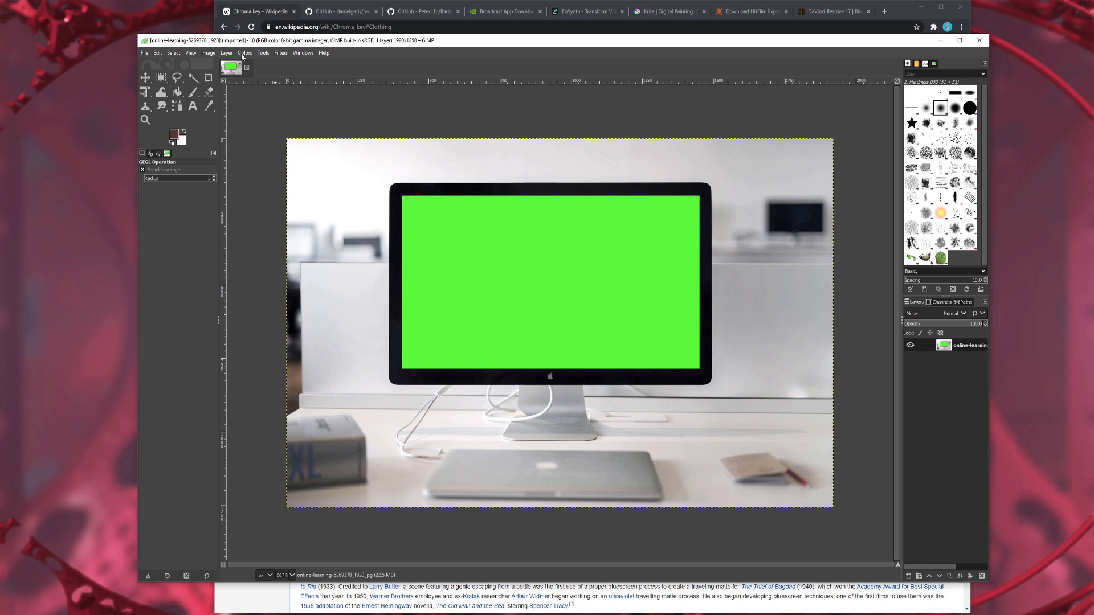
pyautogui.click(245, 53)
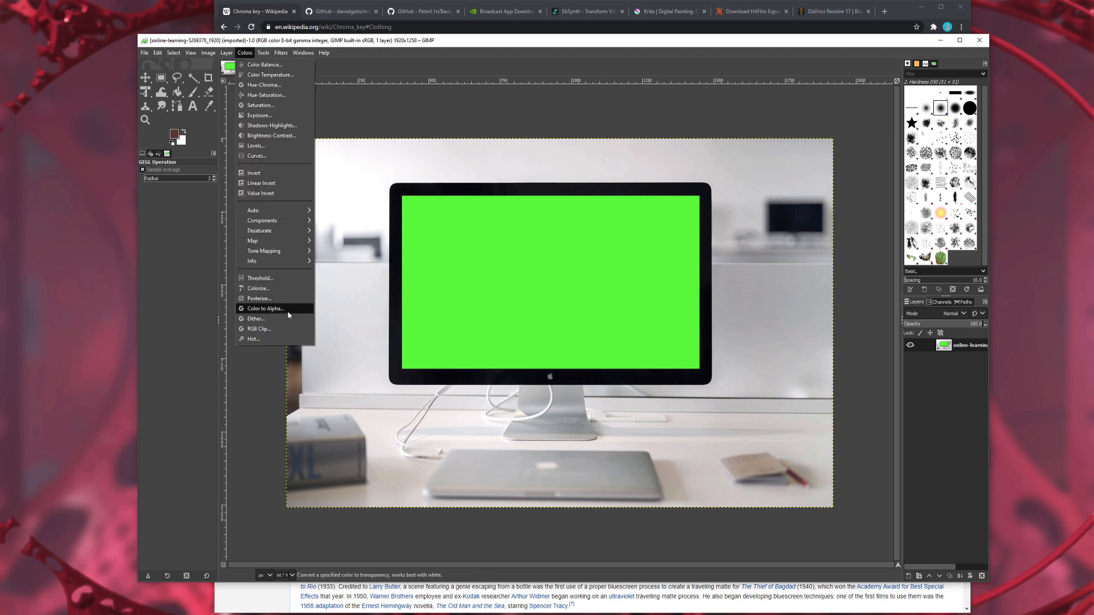
pyautogui.moveTo(276, 309)
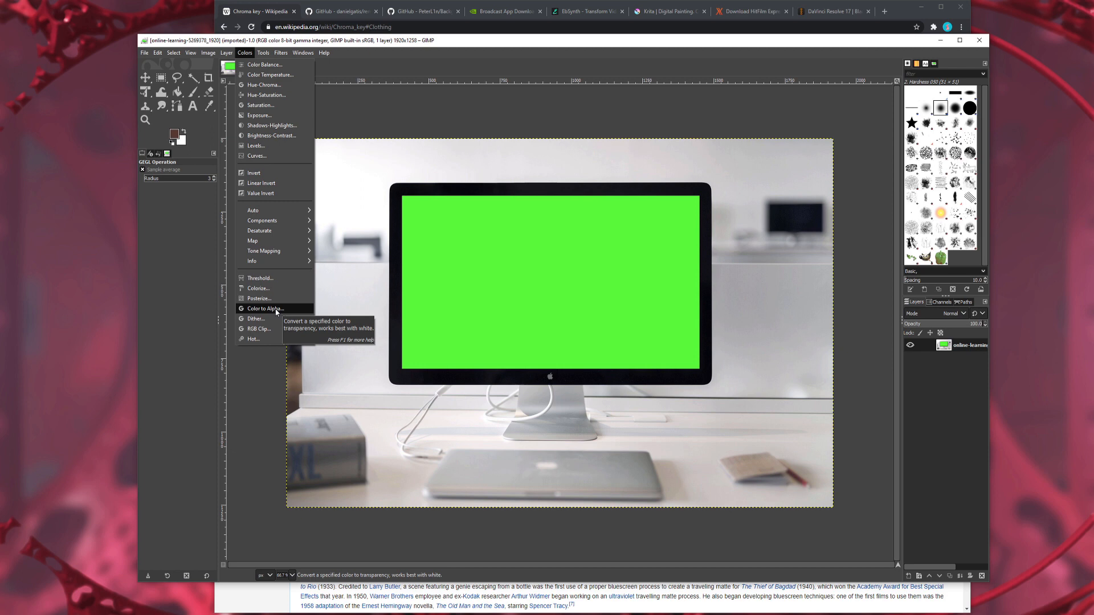
pyautogui.click(263, 309)
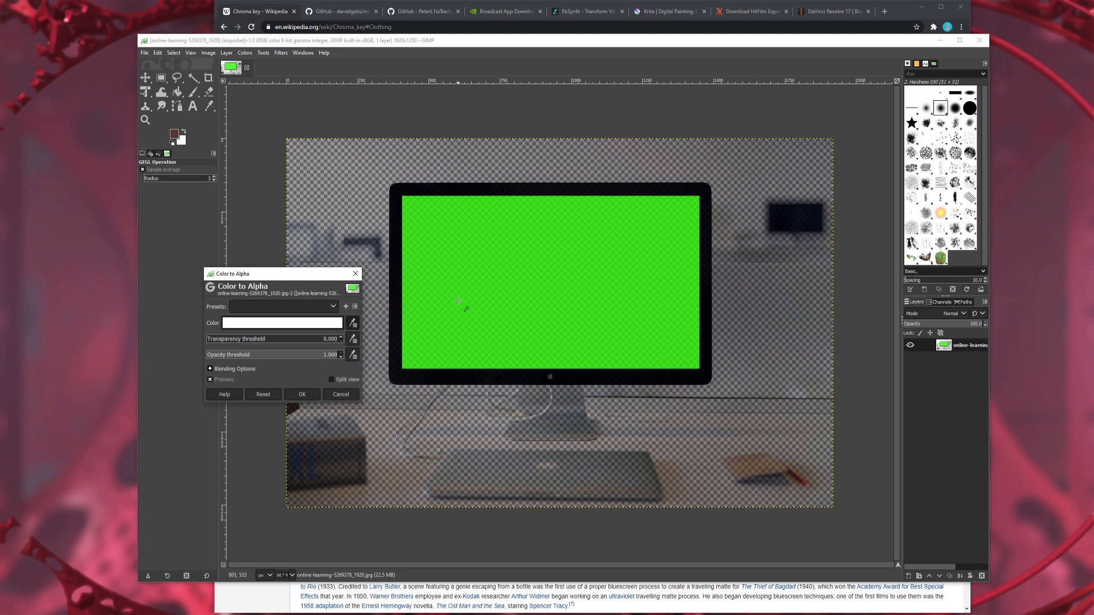
pyautogui.click(458, 301)
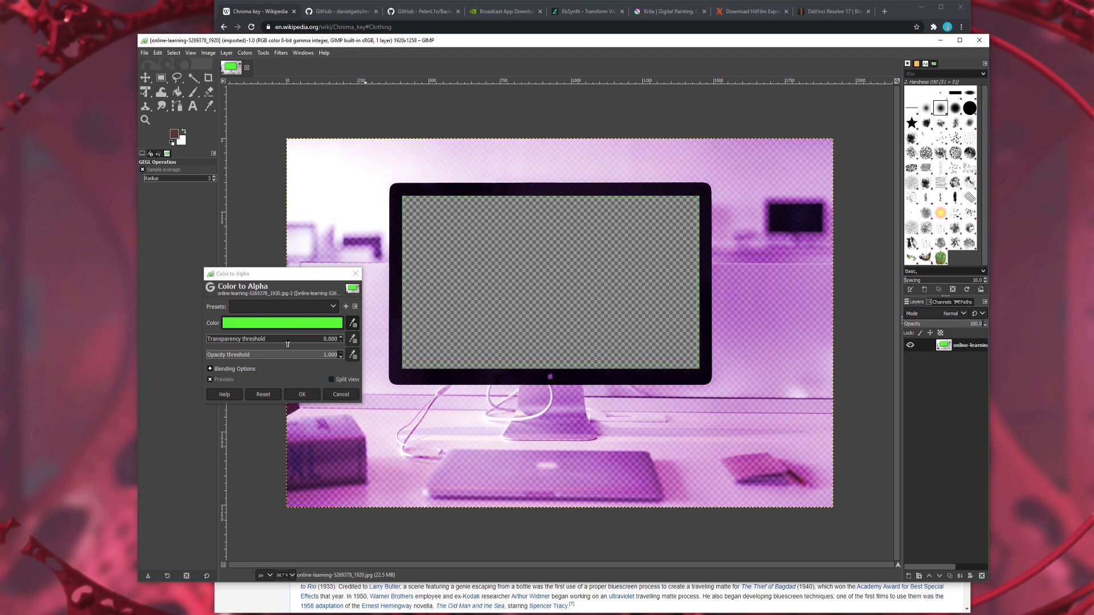
pyautogui.moveTo(329, 355); pyautogui.dragTo(267, 354)
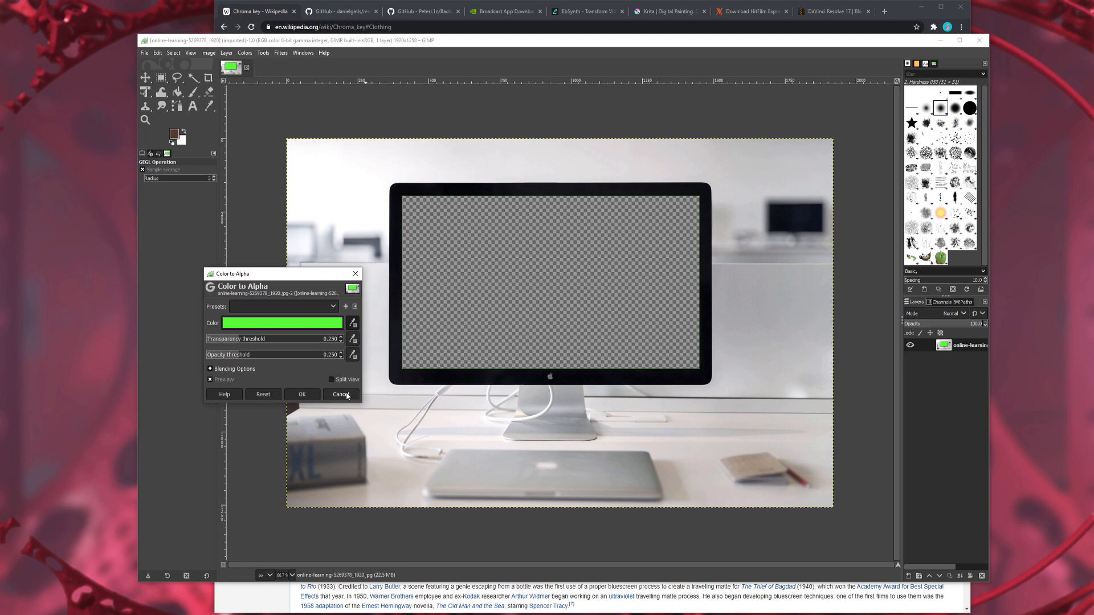
pyautogui.moveTo(468, 306)
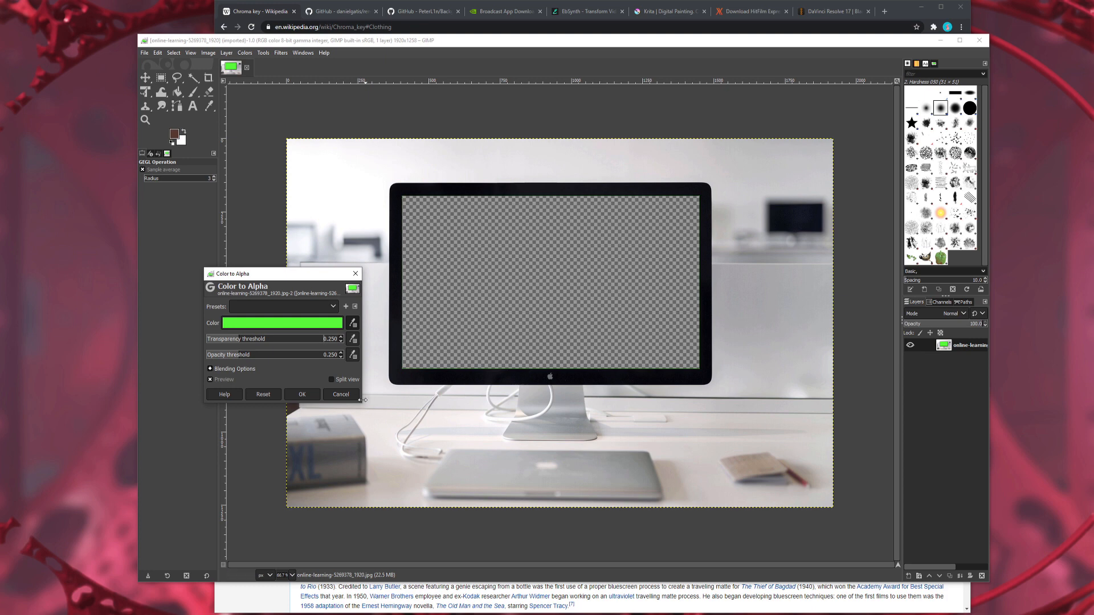
pyautogui.moveTo(554, 294)
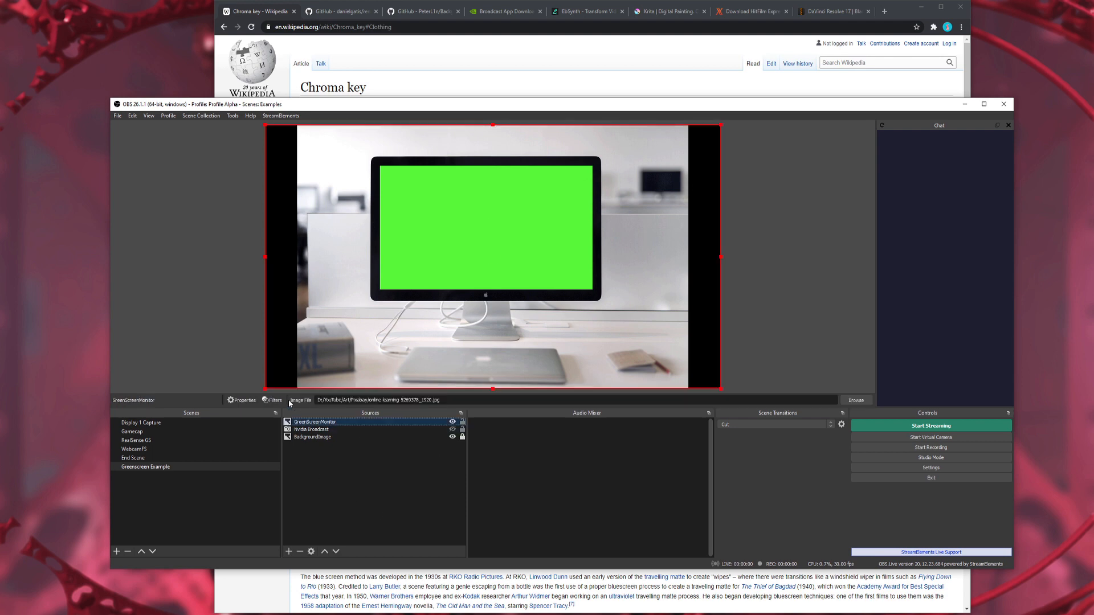
# Step: Add a Chroma Key filter to the GreenScreenMonitor source and set its key colour to green
pyautogui.click(275, 400)
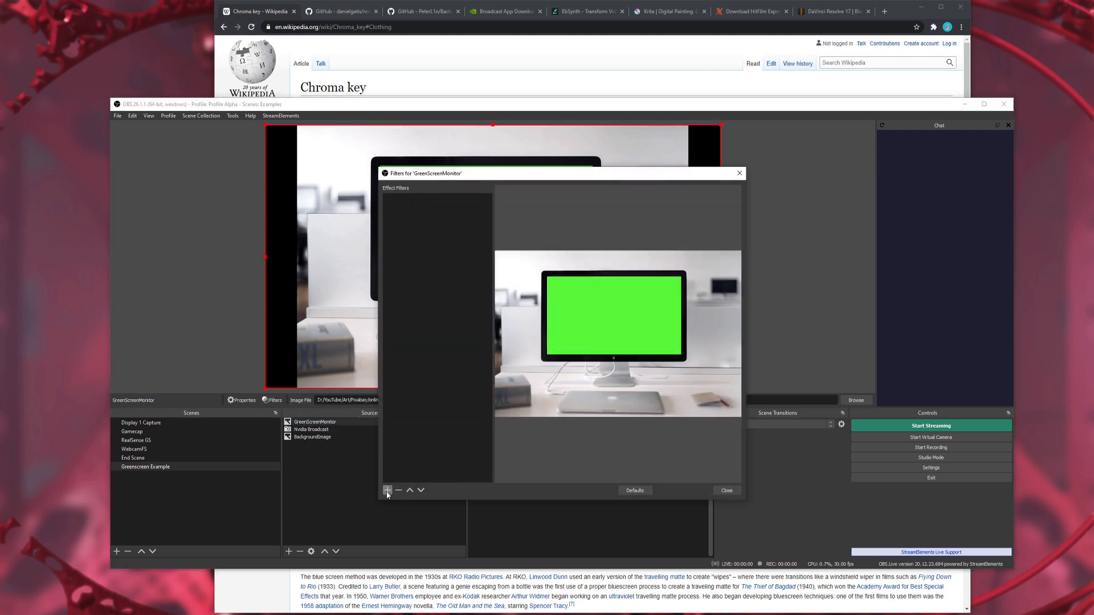
pyautogui.click(387, 490)
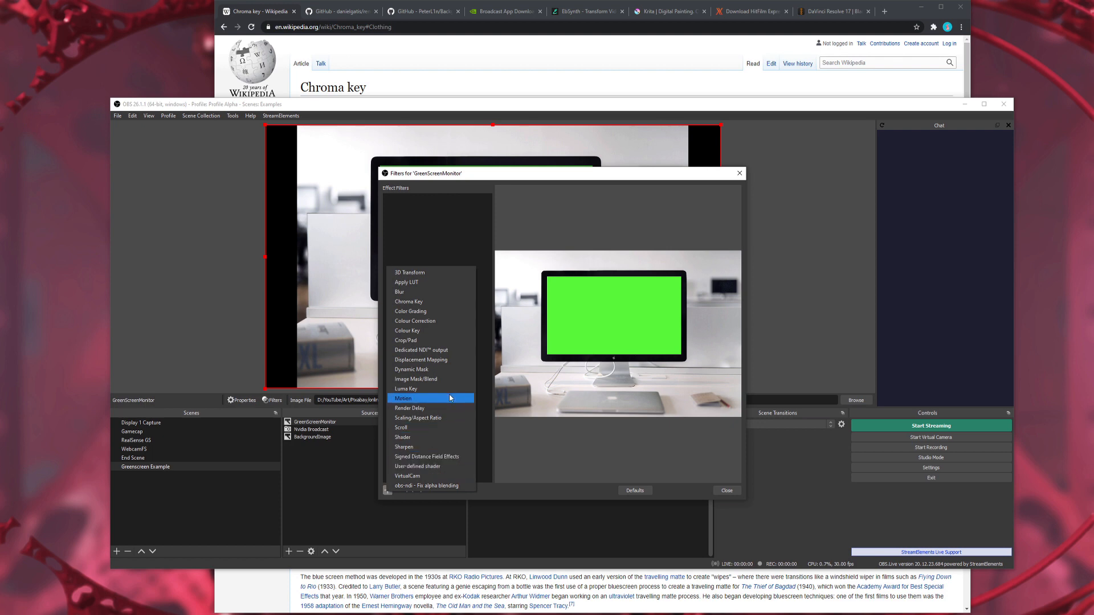
pyautogui.click(409, 301)
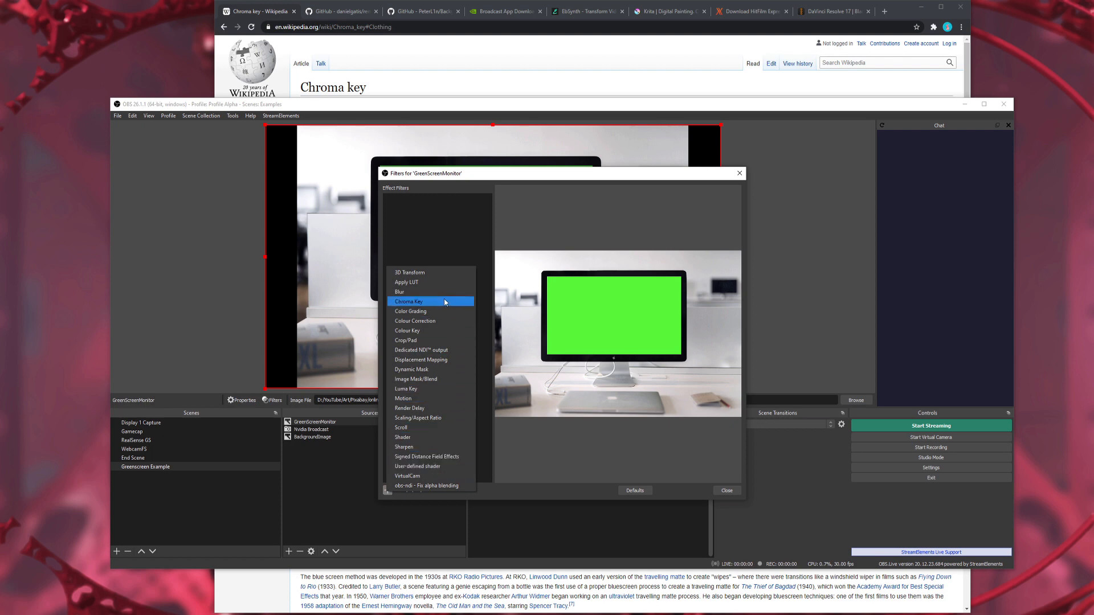
pyautogui.click(411, 301)
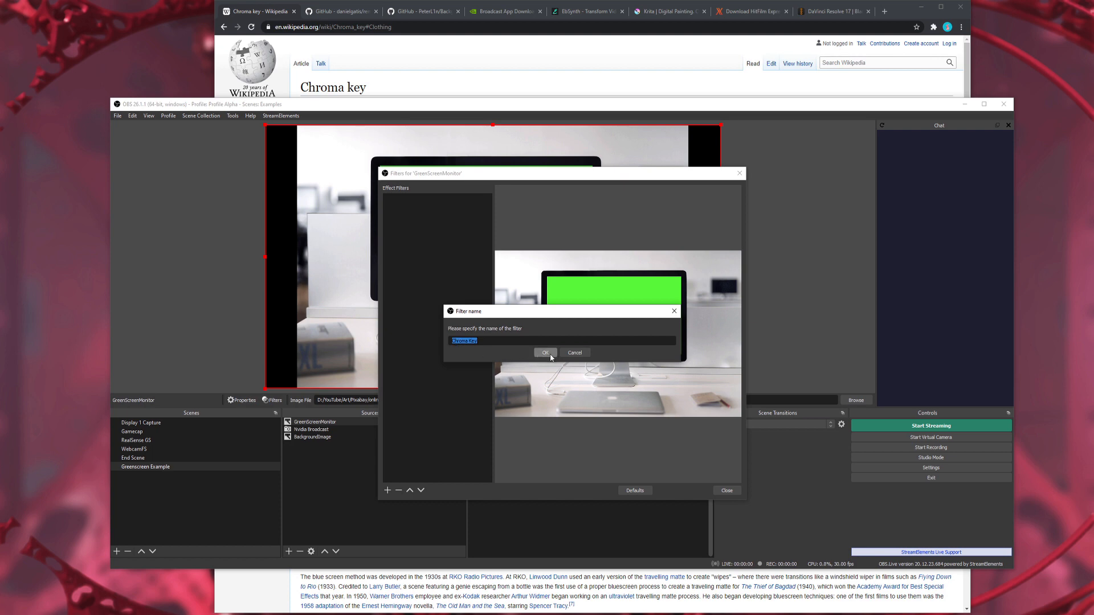
pyautogui.click(544, 352)
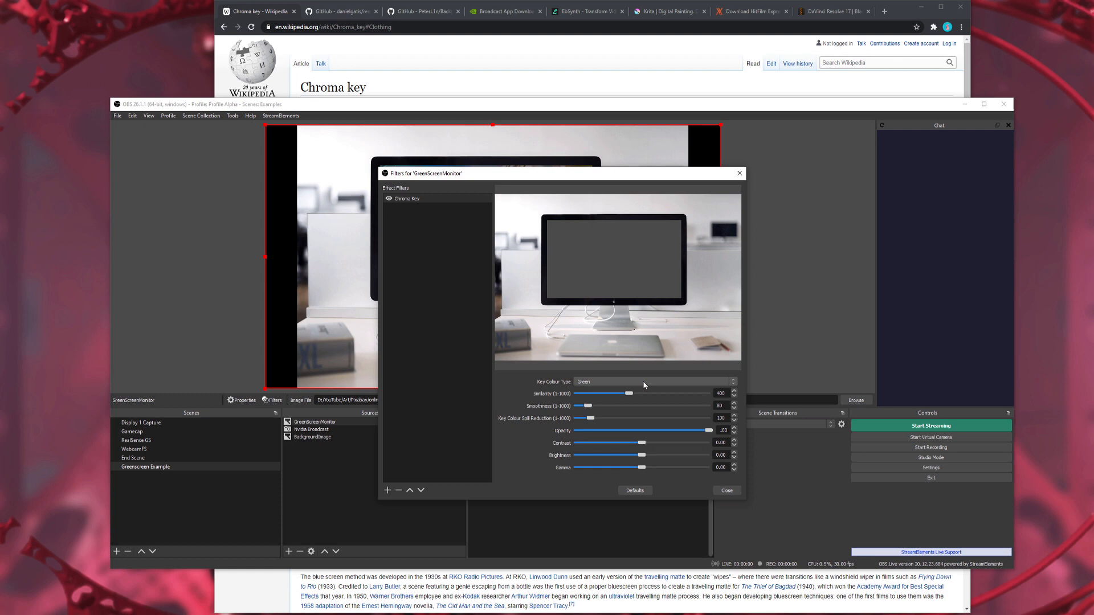
pyautogui.click(654, 381)
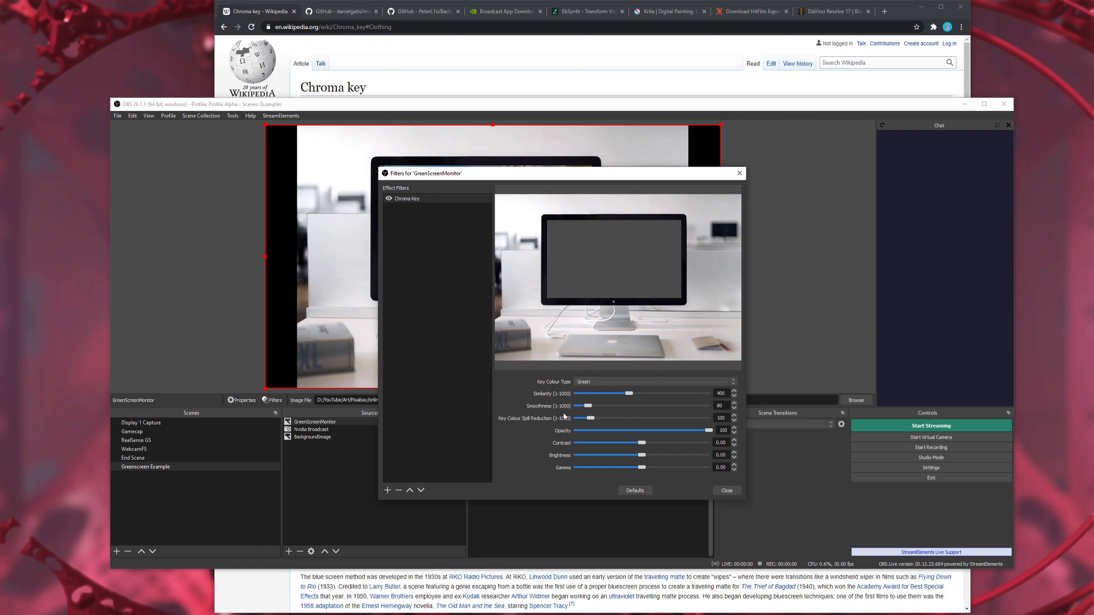
pyautogui.moveTo(636, 413)
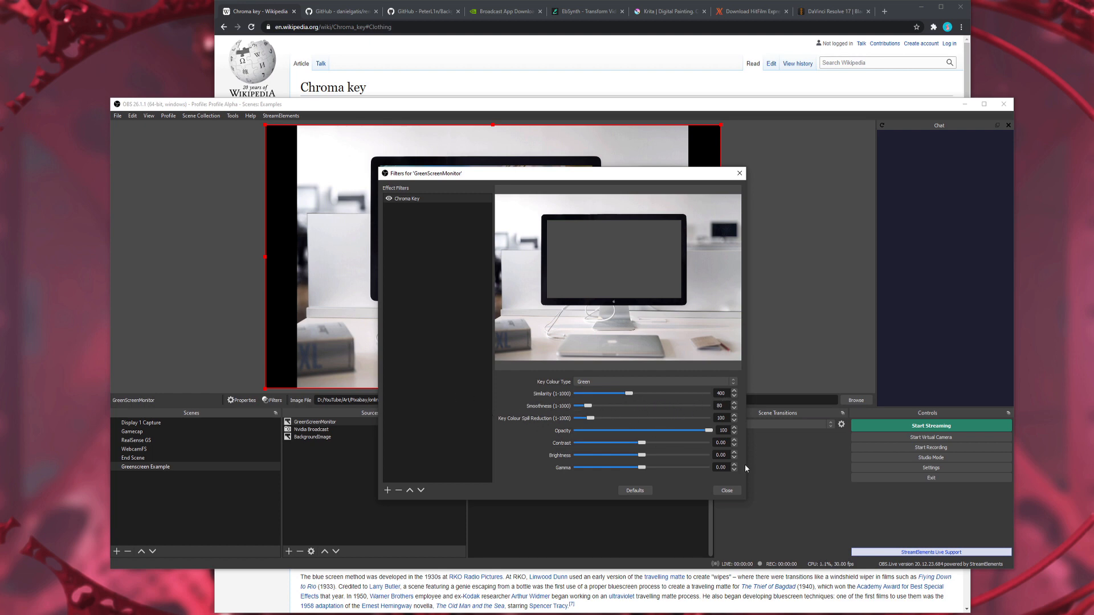
# Step: Close the Filters dialog and toggle the squirrel video's visibility to compare the keyed composite
pyautogui.click(726, 490)
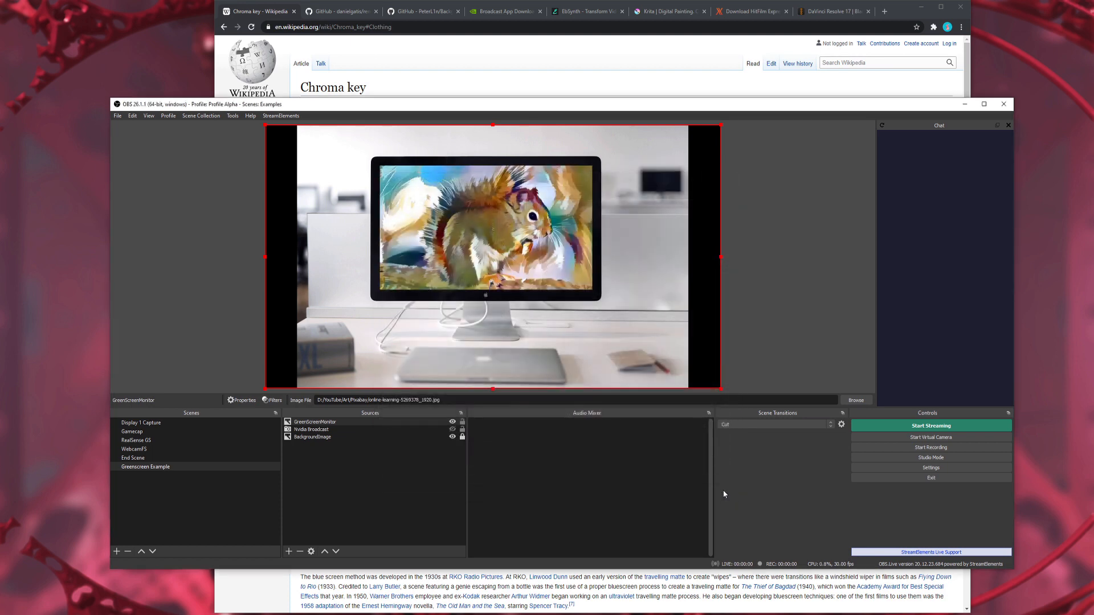
pyautogui.moveTo(589, 224)
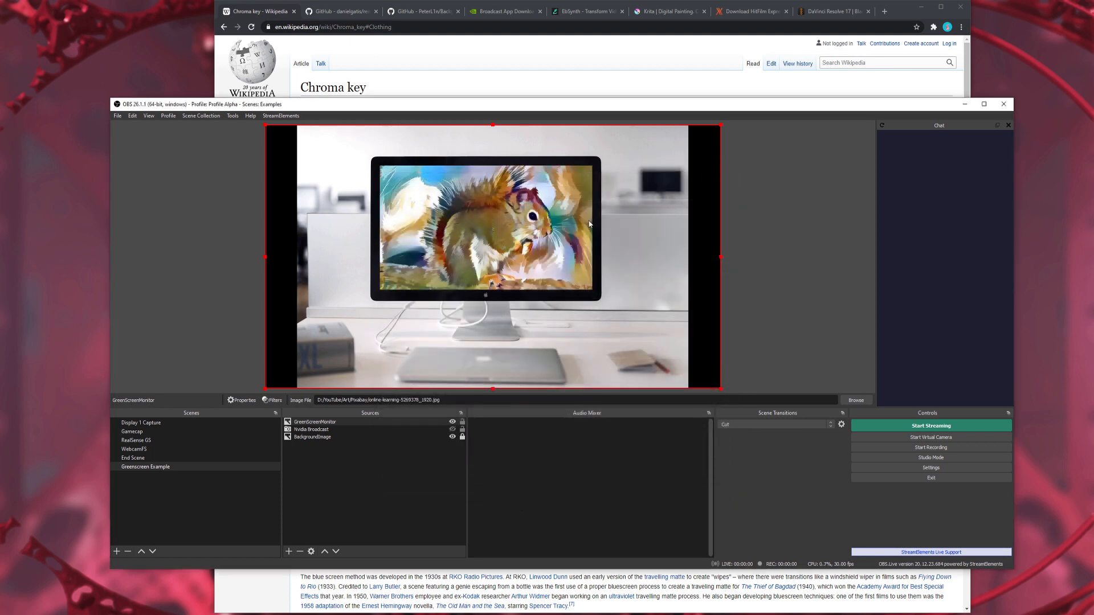
pyautogui.click(316, 430)
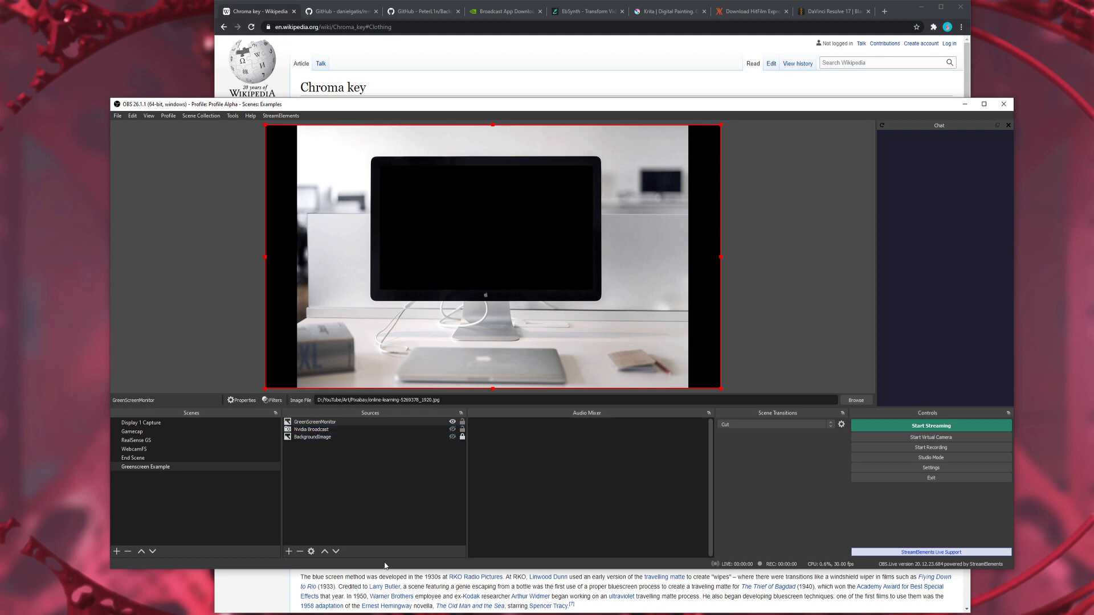
pyautogui.click(312, 437)
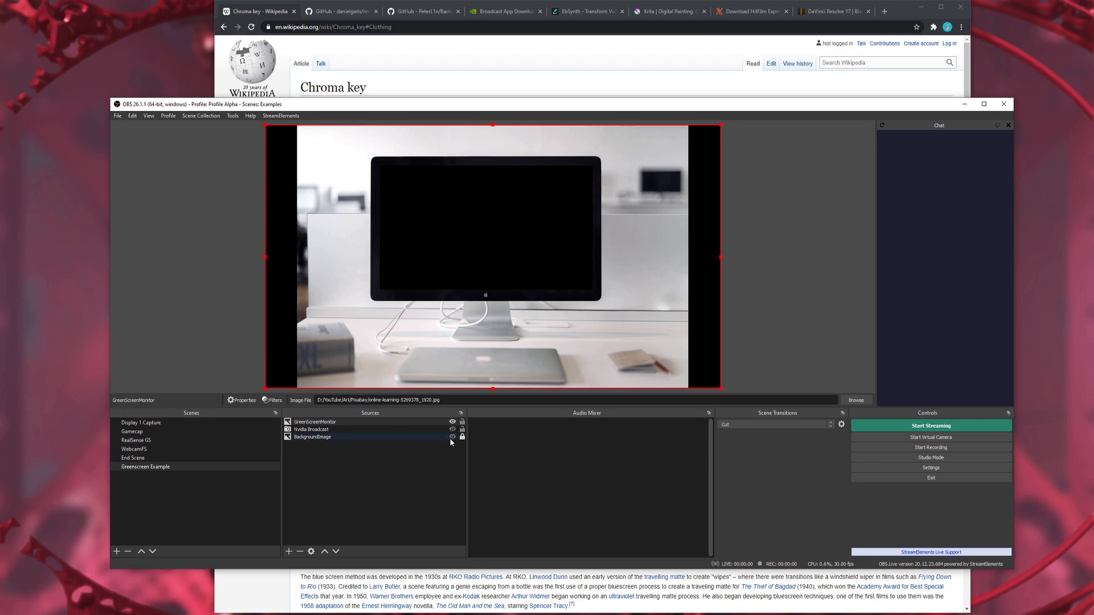
pyautogui.click(451, 438)
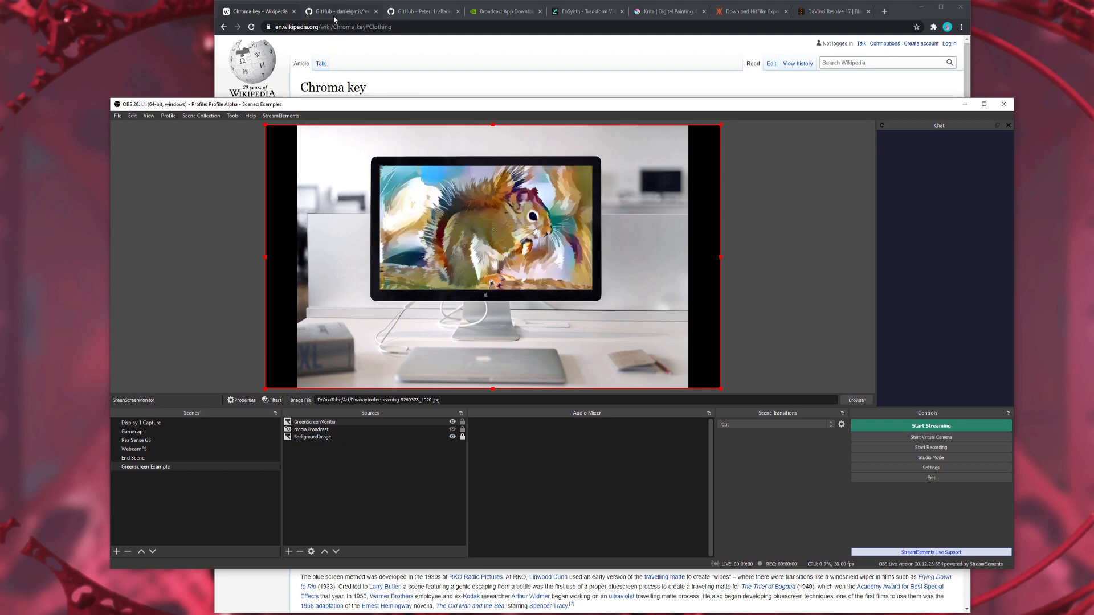
pyautogui.moveTo(338, 11)
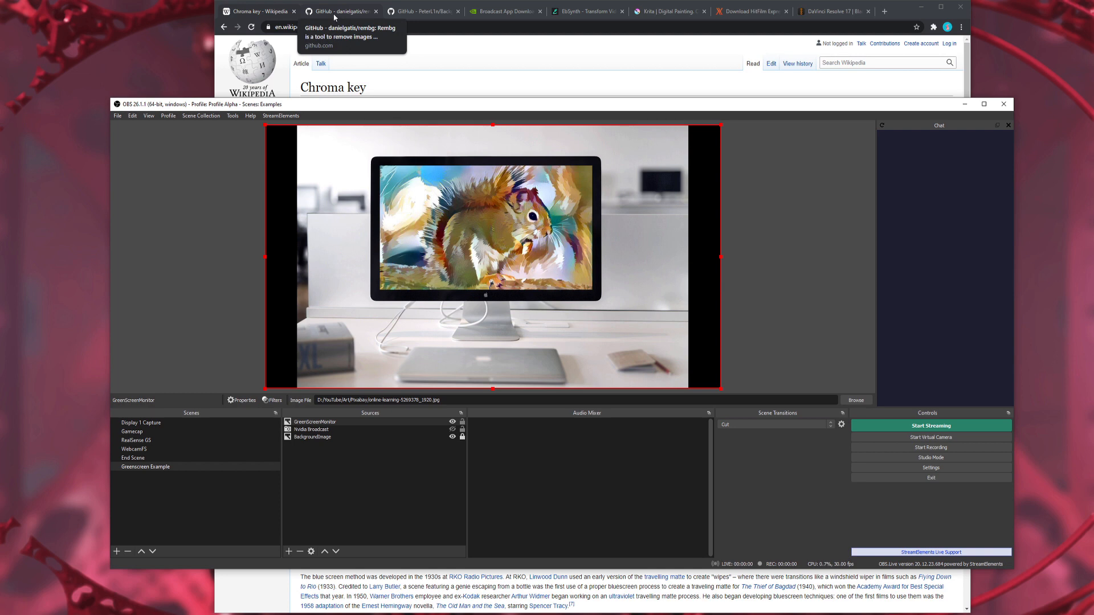
# Step: Switch to the rembg GitHub repository tab
pyautogui.click(339, 11)
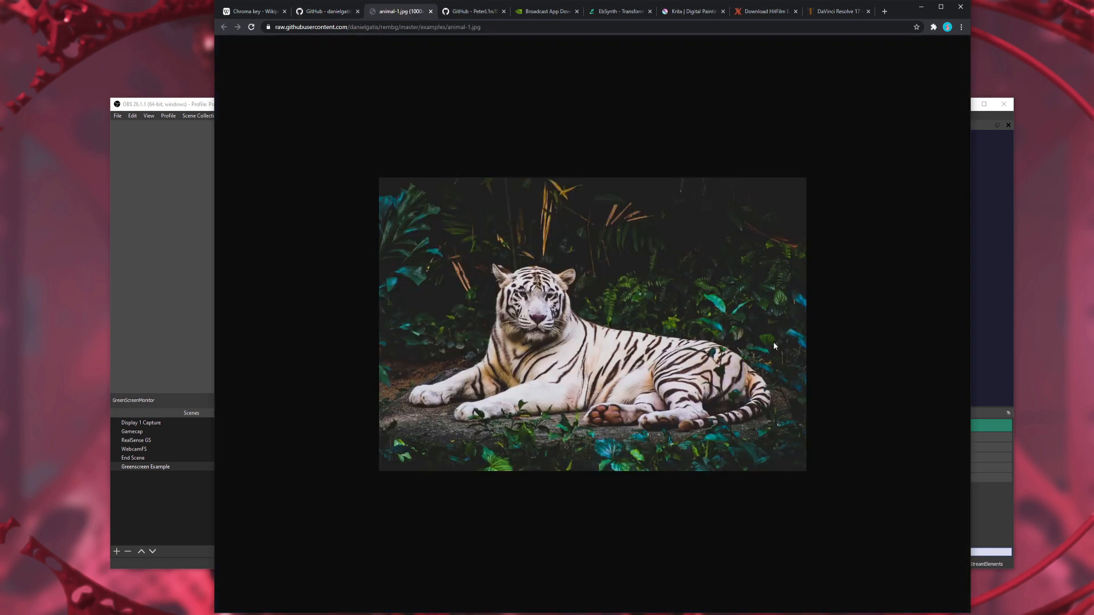
pyautogui.moveTo(536, 192)
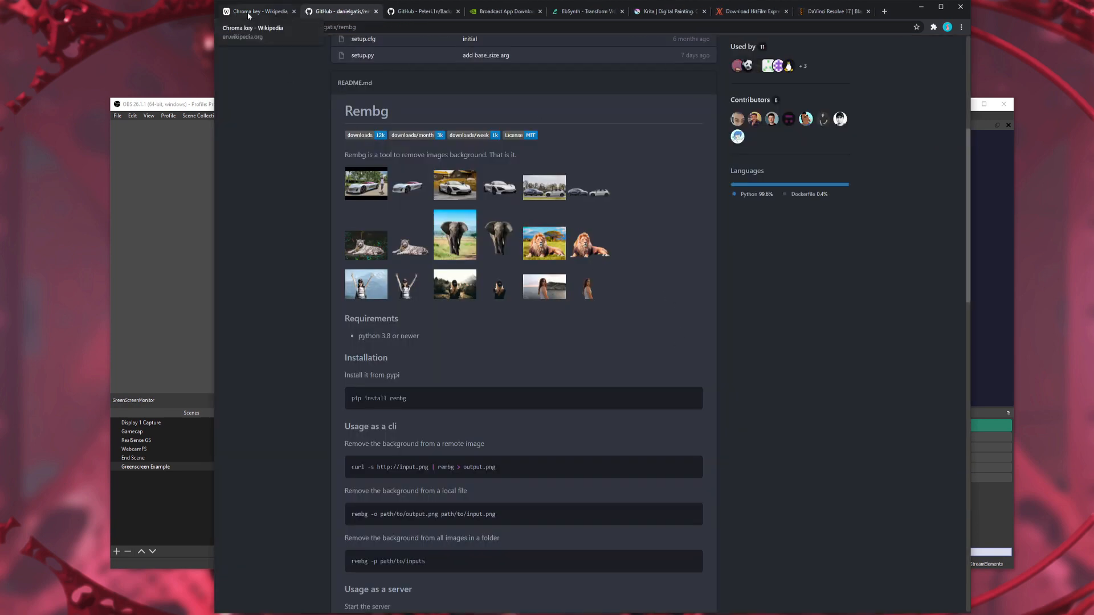
# Step: Switch to the BackgroundMattingV2 repository tab and scroll through its README
pyautogui.click(418, 11)
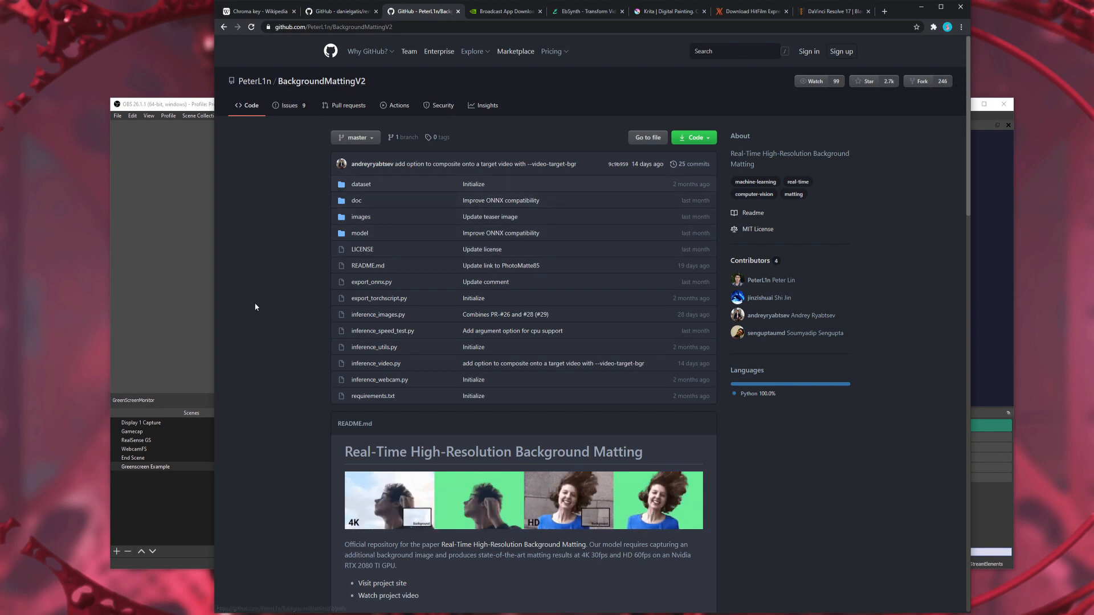
pyautogui.scroll(-3)
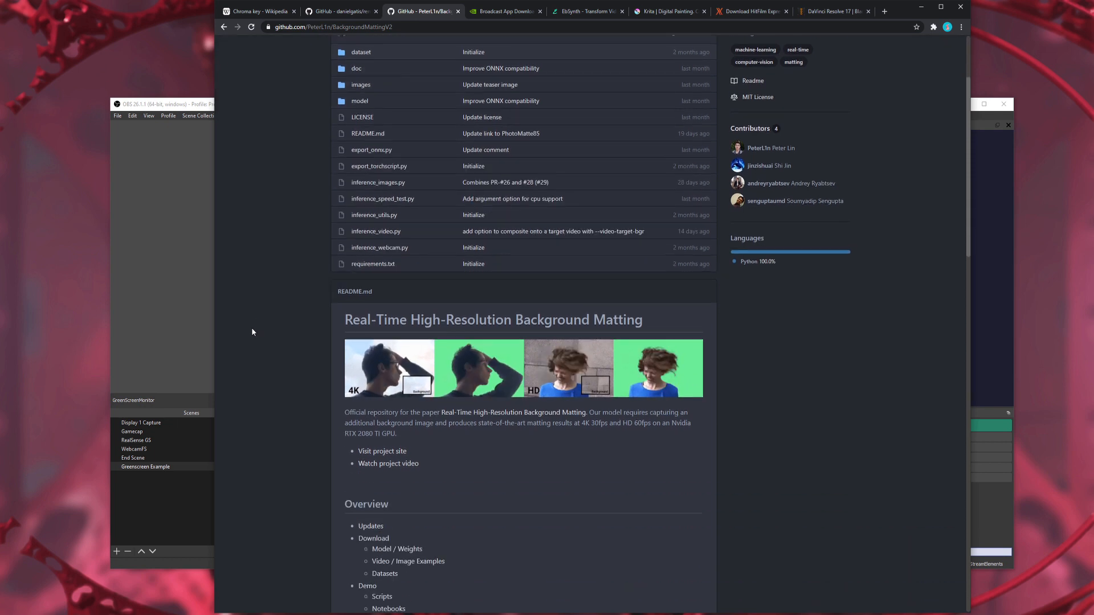
pyautogui.scroll(-3)
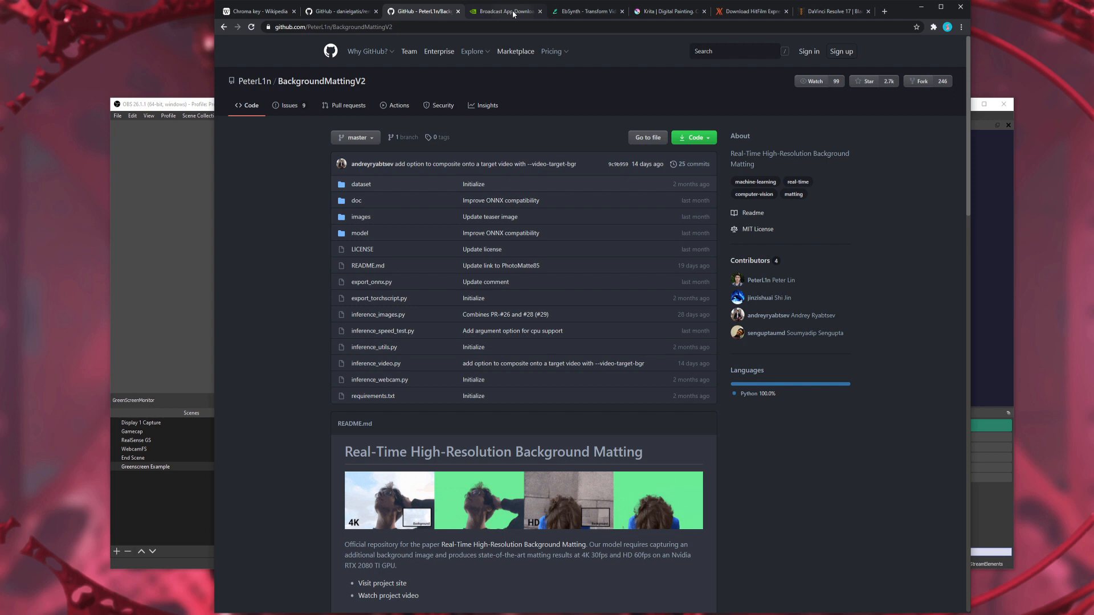
# Step: Switch to the NVIDIA Broadcast tab and browse the background replacement image before closing it
pyautogui.click(505, 12)
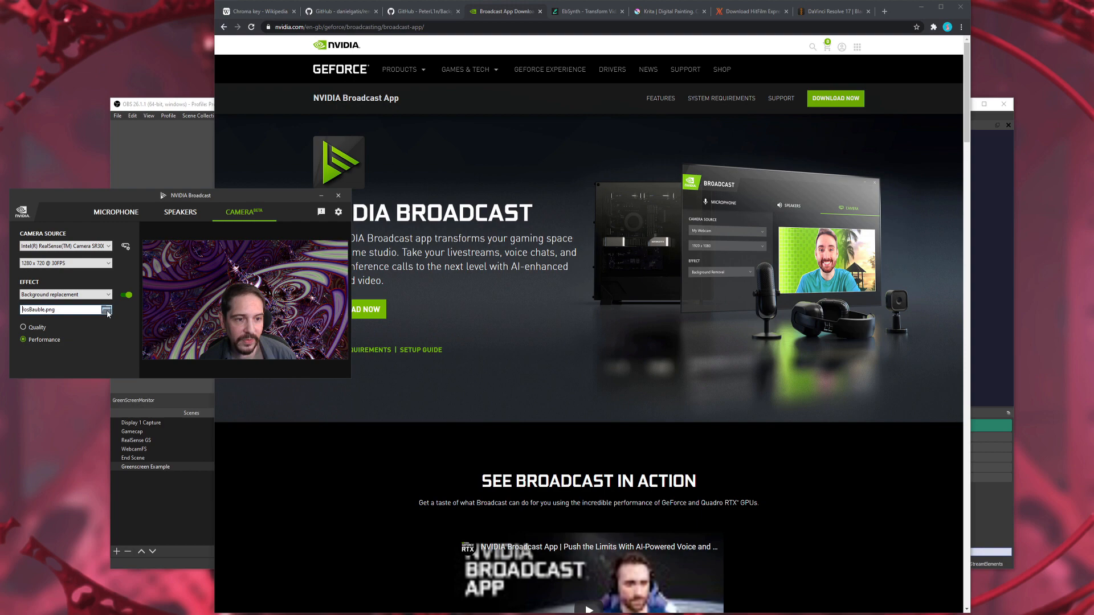
pyautogui.click(108, 309)
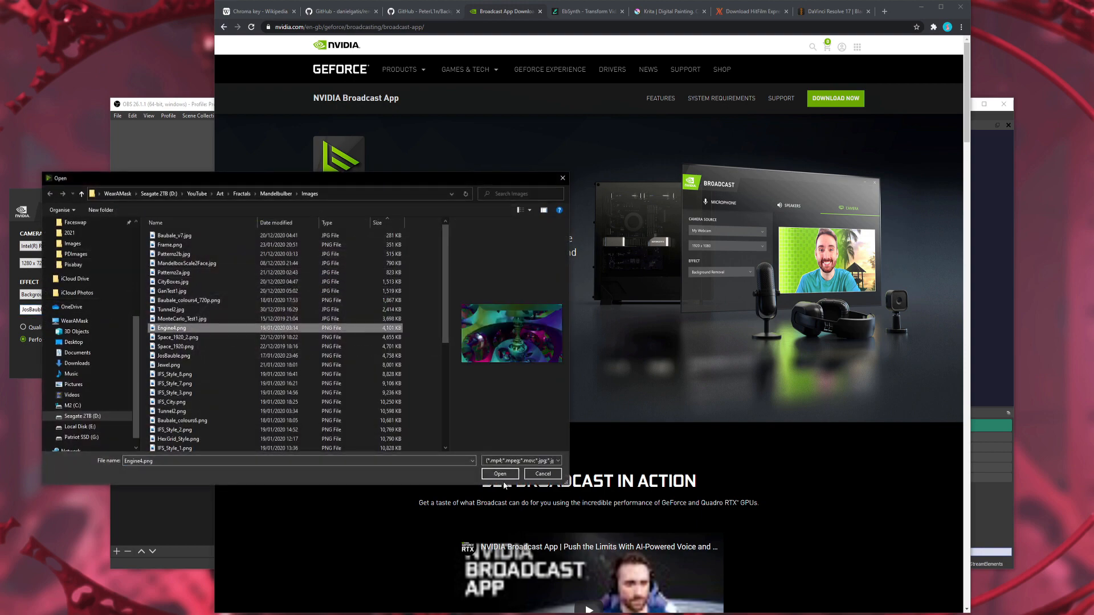
pyautogui.click(499, 474)
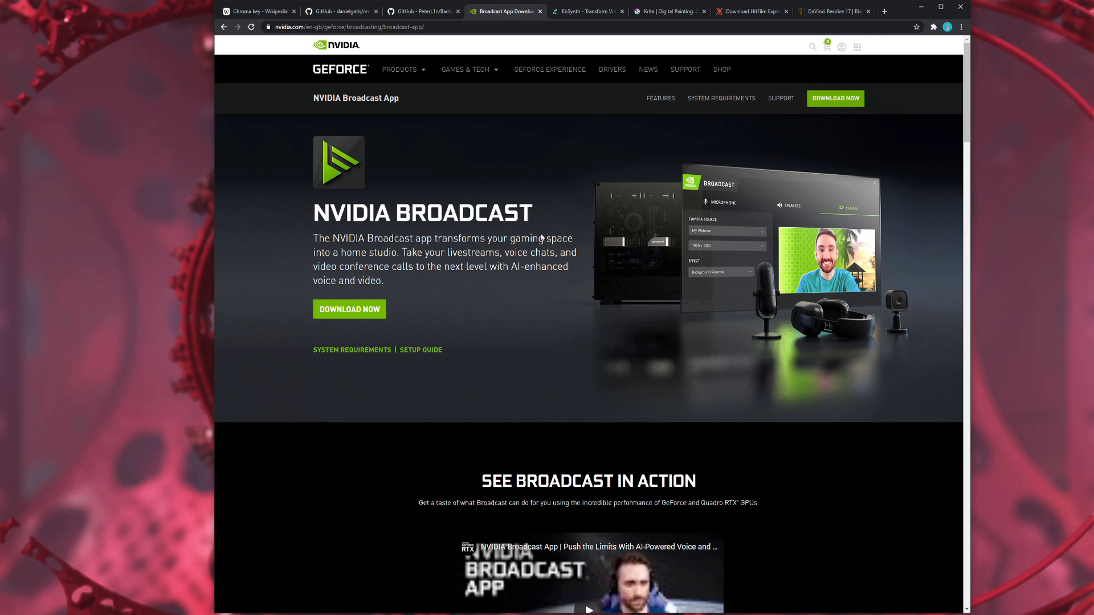
pyautogui.moveTo(548, 189)
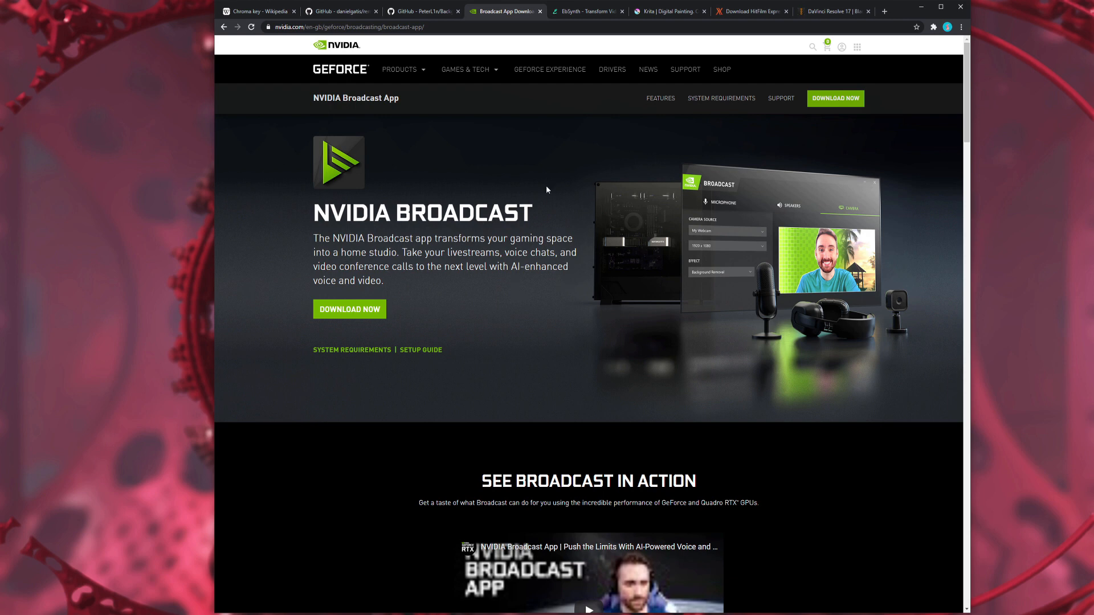
# Step: Visit the EbSynth and Krita website tabs, ending on the HitFilm Express download page
pyautogui.click(585, 12)
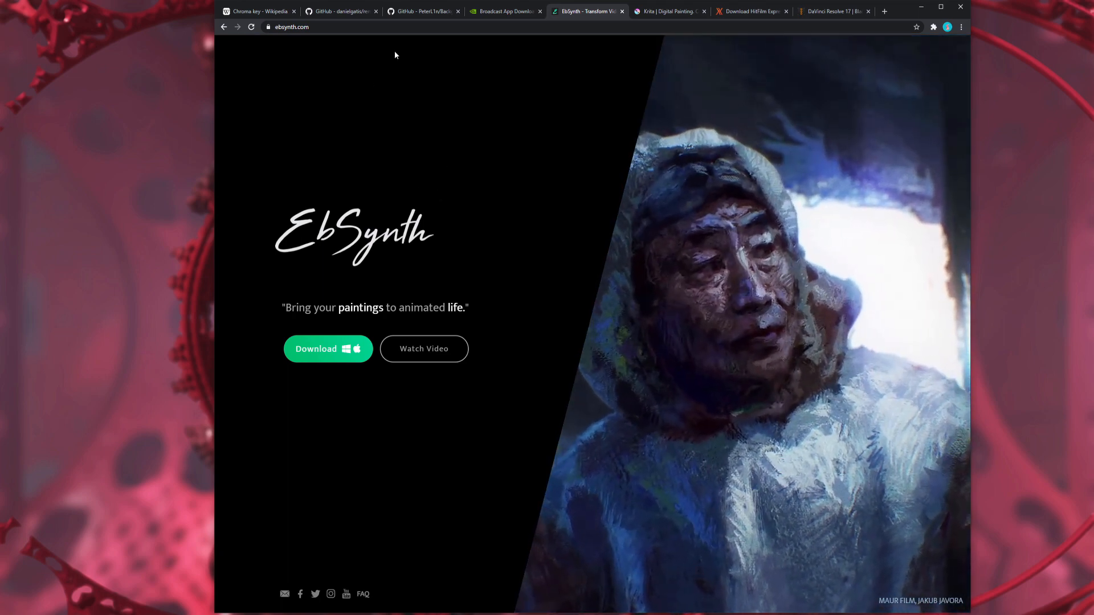
pyautogui.click(419, 12)
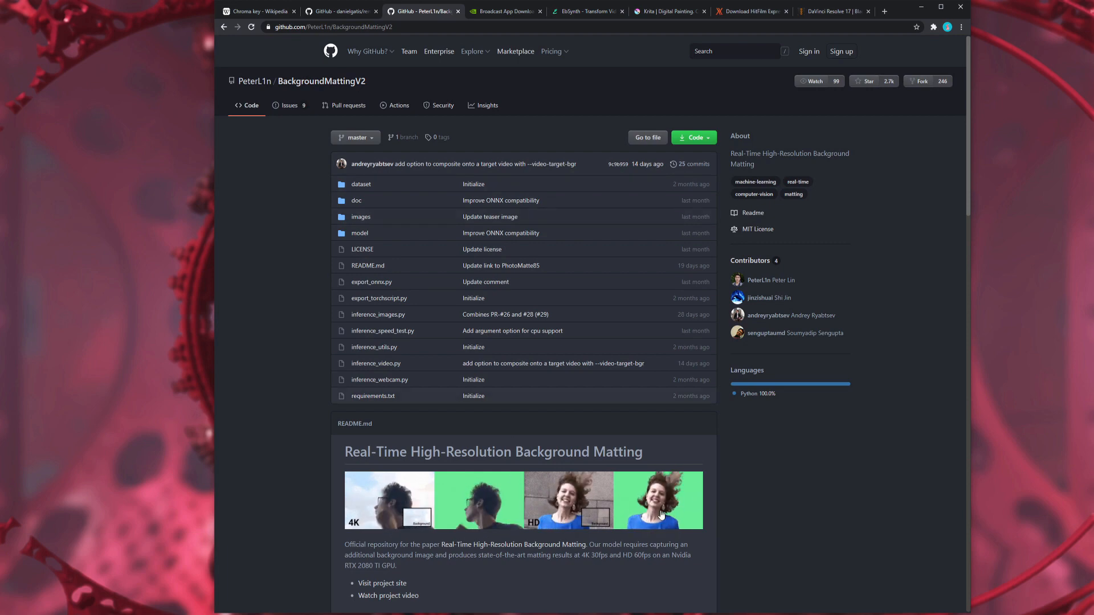
pyautogui.click(585, 11)
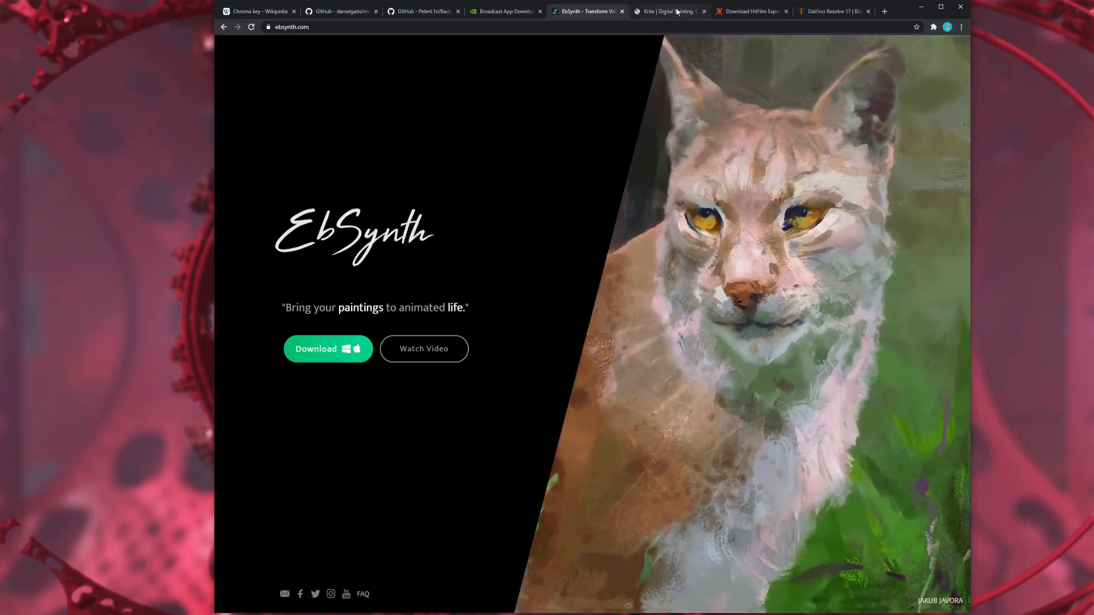
pyautogui.click(667, 12)
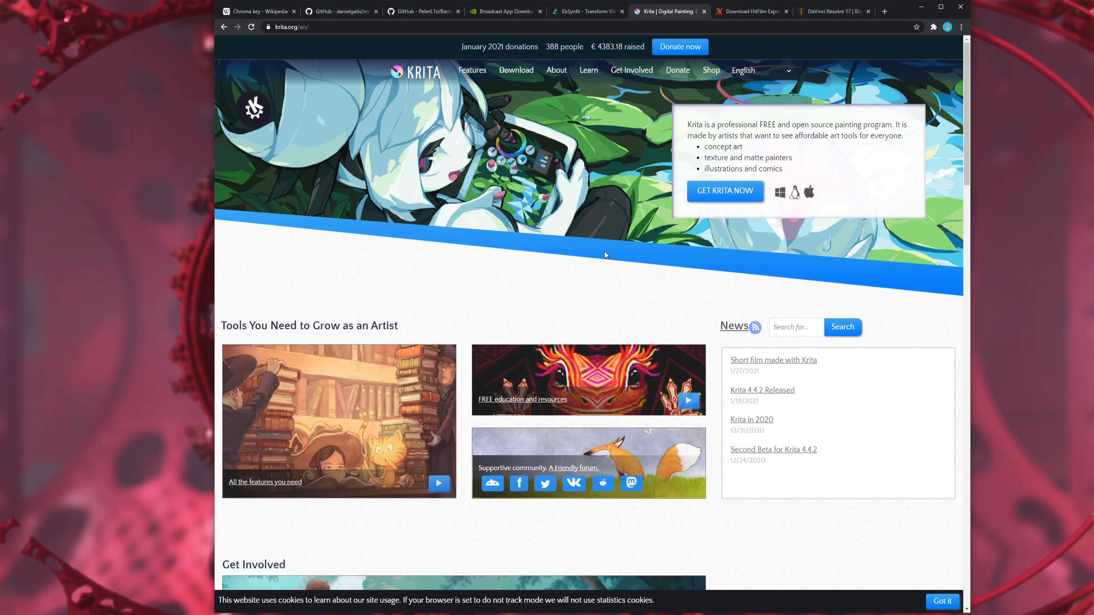
pyautogui.moveTo(516, 337)
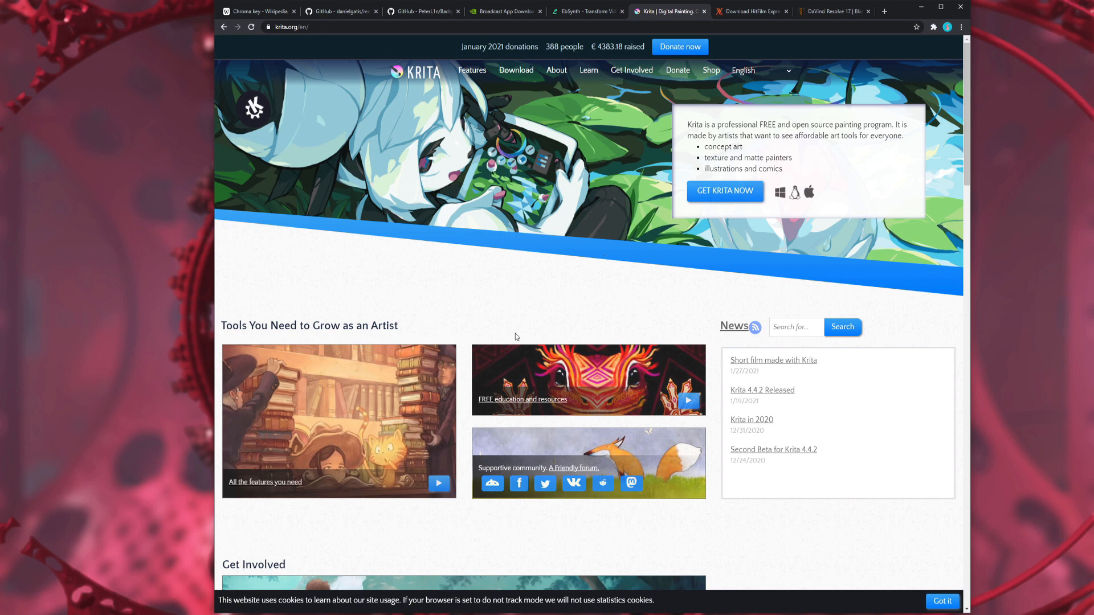
pyautogui.moveTo(695, 254)
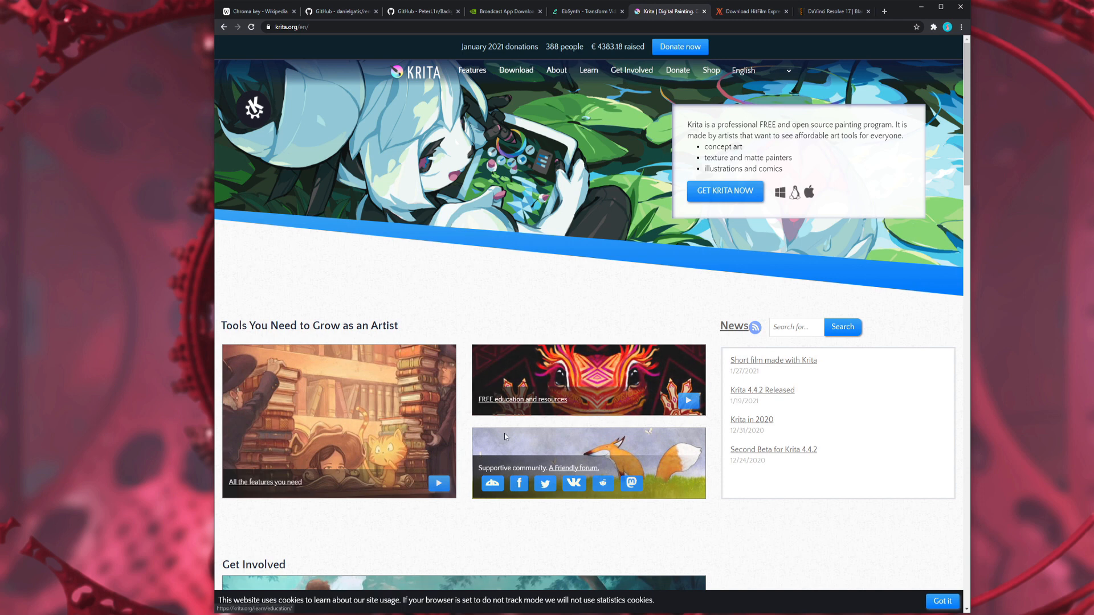
pyautogui.moveTo(459, 299)
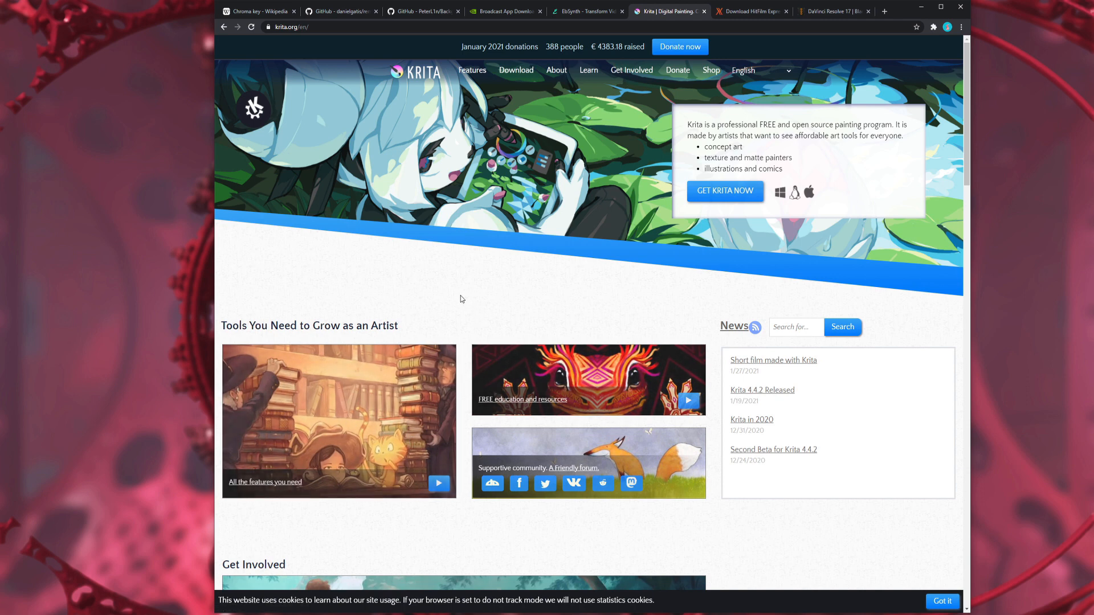
pyautogui.moveTo(471, 459)
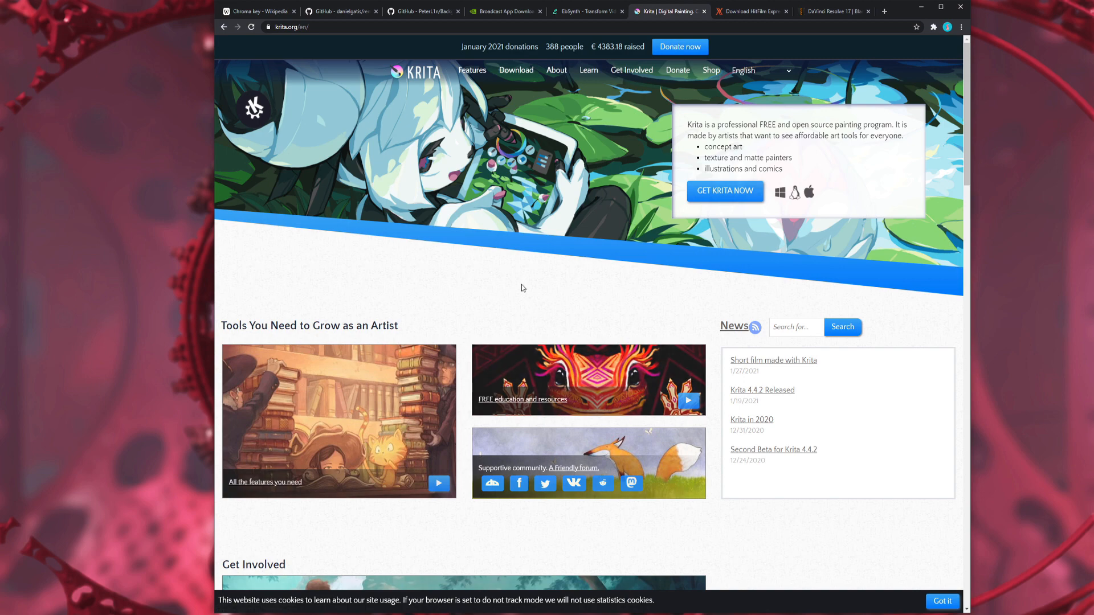
pyautogui.click(750, 12)
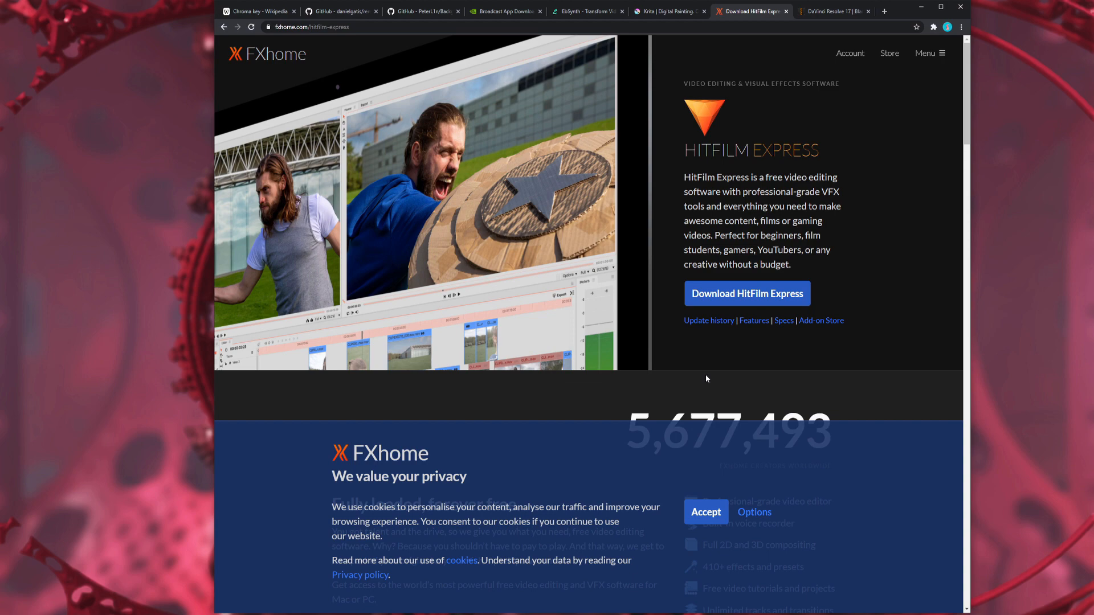
pyautogui.click(705, 511)
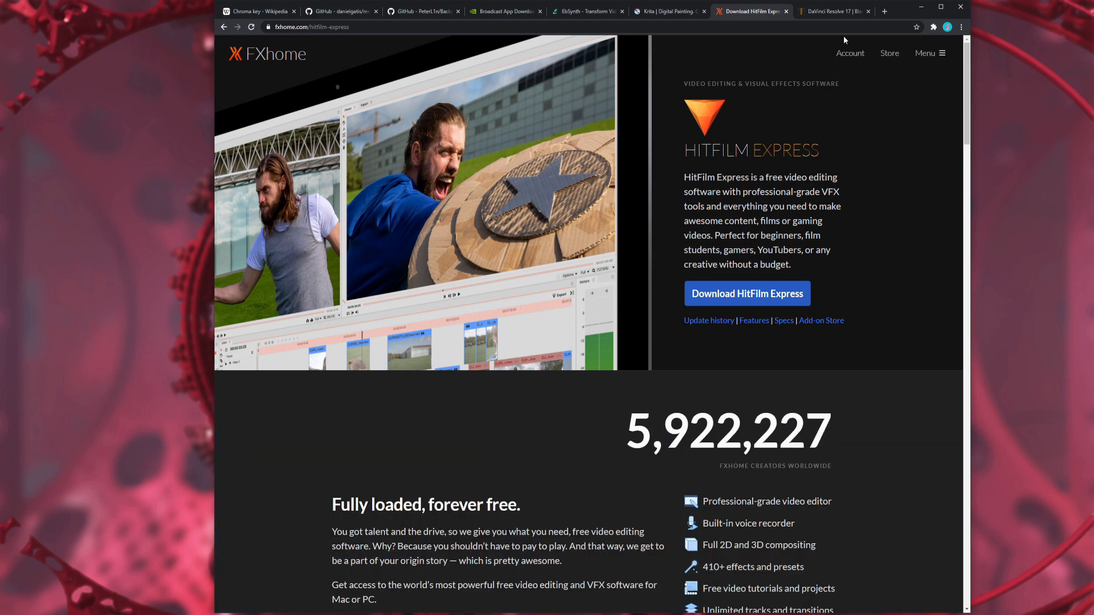
pyautogui.click(831, 12)
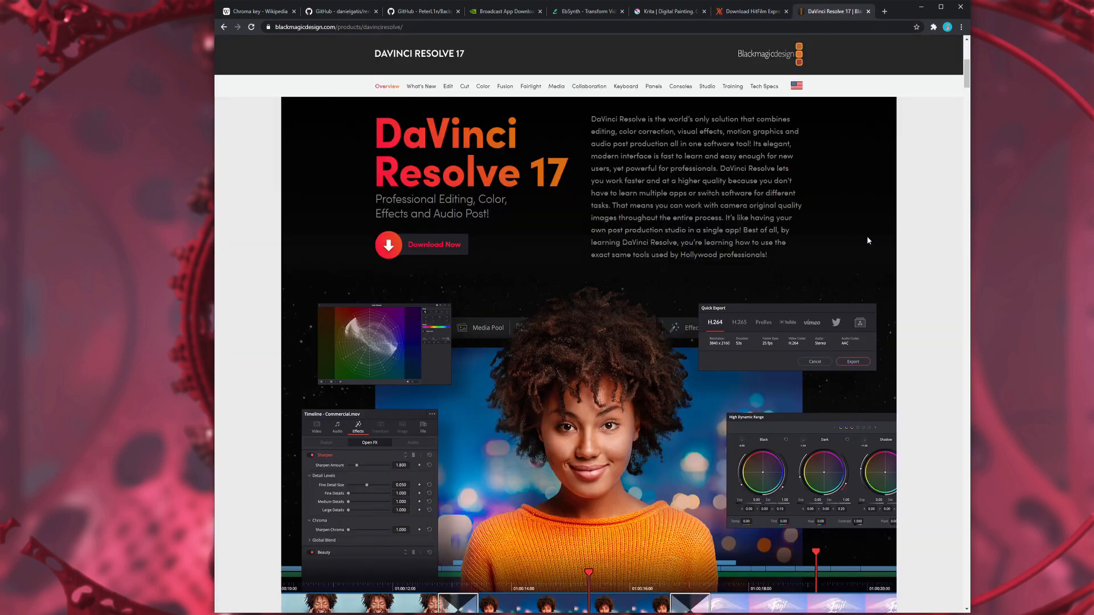
pyautogui.click(750, 12)
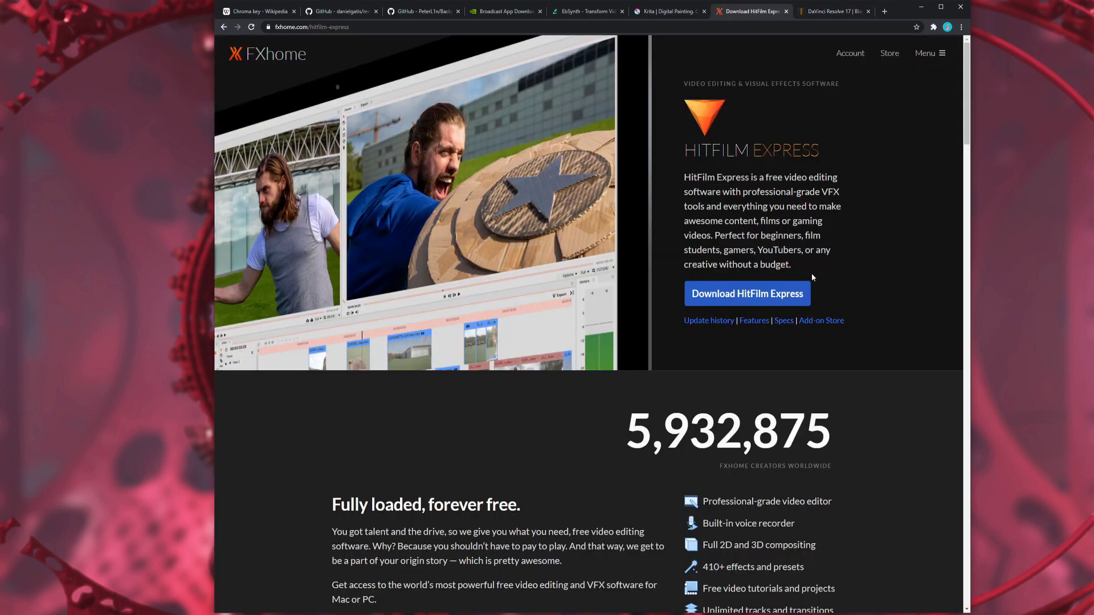
pyautogui.moveTo(887, 282)
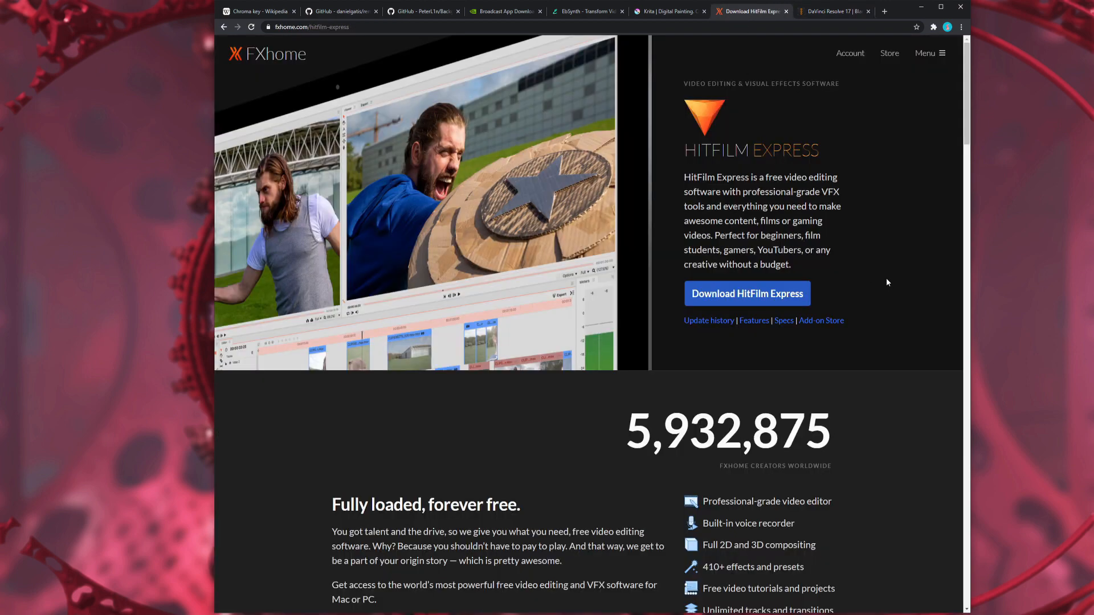
pyautogui.moveTo(893, 348)
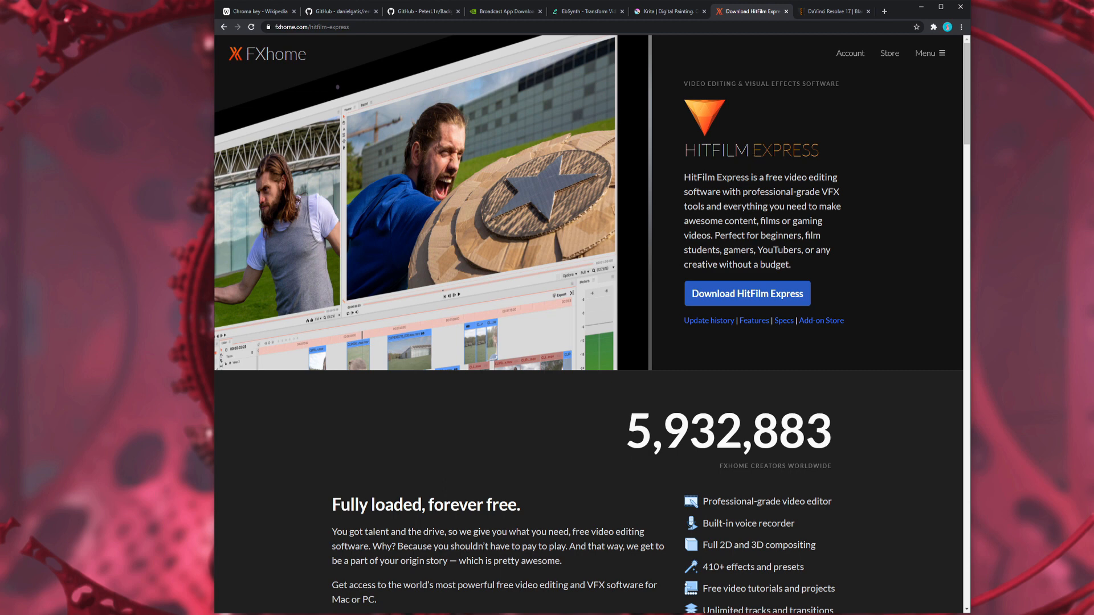
pyautogui.moveTo(1055, 102)
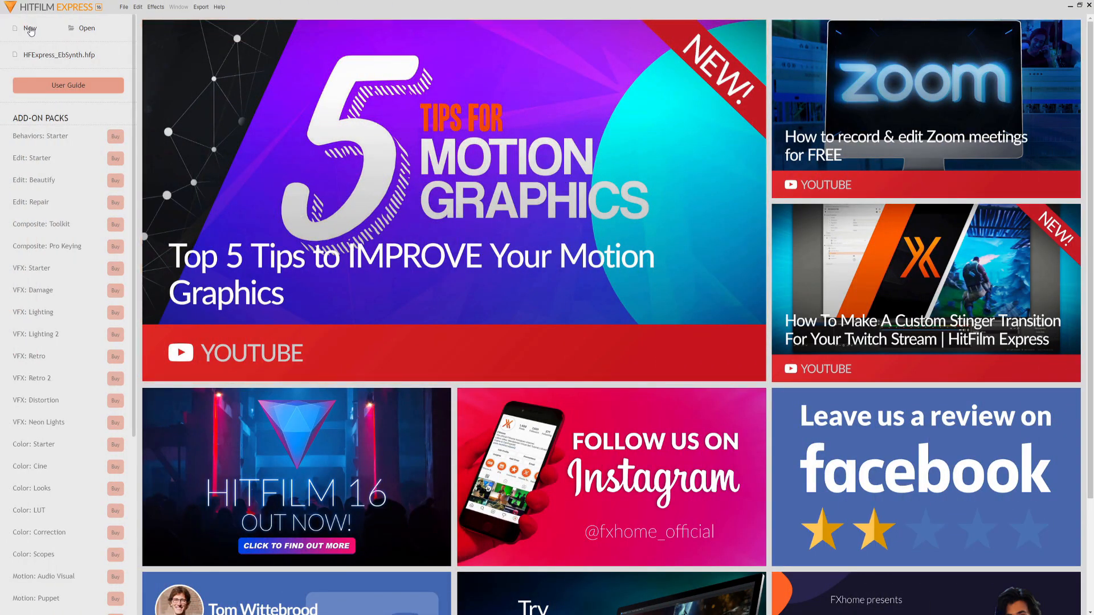
# Step: Create a new 1080p project and import pexels_greenscreen_example.mp4
pyautogui.click(30, 28)
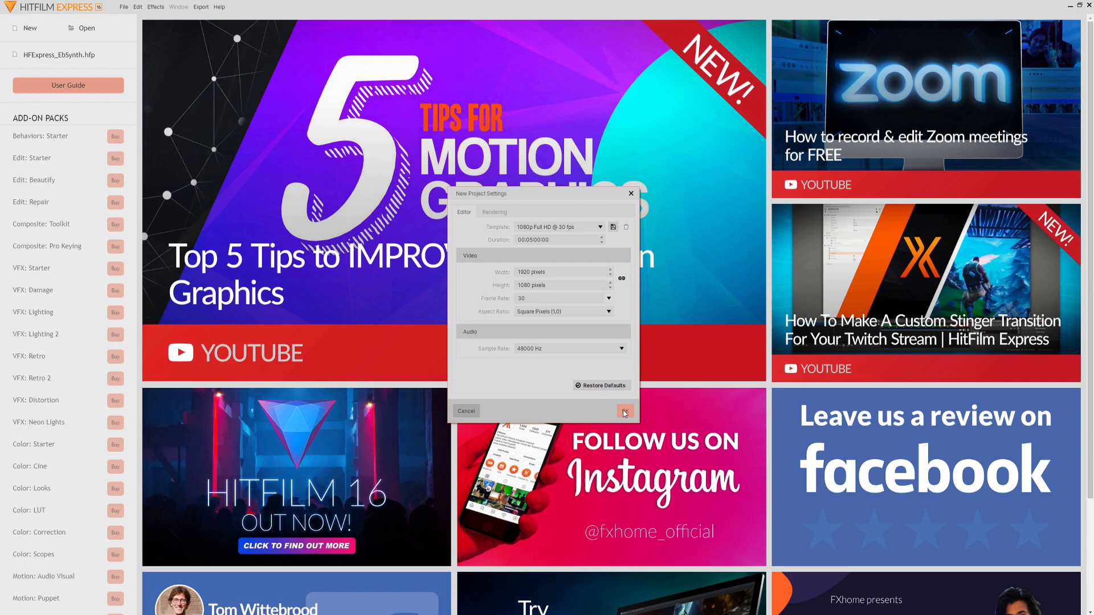
pyautogui.click(625, 411)
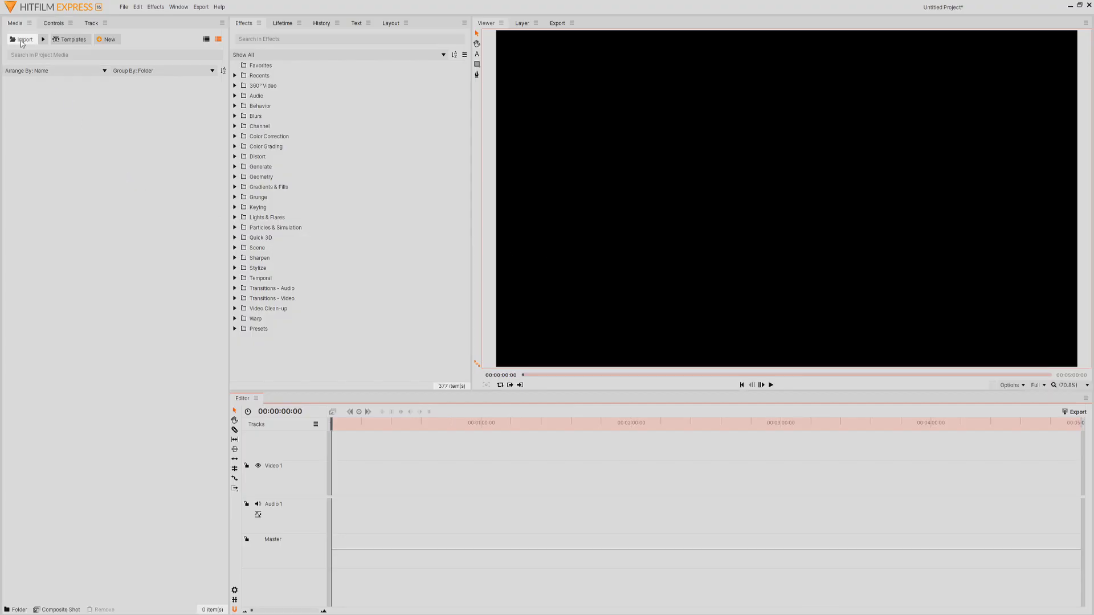
pyautogui.click(24, 39)
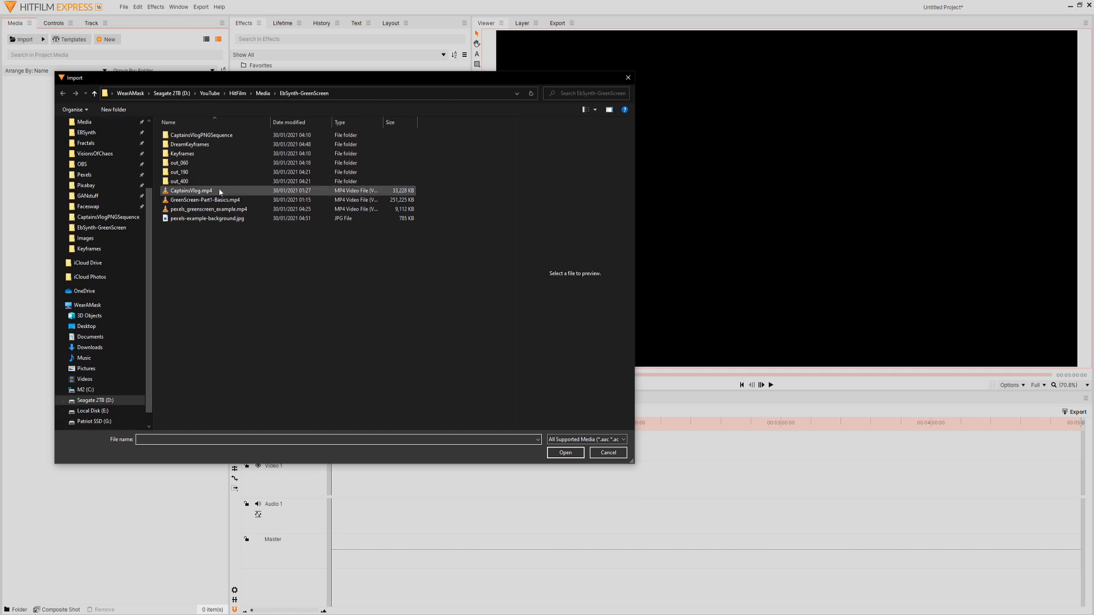
pyautogui.click(210, 209)
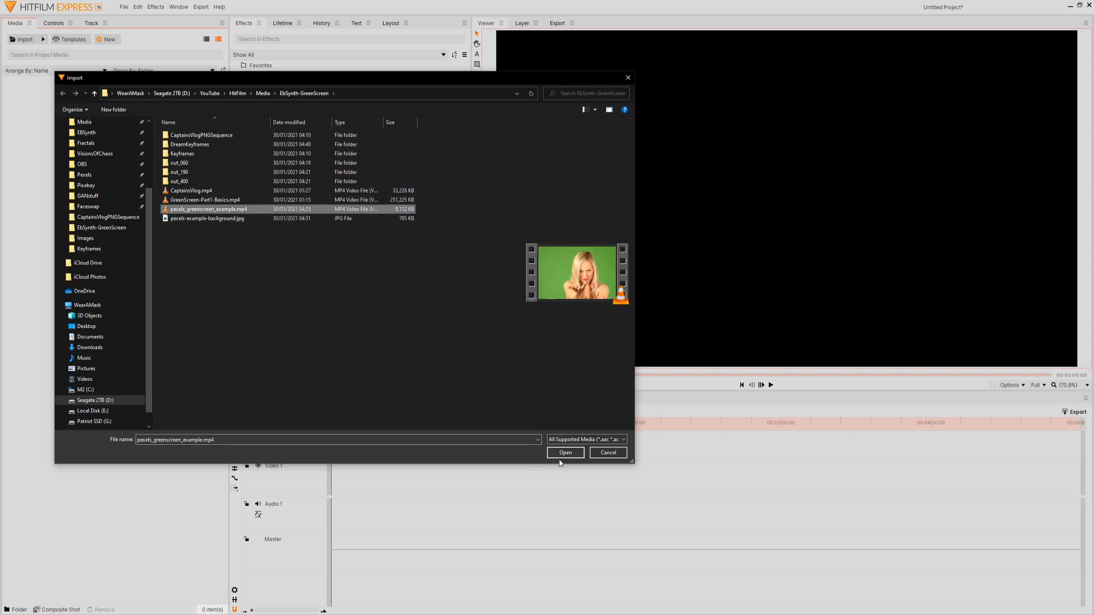
pyautogui.click(564, 452)
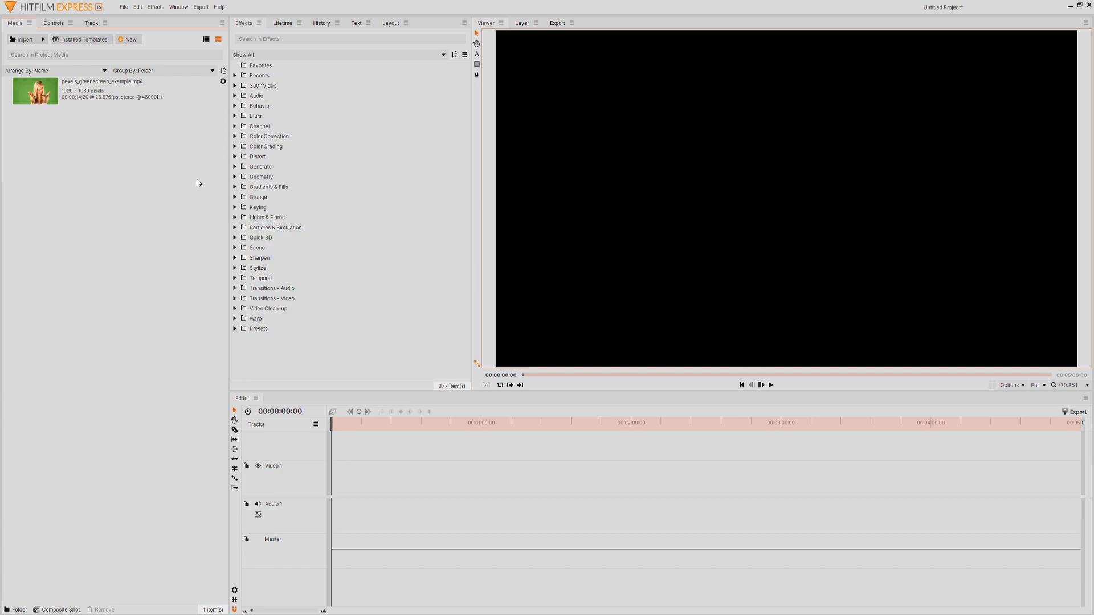
# Step: Import pexels-example-background.jpg as a second media item
pyautogui.click(21, 39)
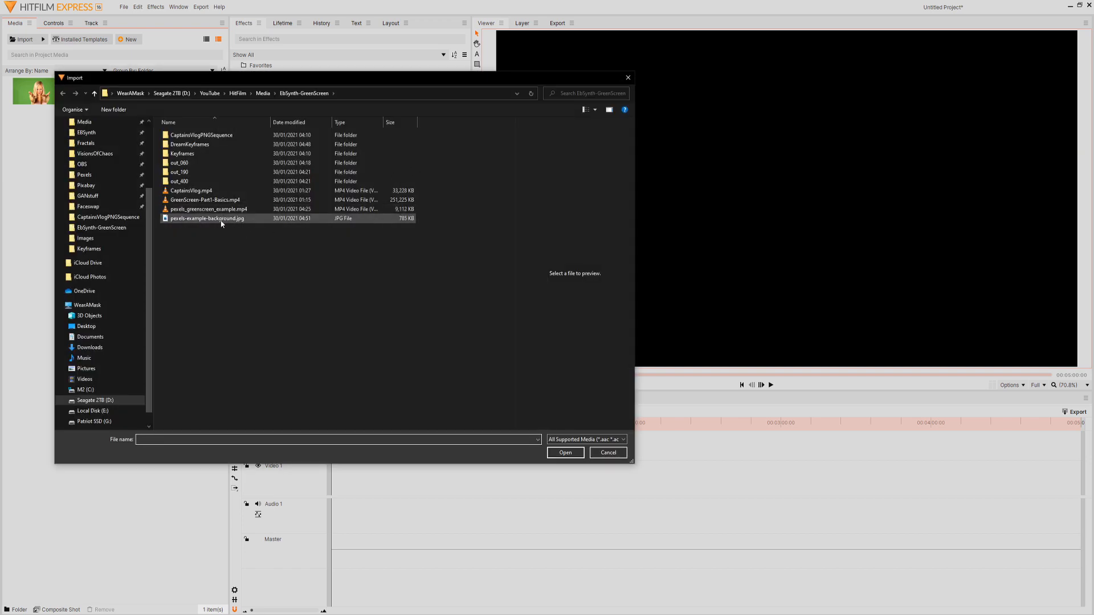
pyautogui.click(564, 452)
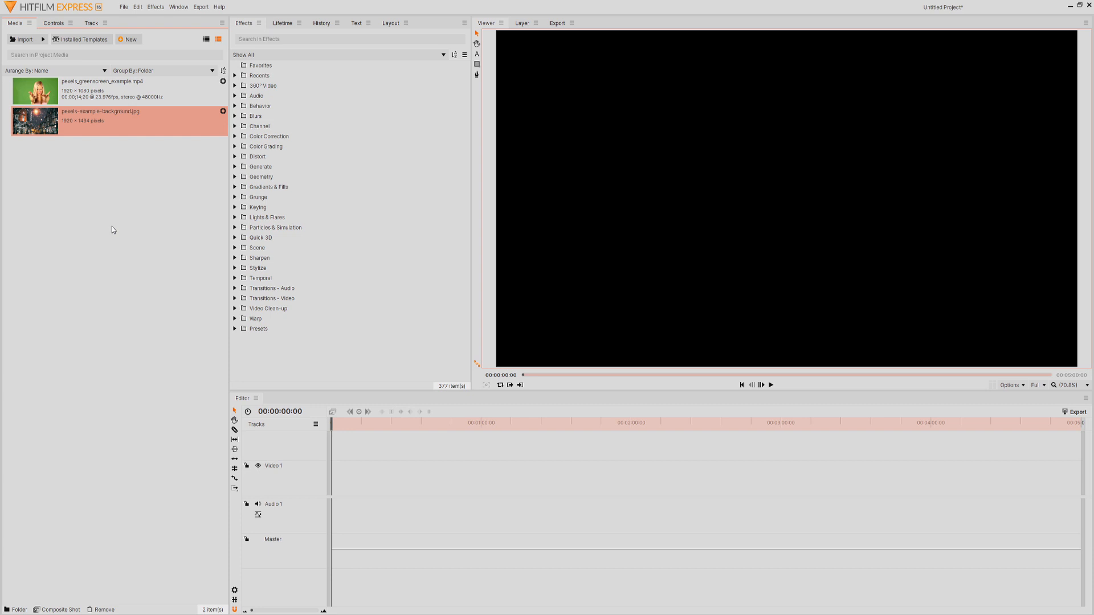
pyautogui.click(102, 89)
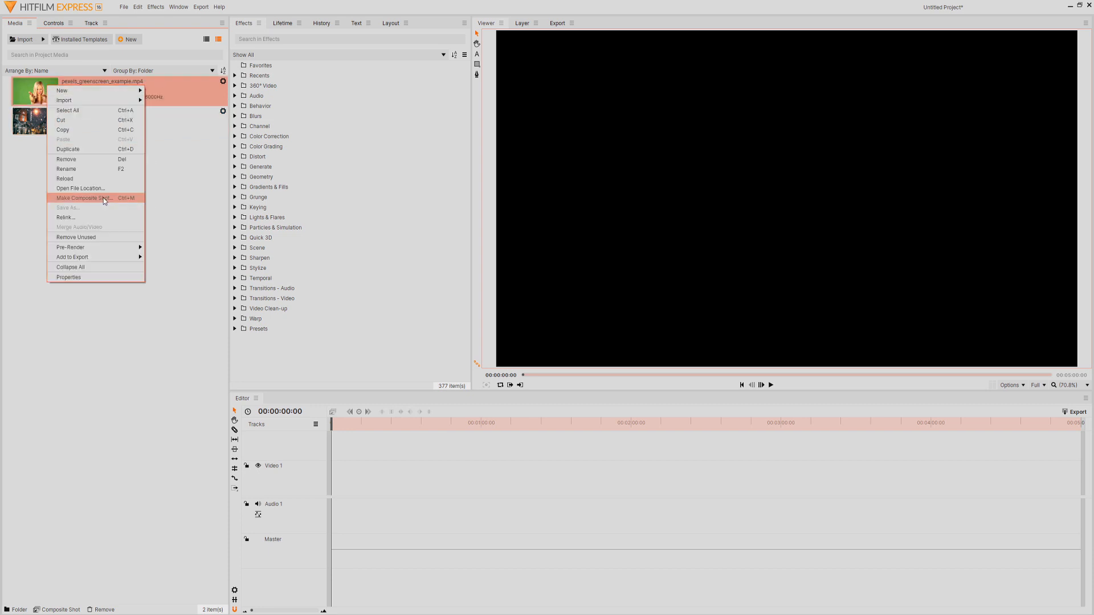
# Step: Make a composite shot from the green screen clip and briefly play its preview
pyautogui.click(83, 197)
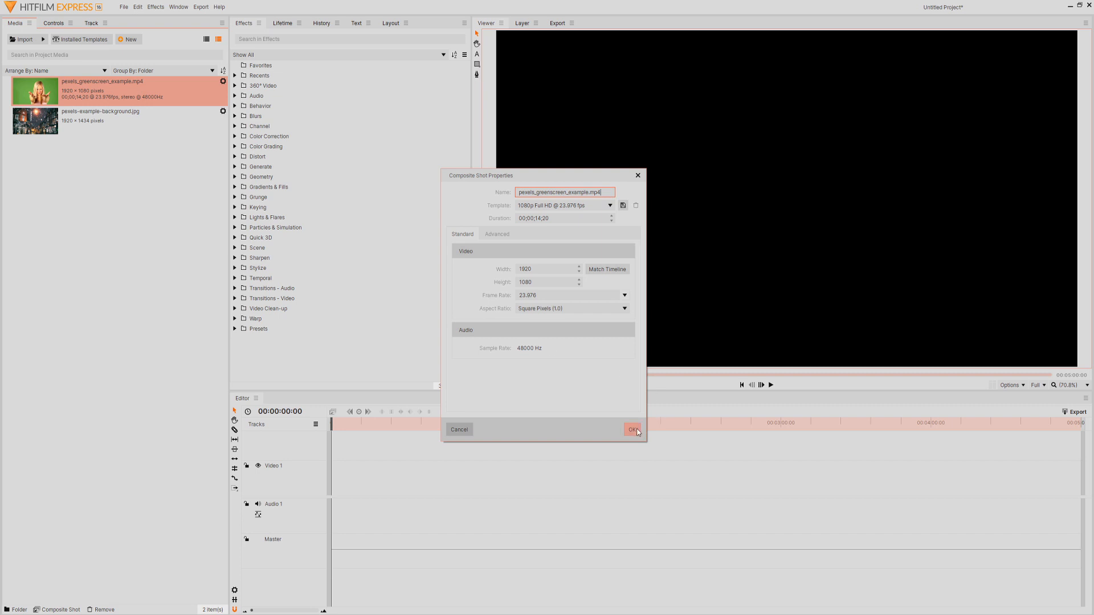
pyautogui.click(632, 429)
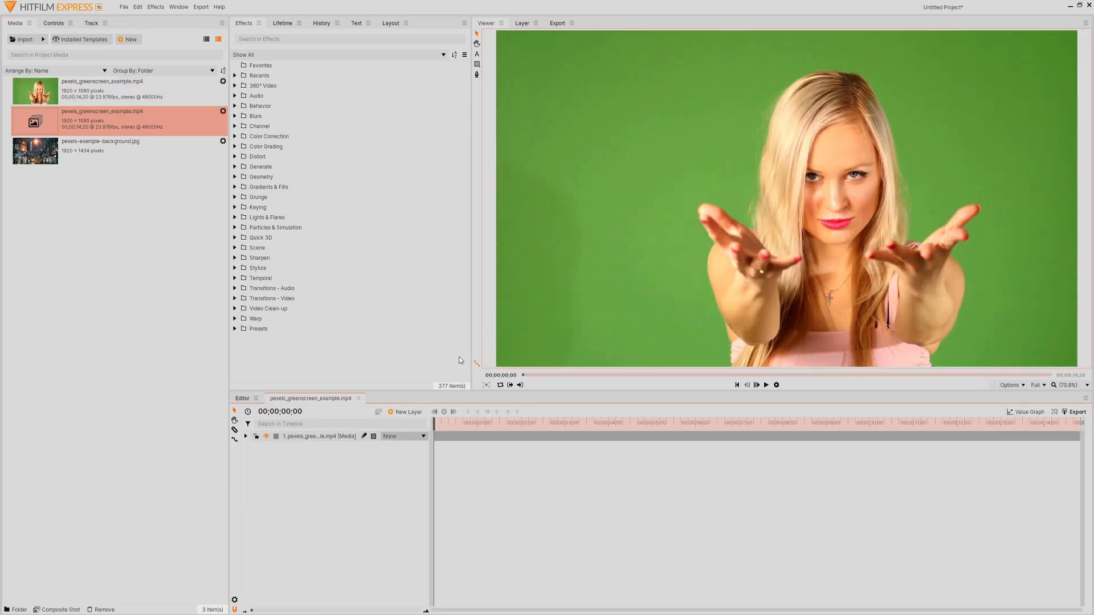
pyautogui.moveTo(1053, 254)
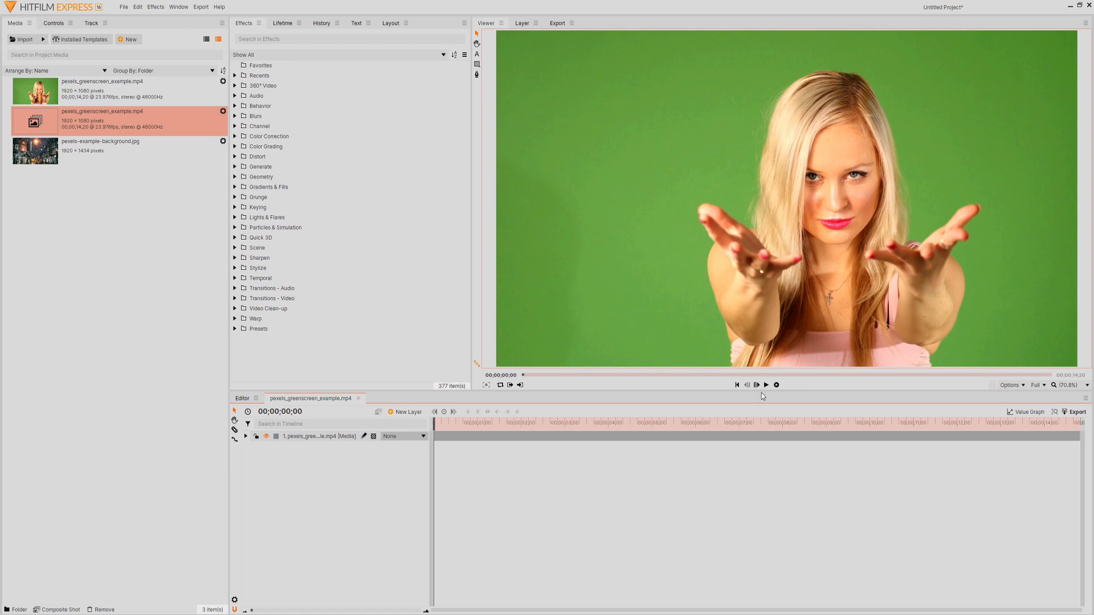
pyautogui.click(765, 384)
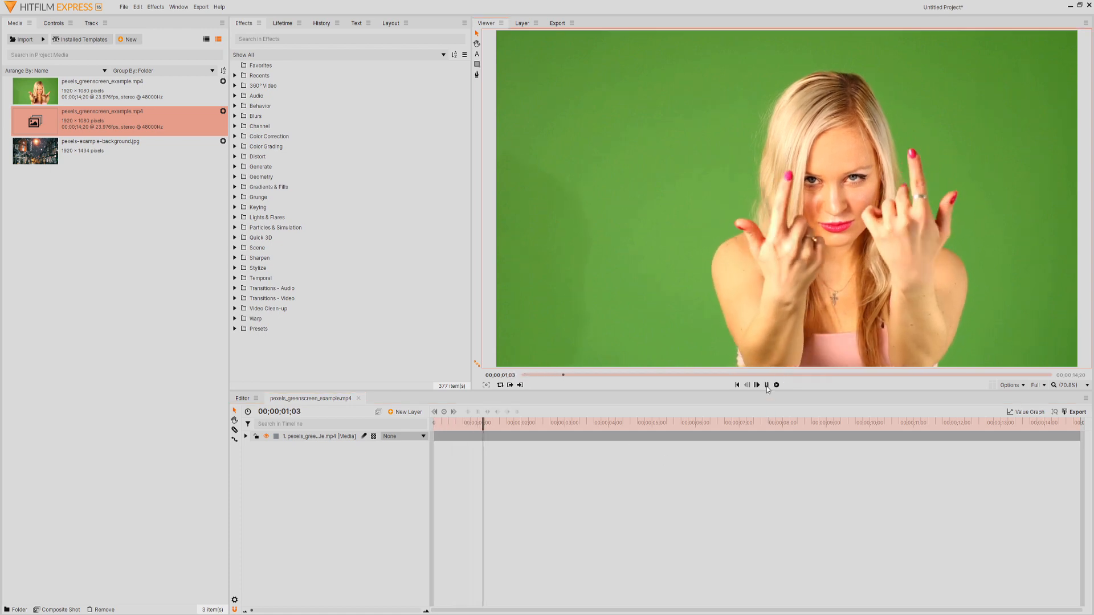
pyautogui.click(766, 384)
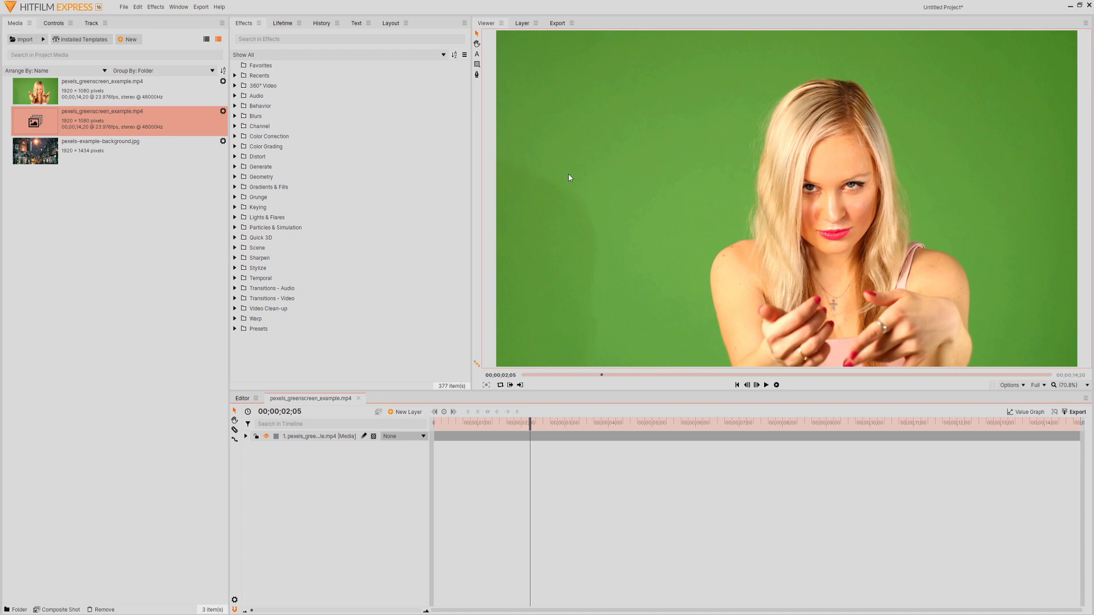
pyautogui.moveTo(963, 126)
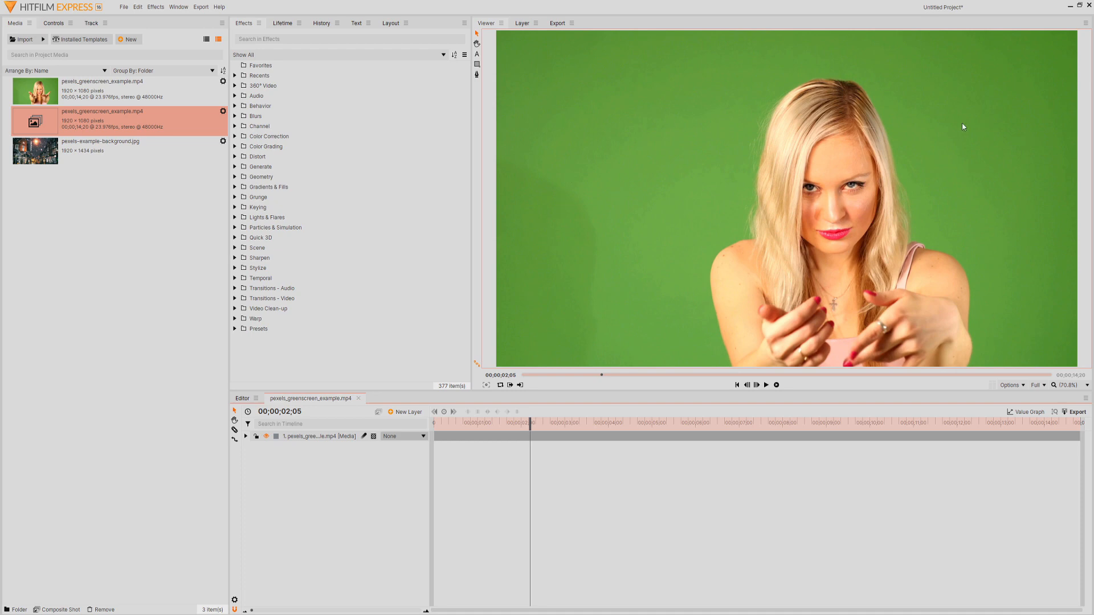
pyautogui.moveTo(492, 441)
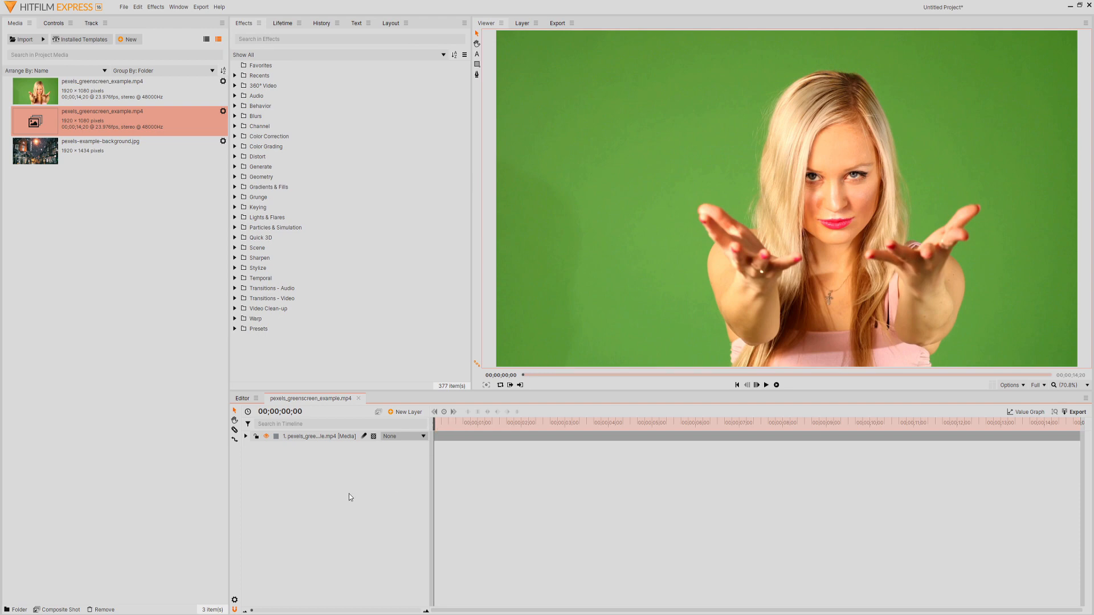
# Step: Place the background photo as layer 2 and apply Color Difference Key to the green screen layer
pyautogui.click(101, 150)
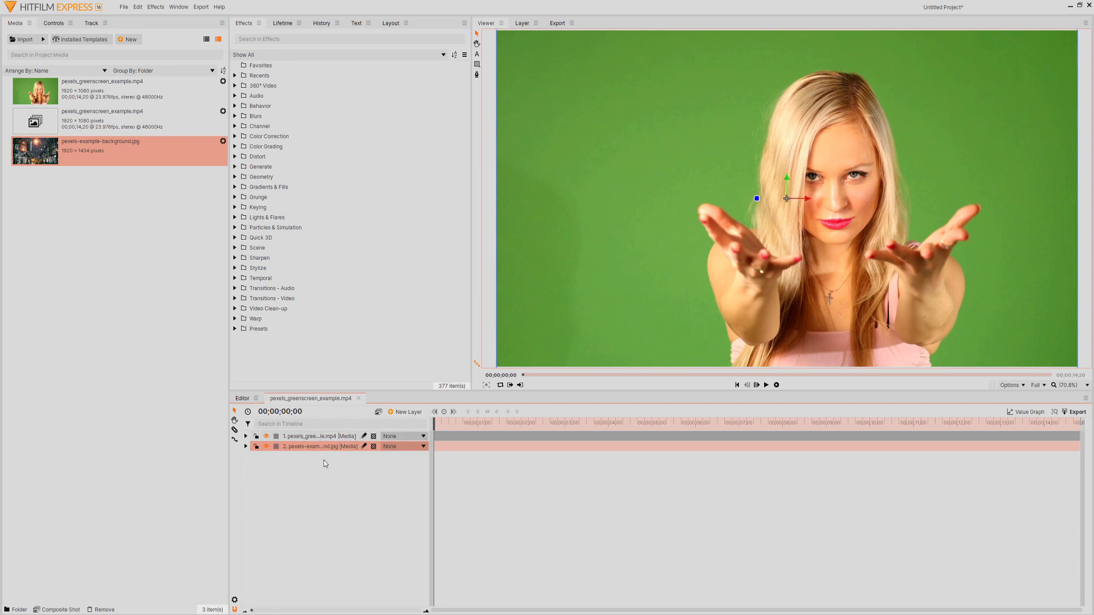
pyautogui.click(315, 437)
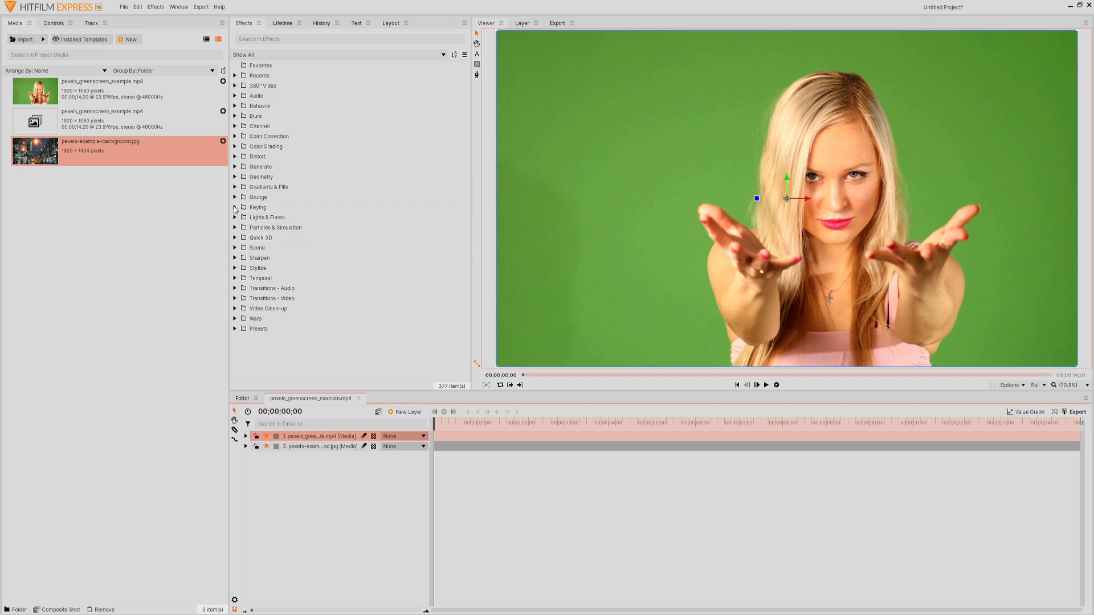
pyautogui.click(235, 207)
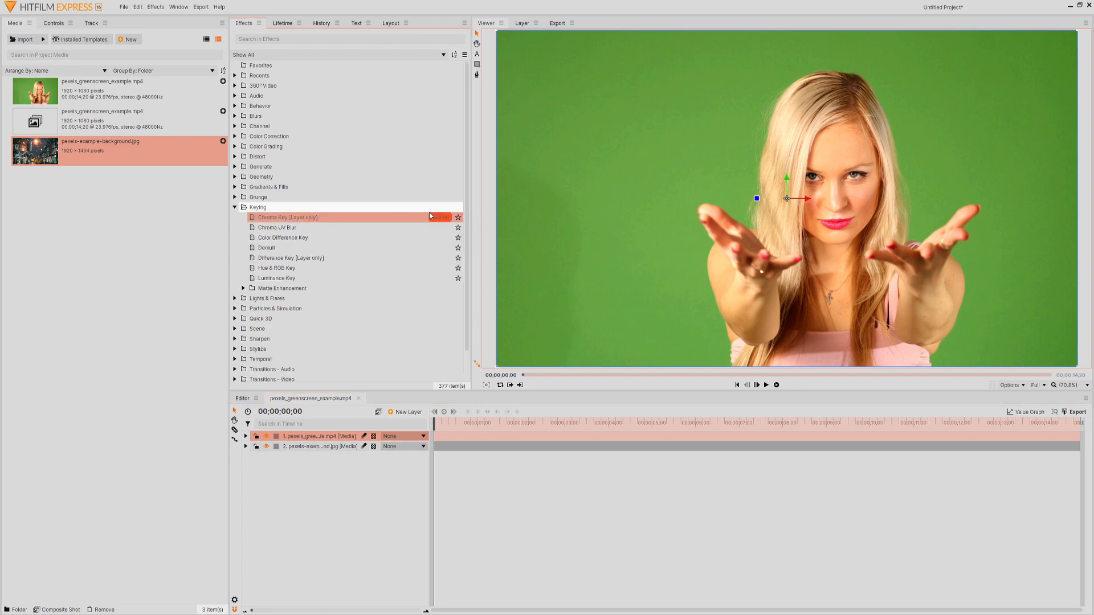
pyautogui.moveTo(440, 216)
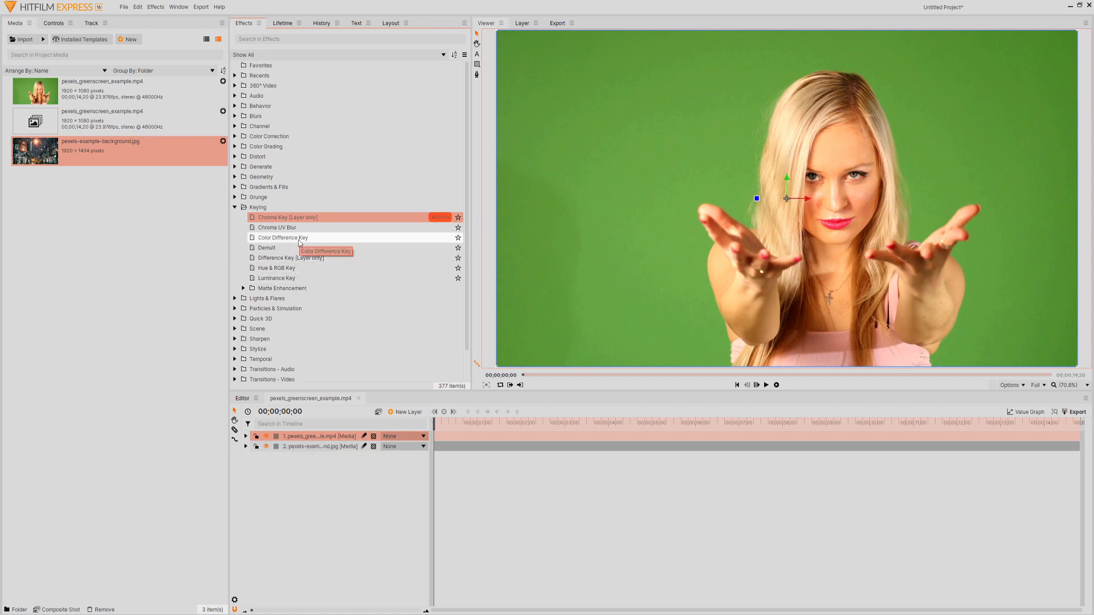
pyautogui.click(282, 237)
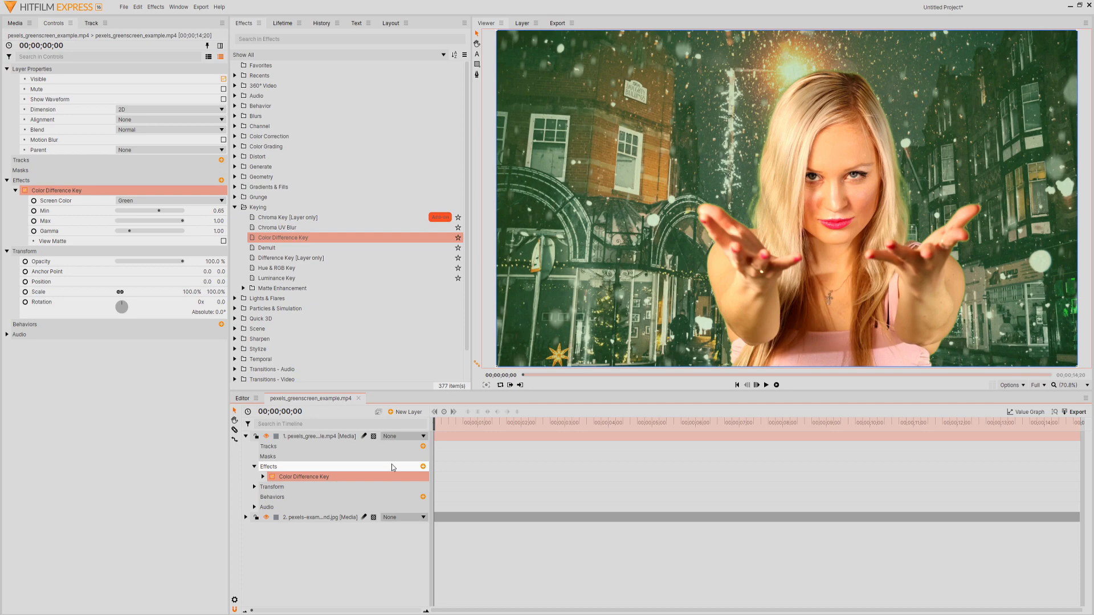
# Step: Set the layer's Color Difference Key Min to 0.99 to remove the green fringe, then preview
pyautogui.click(263, 476)
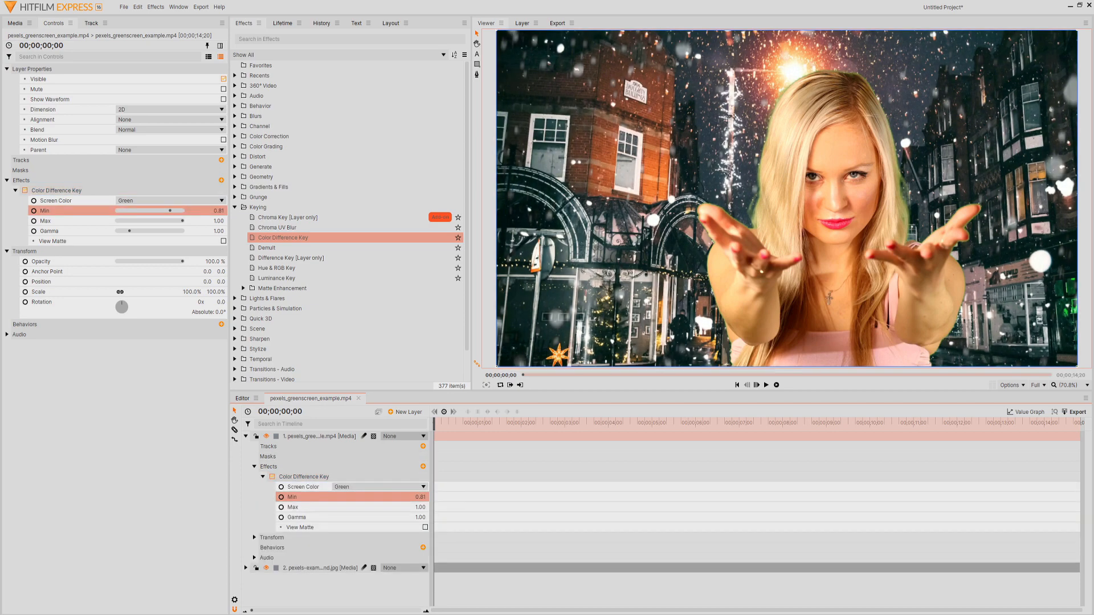
pyautogui.moveTo(179, 211); pyautogui.dragTo(171, 211)
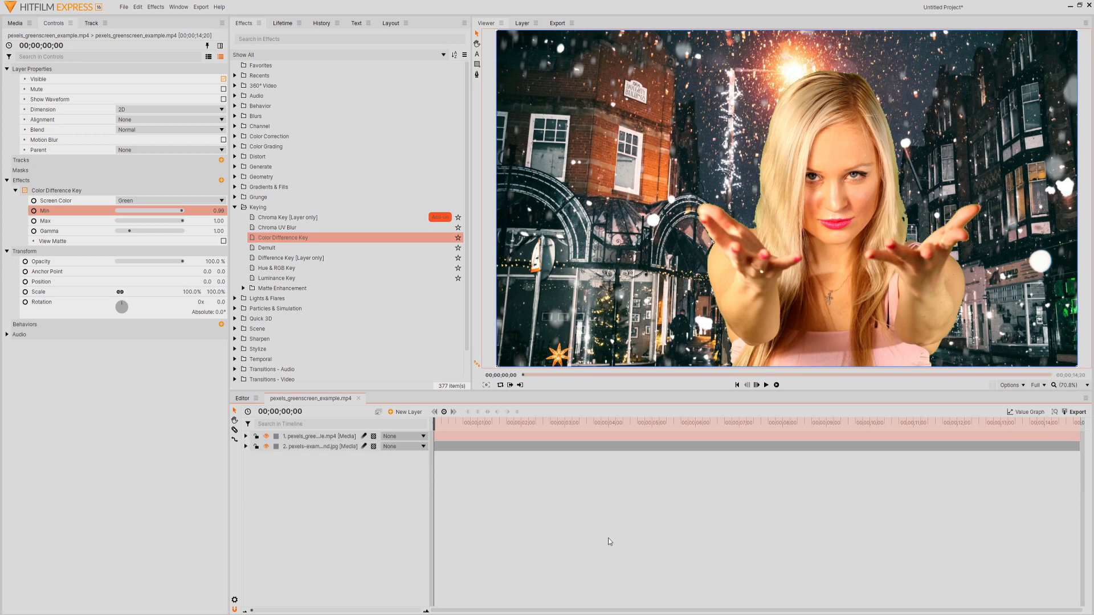
pyautogui.click(764, 386)
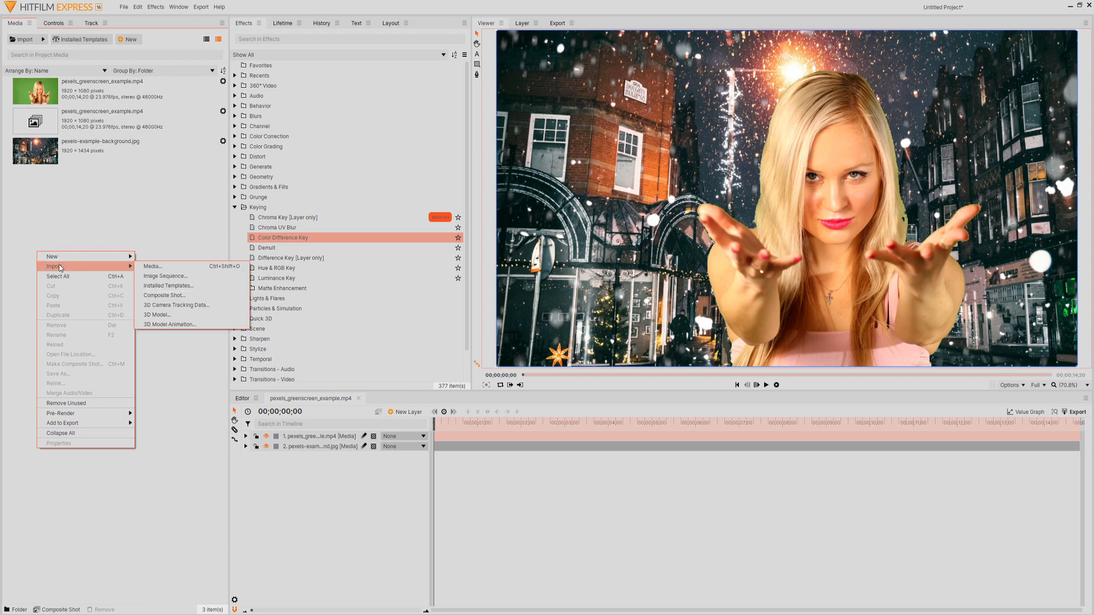
# Step: Import CaptainsVlog.mp4 and make a composite shot from it
pyautogui.click(152, 267)
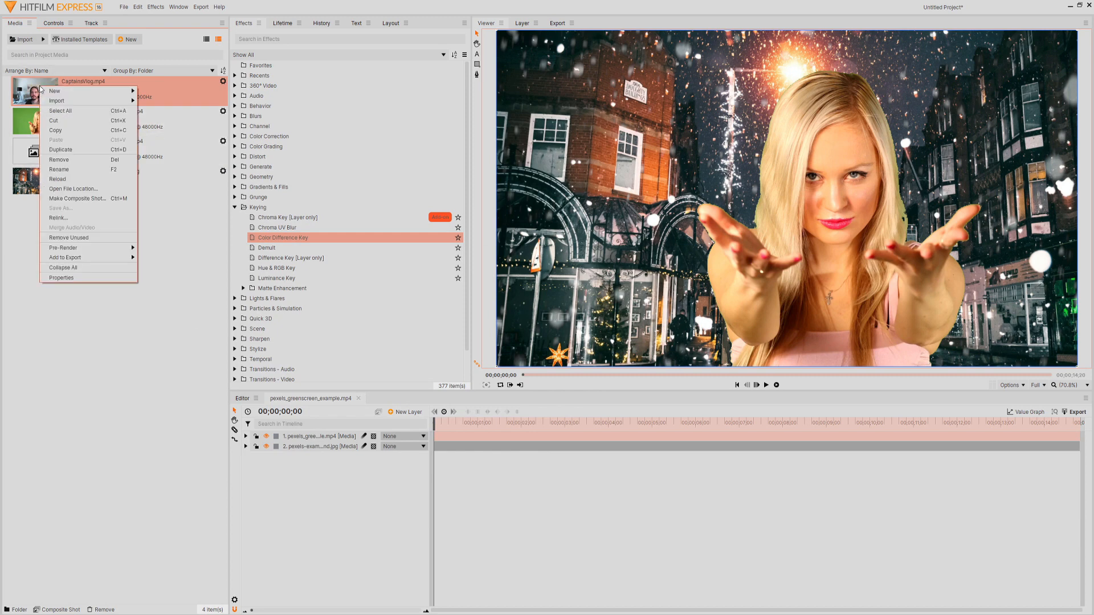
pyautogui.click(77, 198)
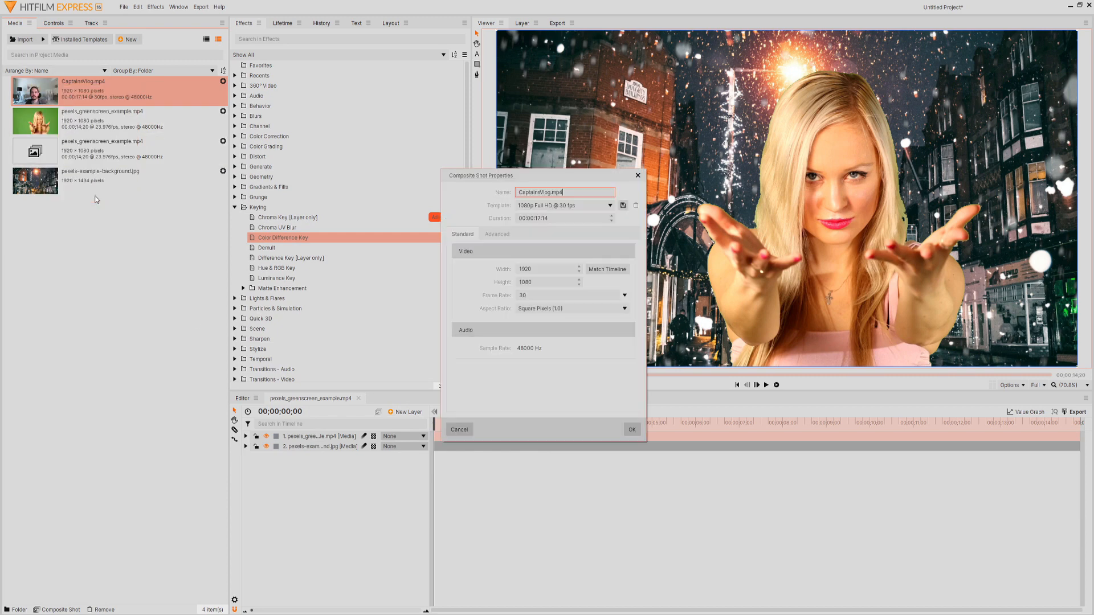
pyautogui.click(630, 429)
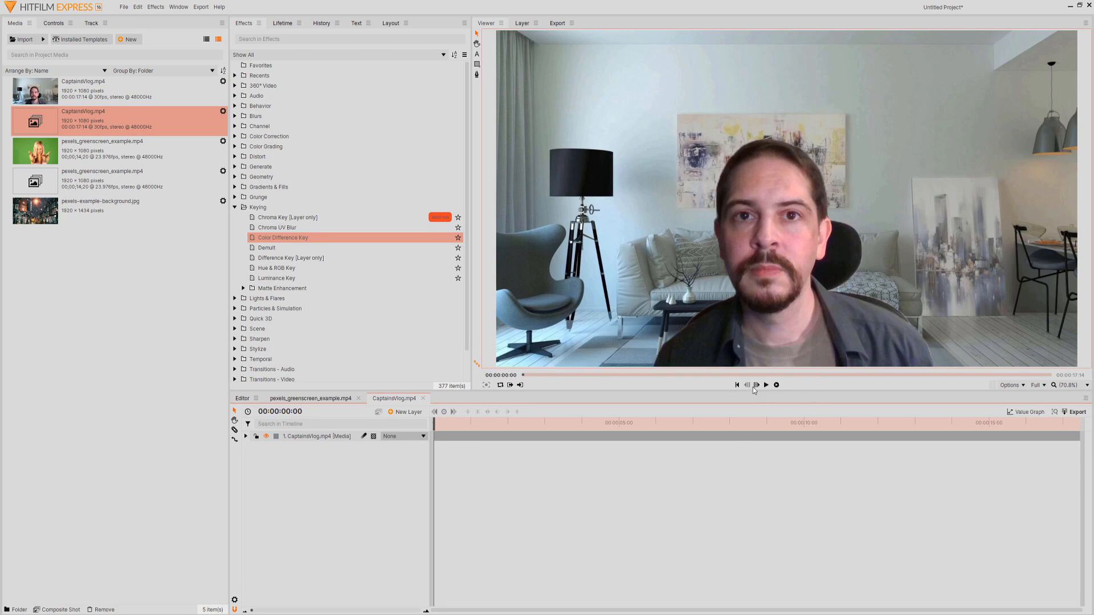
# Step: Preview the CaptainsVlog clip and start an export from the Editor timeline
pyautogui.click(765, 384)
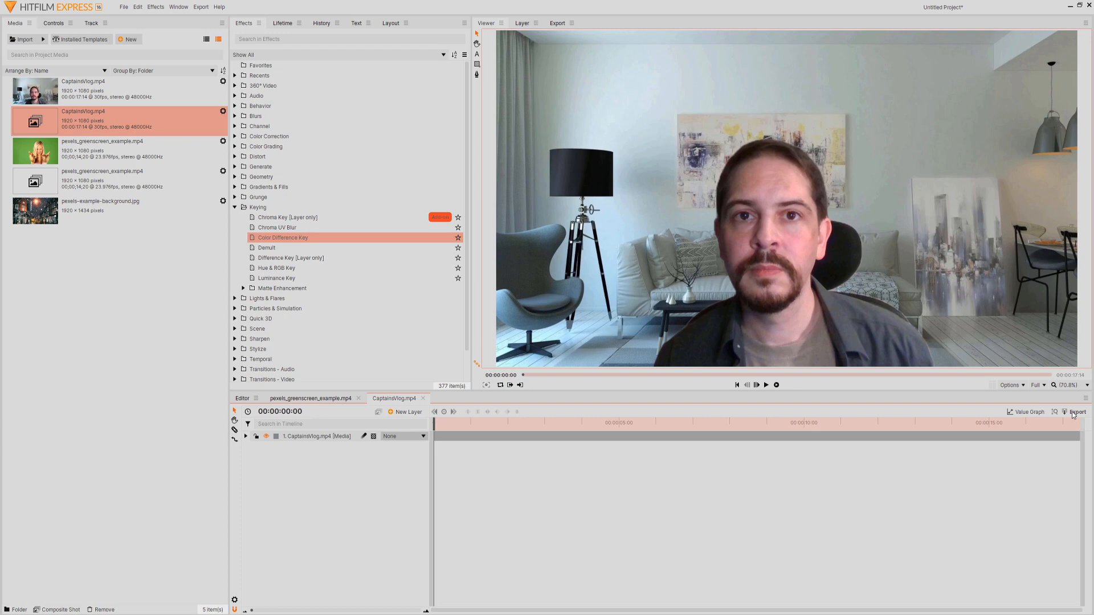
pyautogui.click(1078, 411)
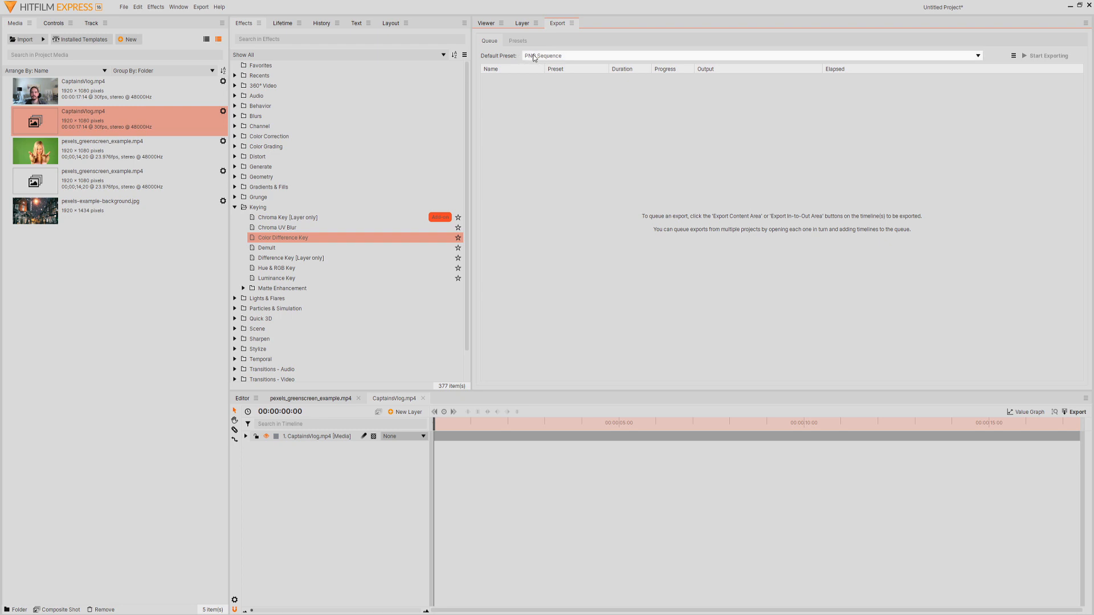
# Step: Export the timeline contents with the PNG Sequence default preset
pyautogui.click(976, 54)
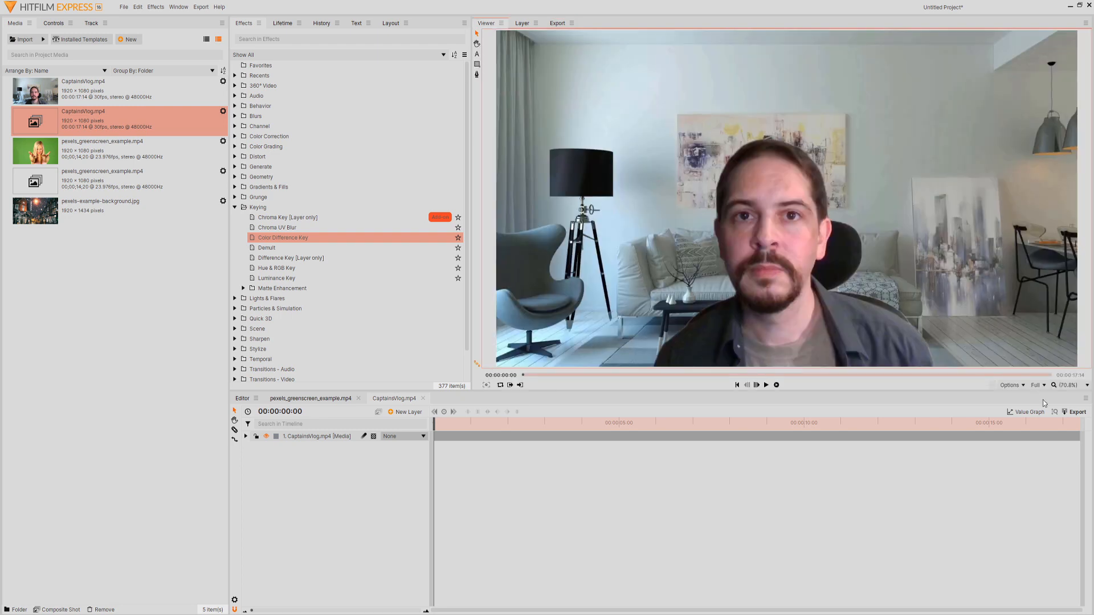
pyautogui.click(1077, 412)
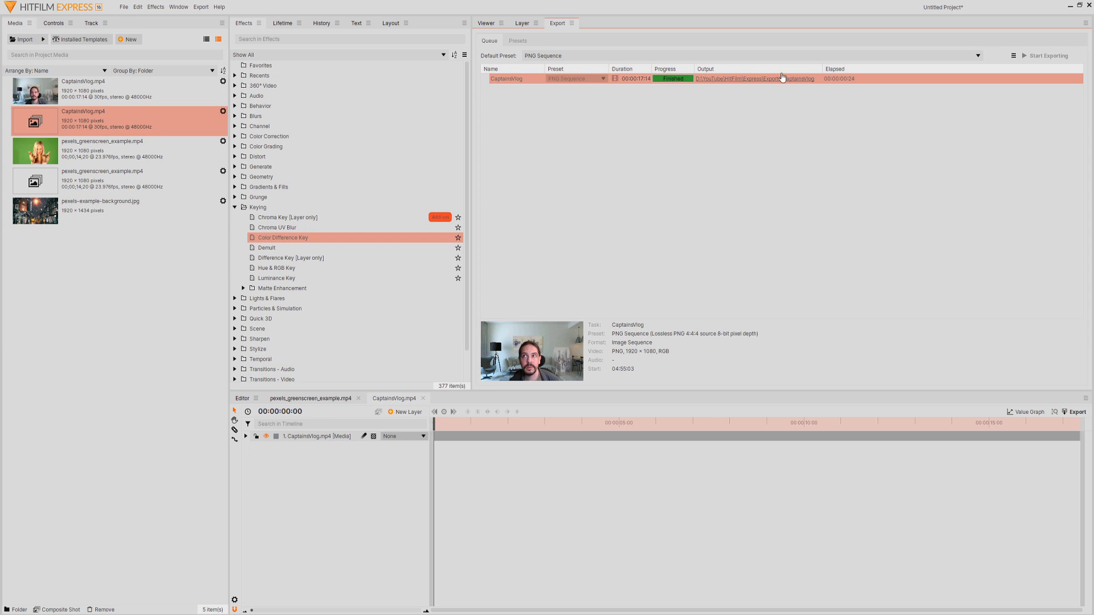
# Step: View the exported frames in their output folder, then close Explorer
pyautogui.click(753, 79)
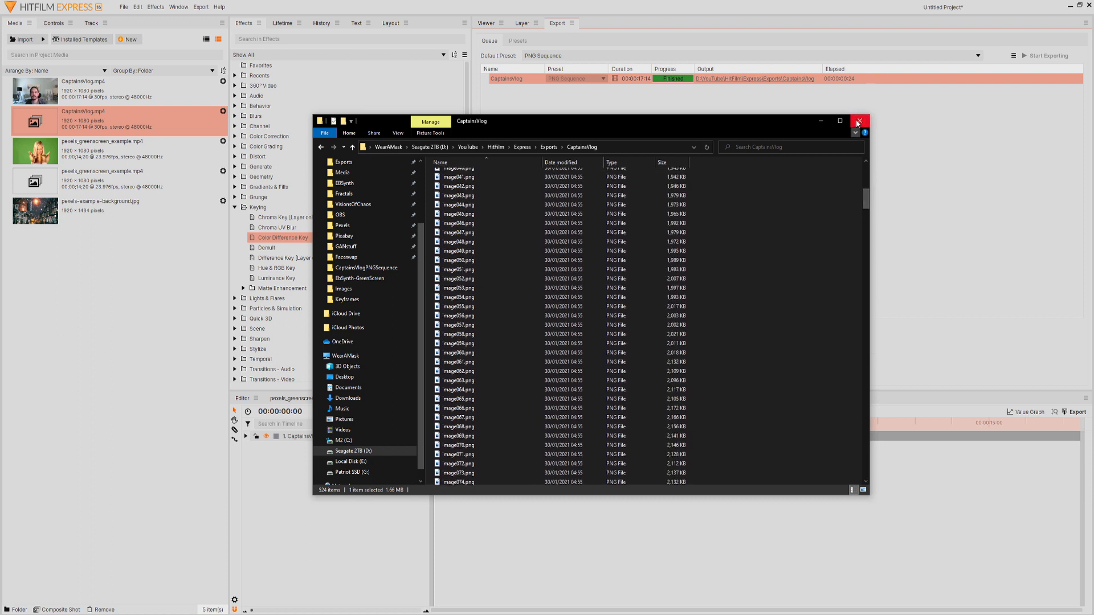
pyautogui.click(857, 121)
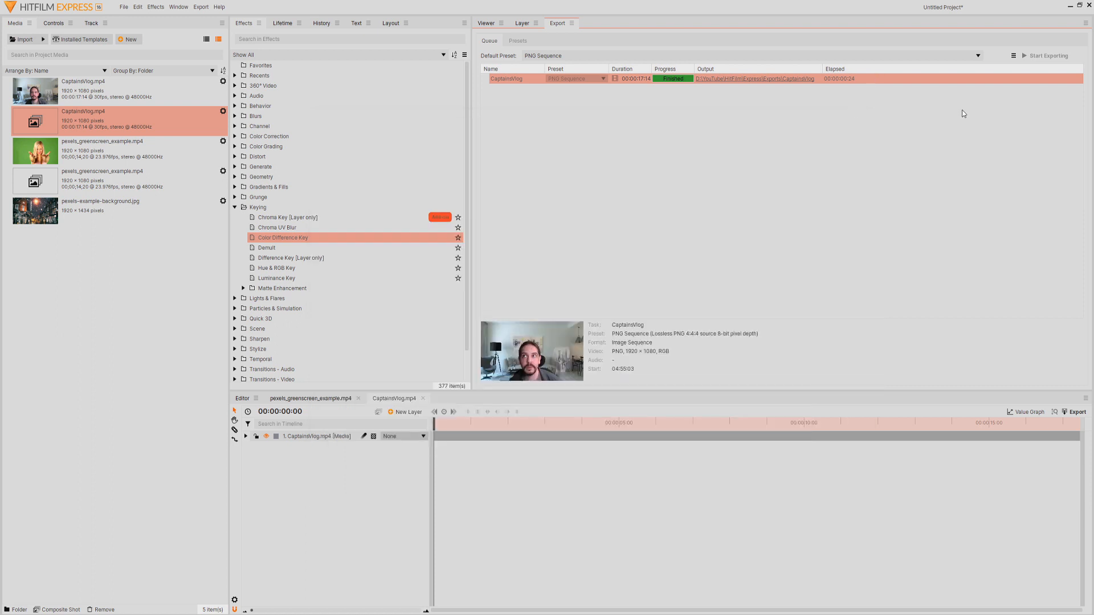
pyautogui.moveTo(958, 121)
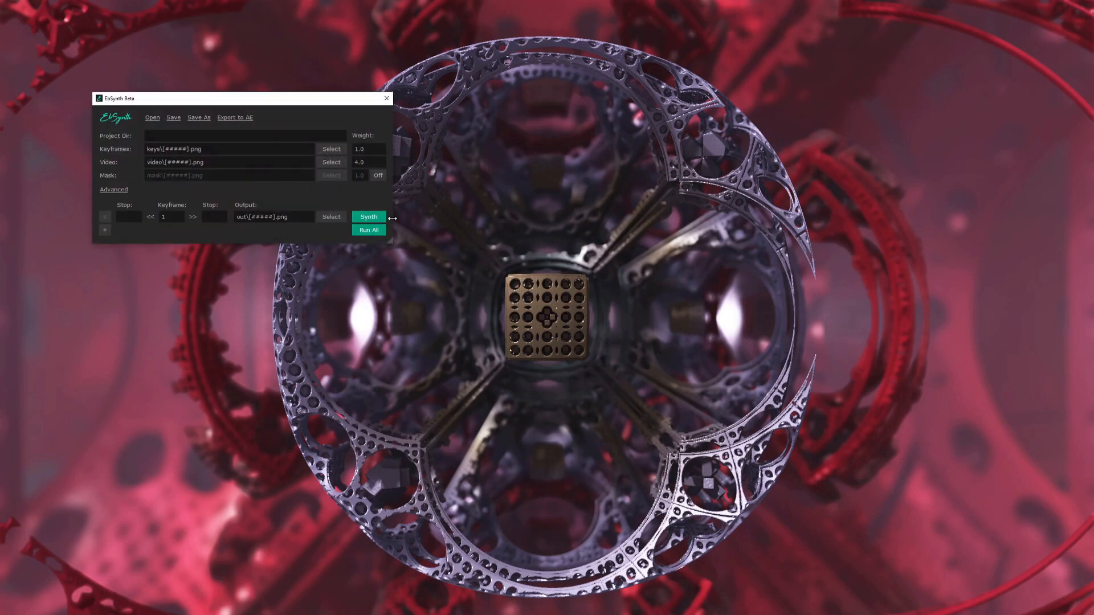
# Step: Make image000.png from EbSynth-GreenScreen > CaptainsVlogPNGSequence the EbSynth video source
pyautogui.moveTo(242, 98); pyautogui.dragTo(217, 172)
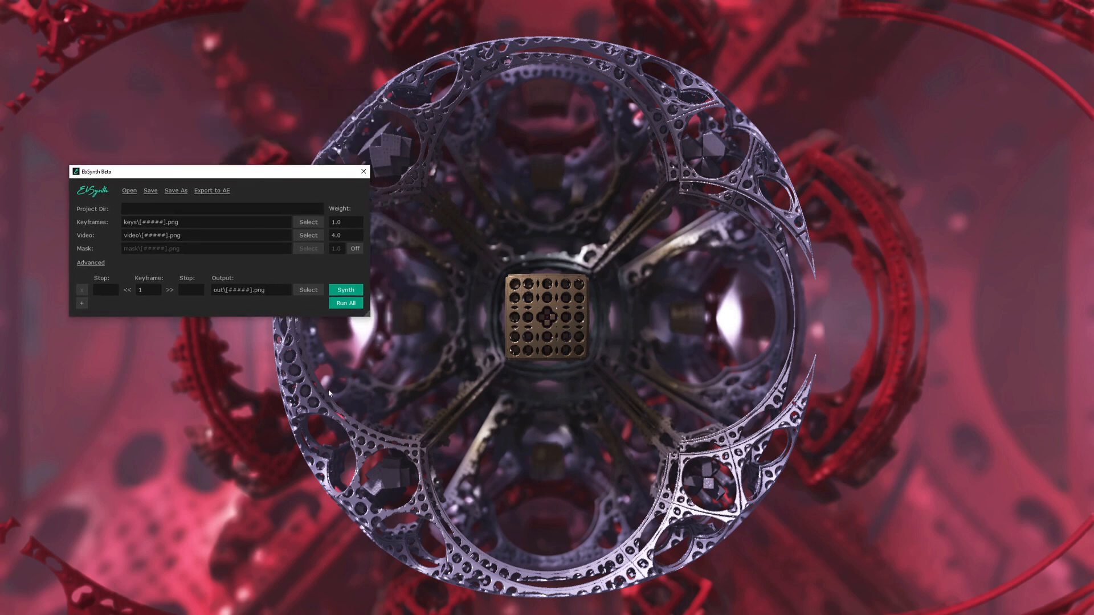
pyautogui.click(129, 190)
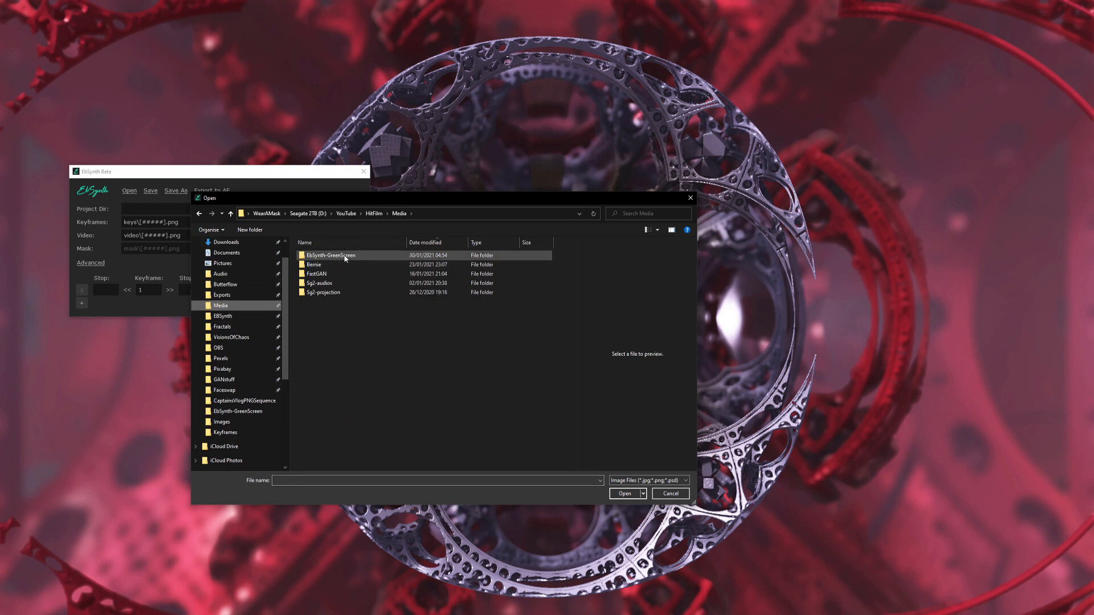
pyautogui.doubleClick(331, 256)
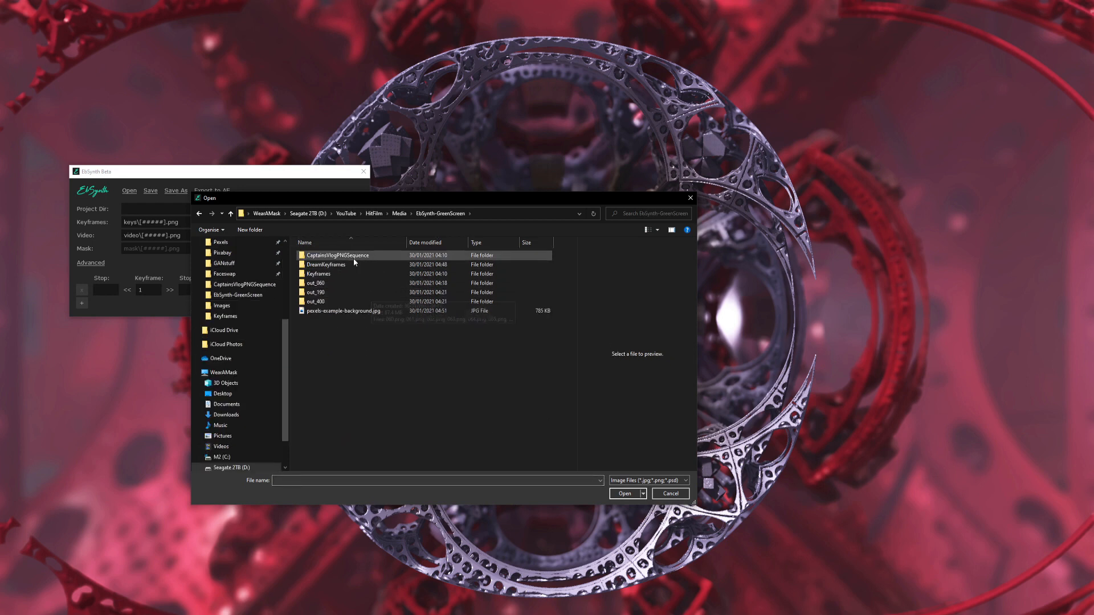
pyautogui.doubleClick(337, 255)
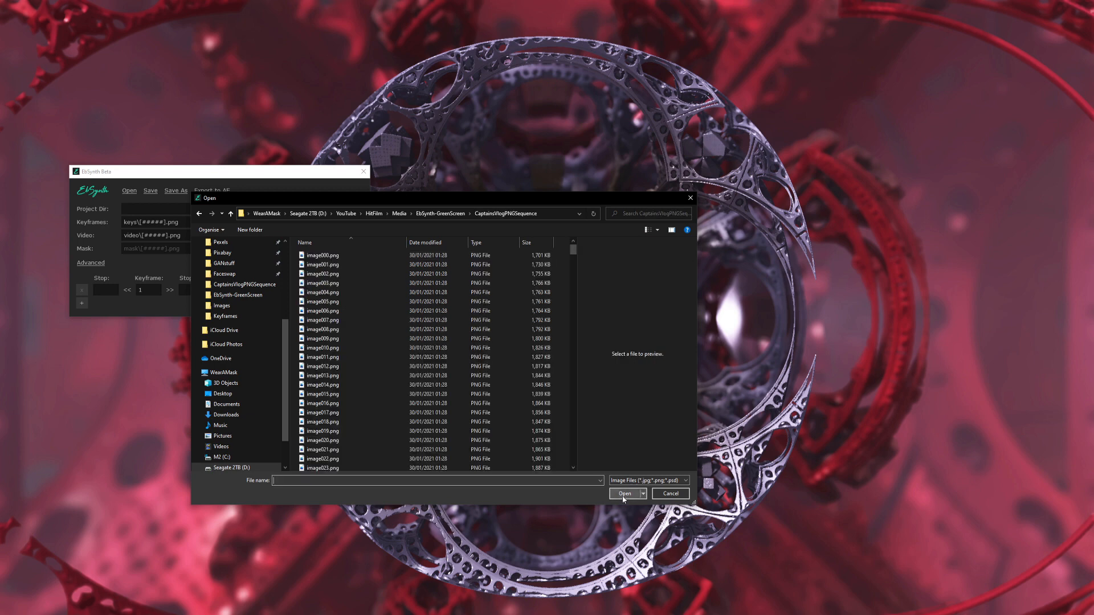
pyautogui.click(323, 254)
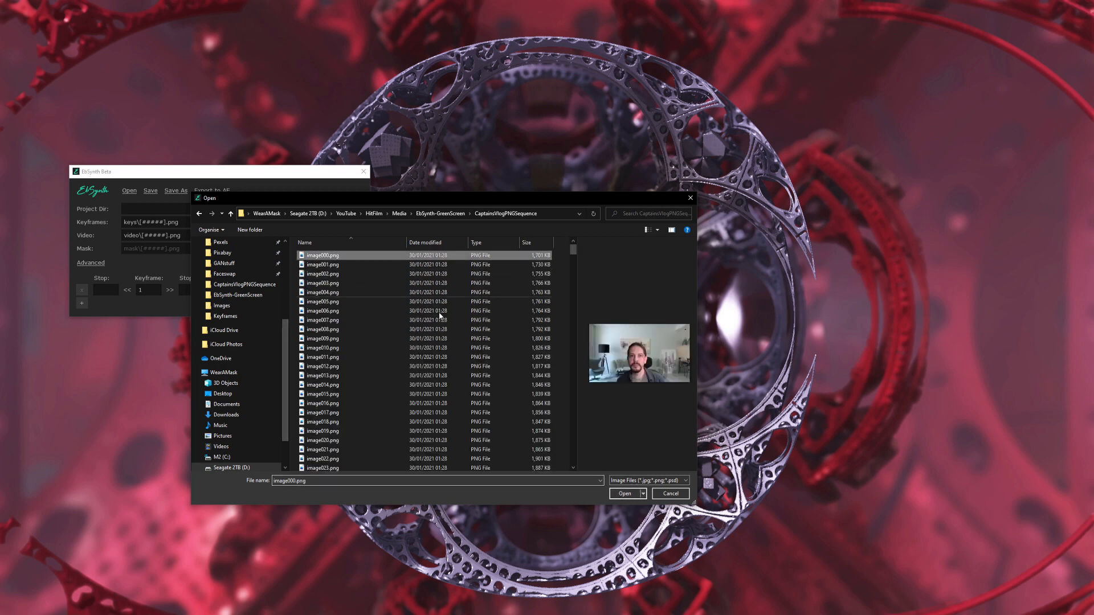
pyautogui.click(626, 494)
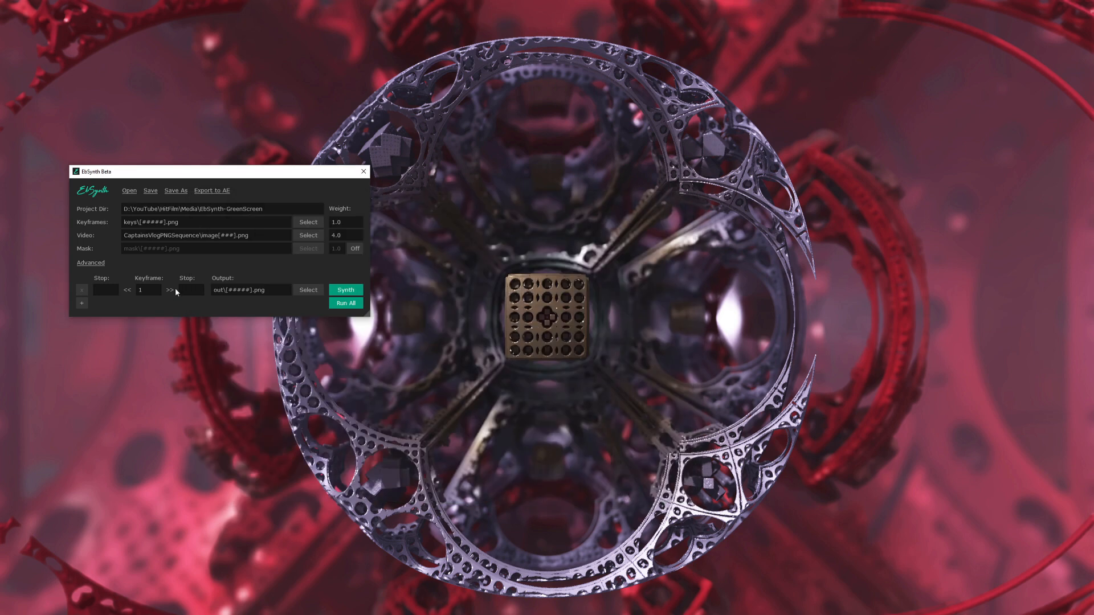
# Step: Set synthesis detail to High in EbSynth's Advanced settings
pyautogui.click(90, 262)
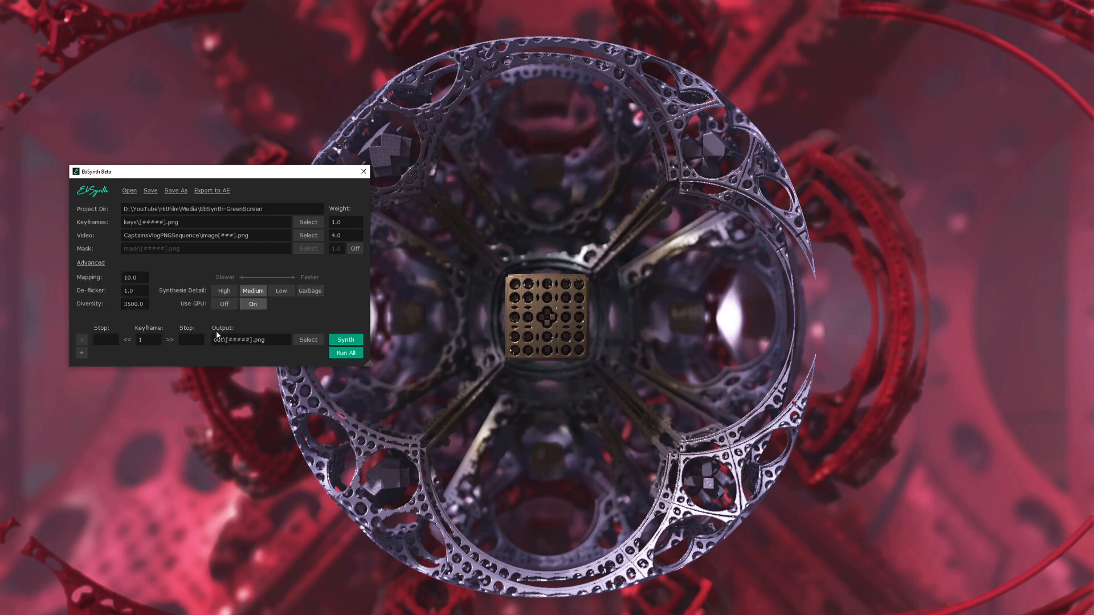
pyautogui.moveTo(197, 299)
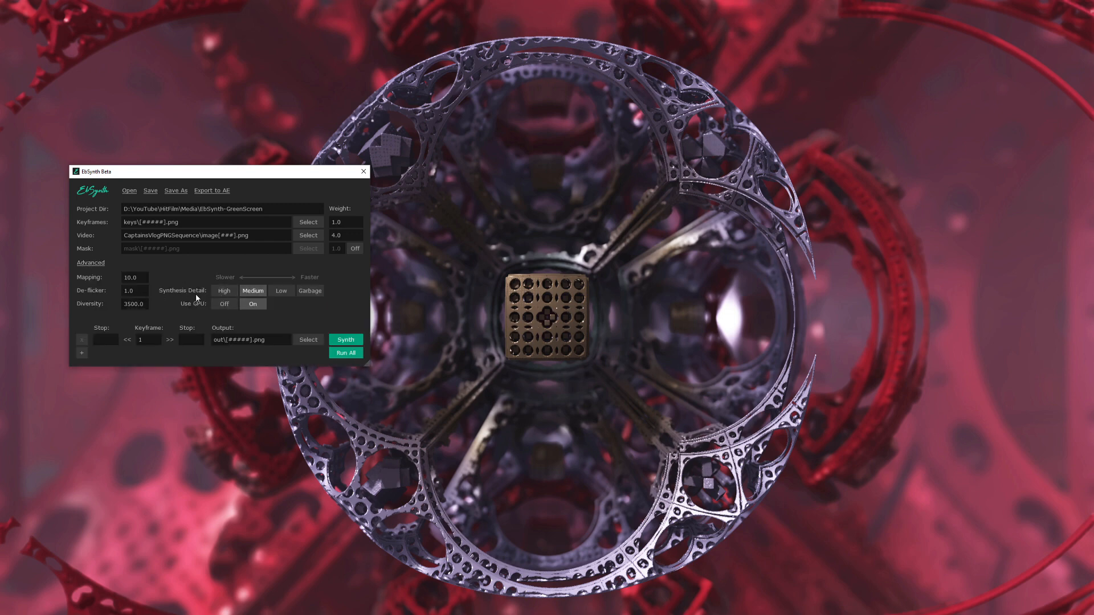
pyautogui.click(225, 291)
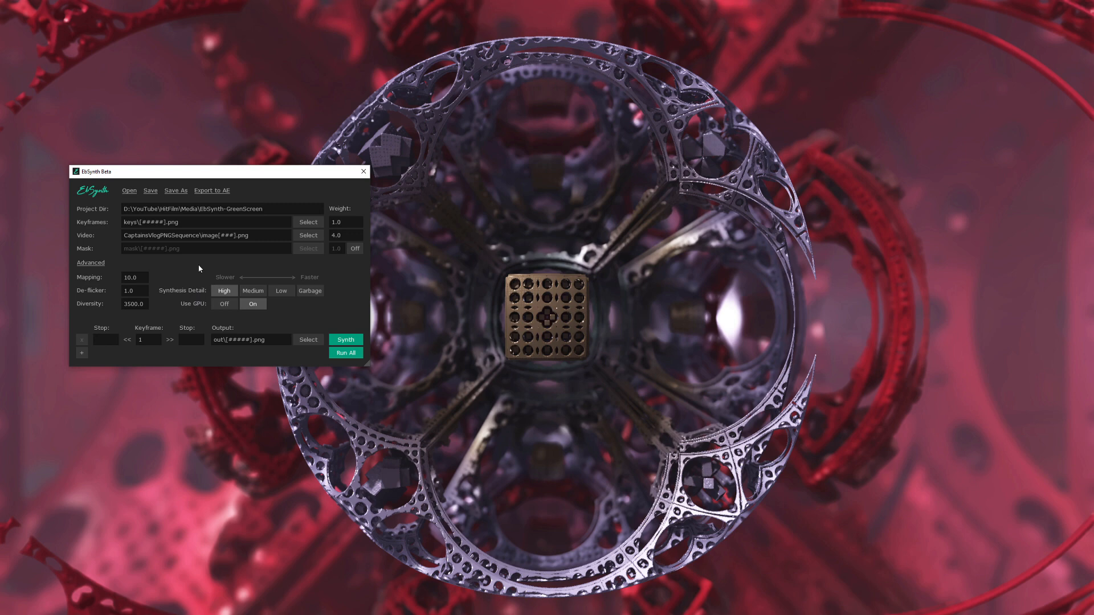
pyautogui.moveTo(207, 260)
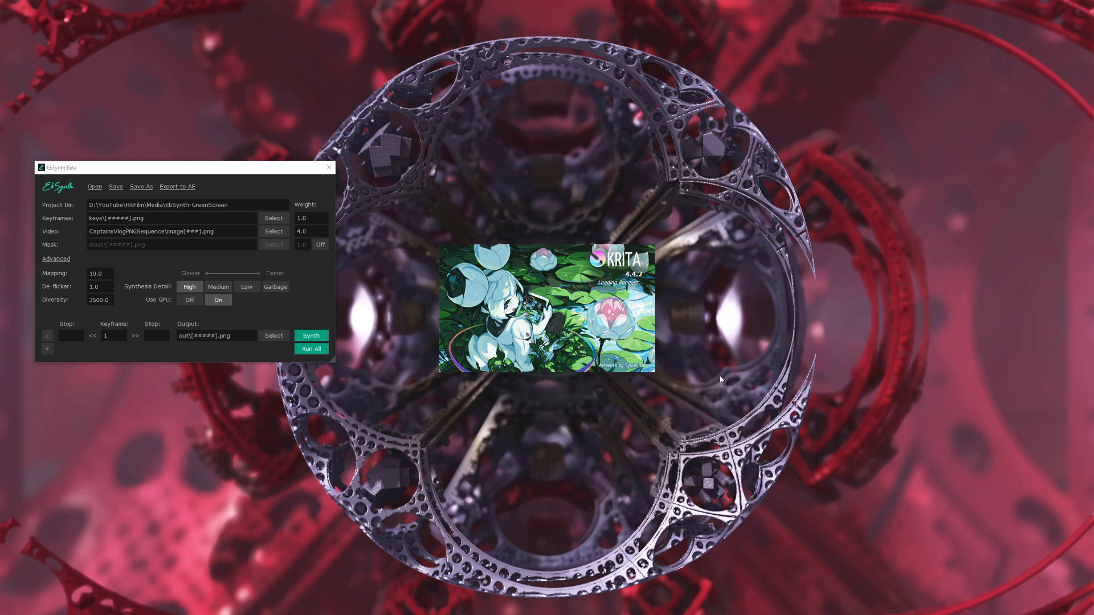
pyautogui.moveTo(713, 387)
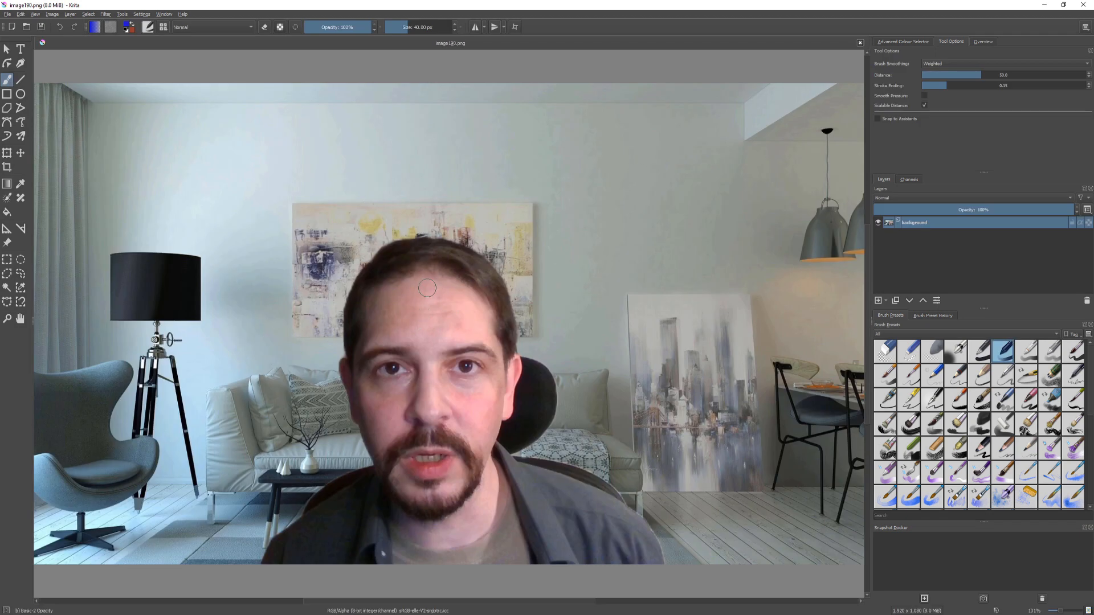
pyautogui.moveTo(668, 207)
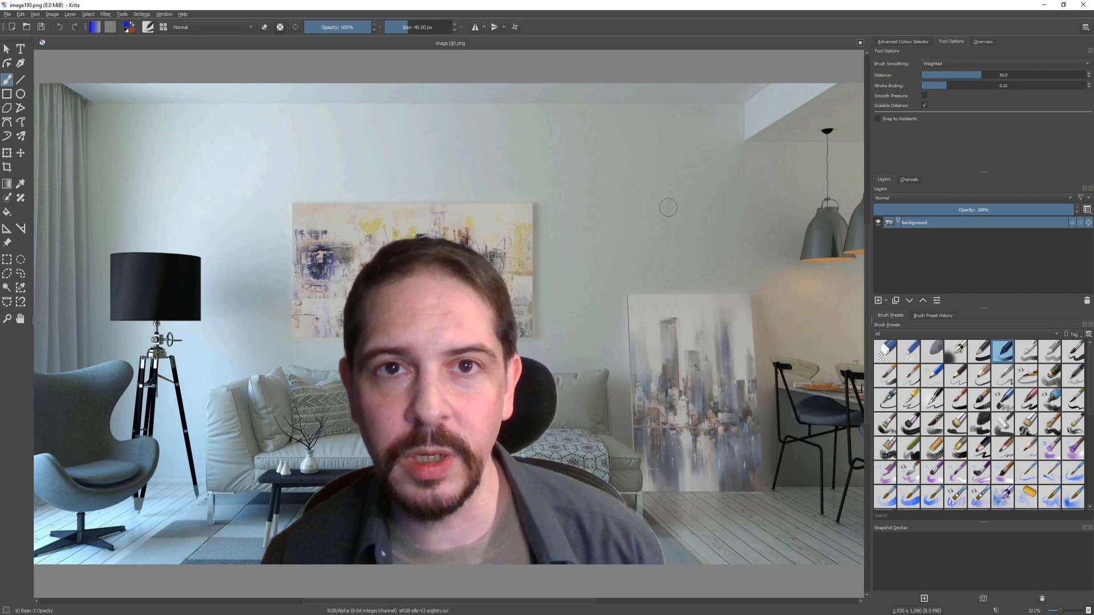
pyautogui.moveTo(438, 174)
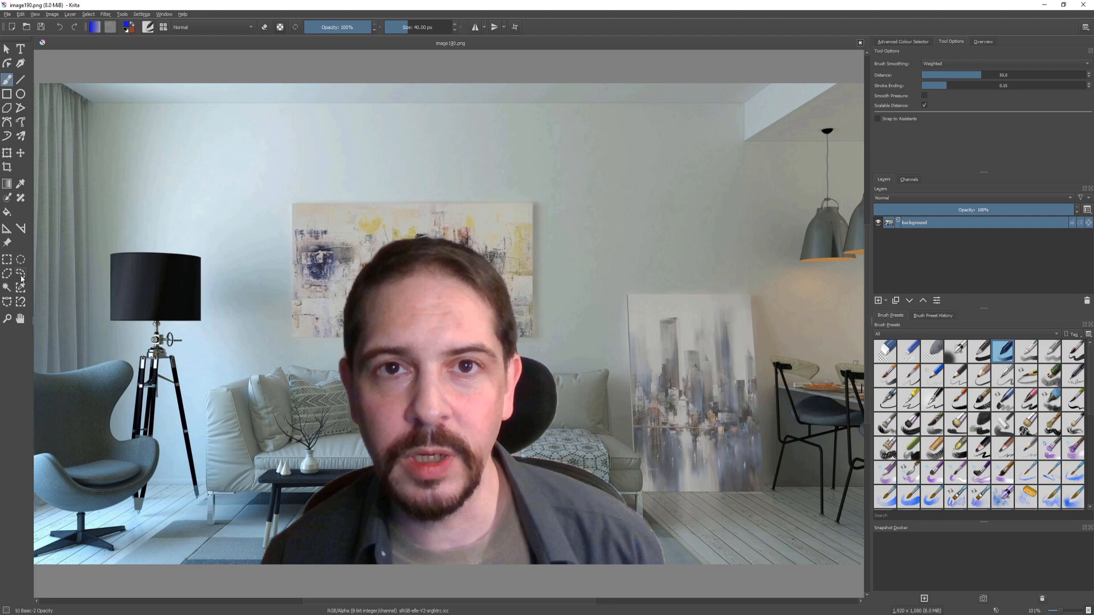
# Step: Switch to the Freehand Selection tool in Krita's toolbox
pyautogui.click(7, 272)
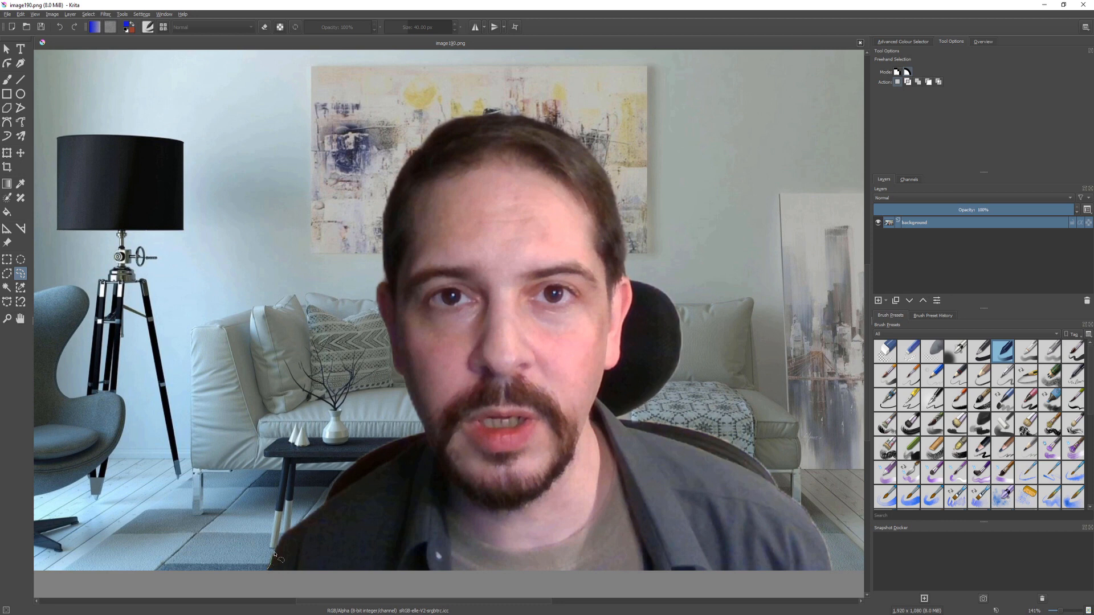
# Step: Trace a closed freehand selection around the man's head and shoulders in image190.png
pyautogui.moveTo(272, 555); pyautogui.dragTo(349, 492)
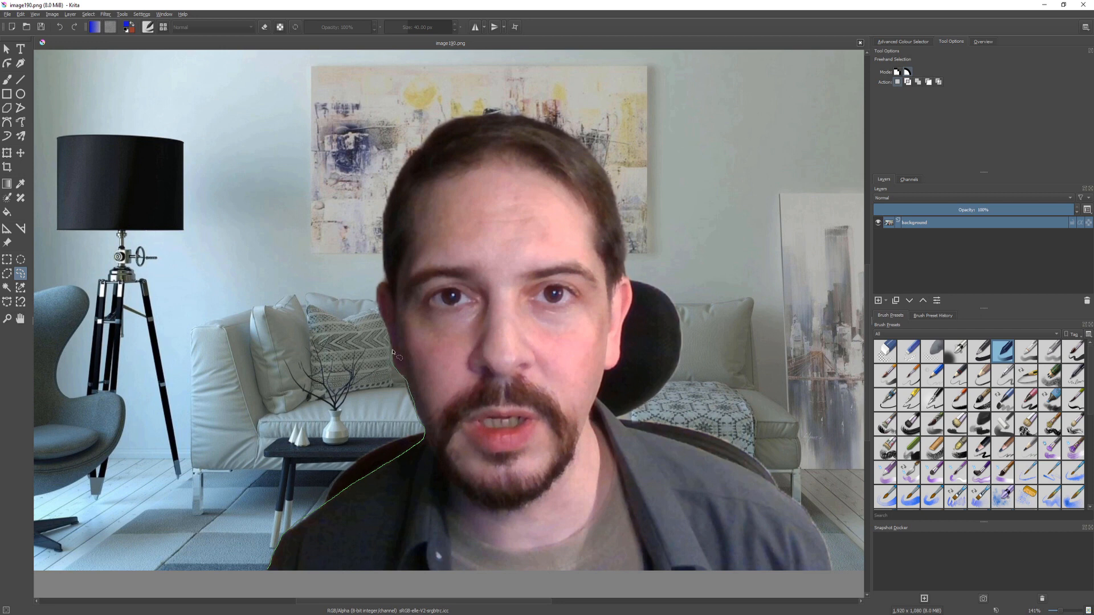
pyautogui.moveTo(397, 355); pyautogui.dragTo(388, 272)
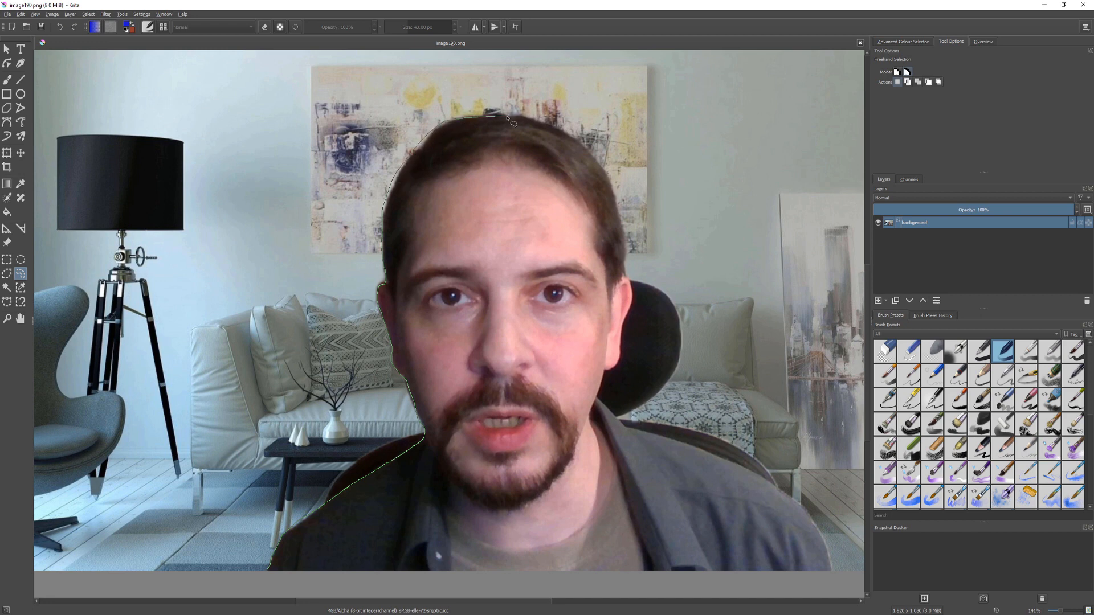
pyautogui.moveTo(508, 117); pyautogui.dragTo(620, 199)
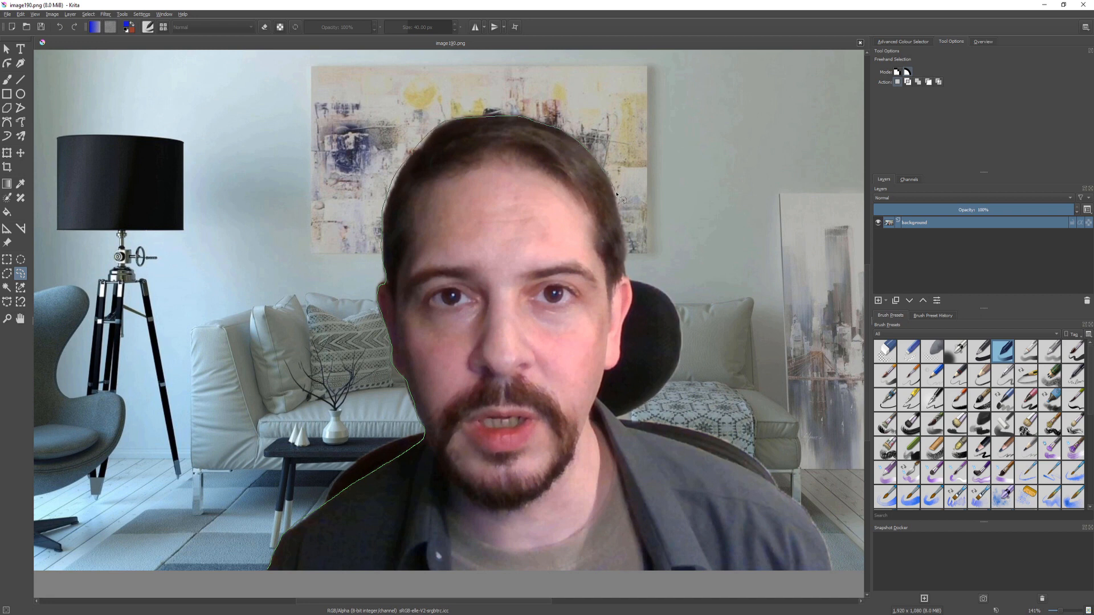
pyautogui.moveTo(614, 199); pyautogui.dragTo(631, 300)
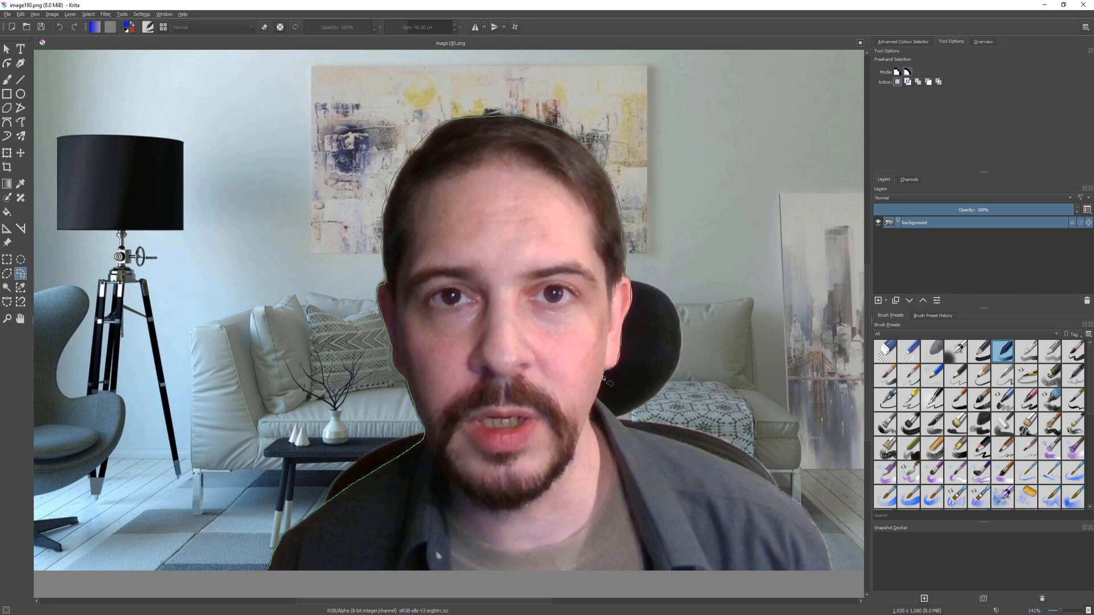
pyautogui.moveTo(651, 440)
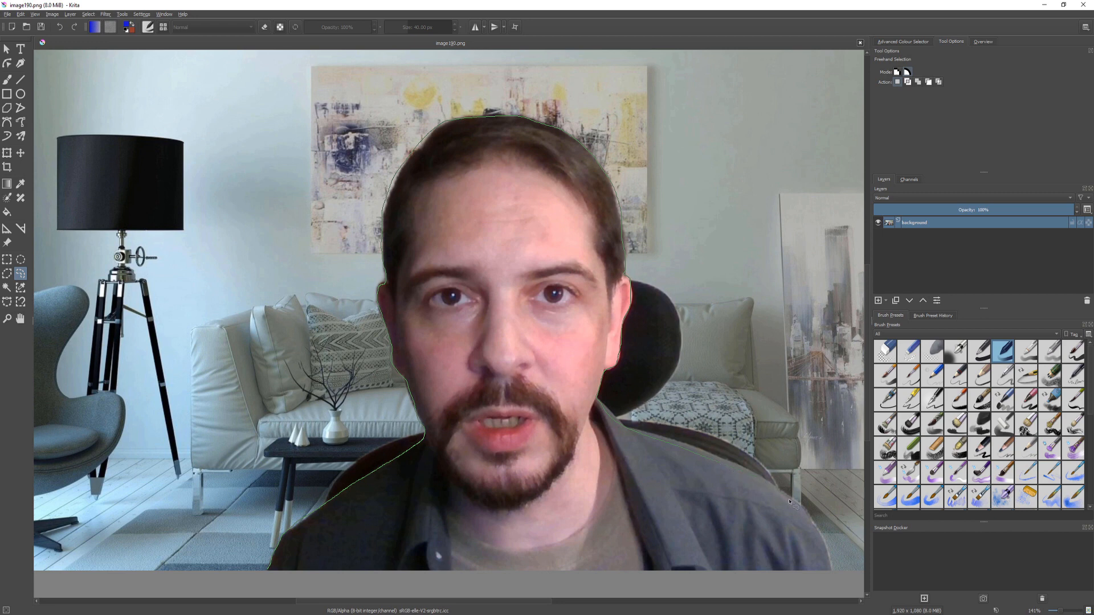
pyautogui.moveTo(832, 577)
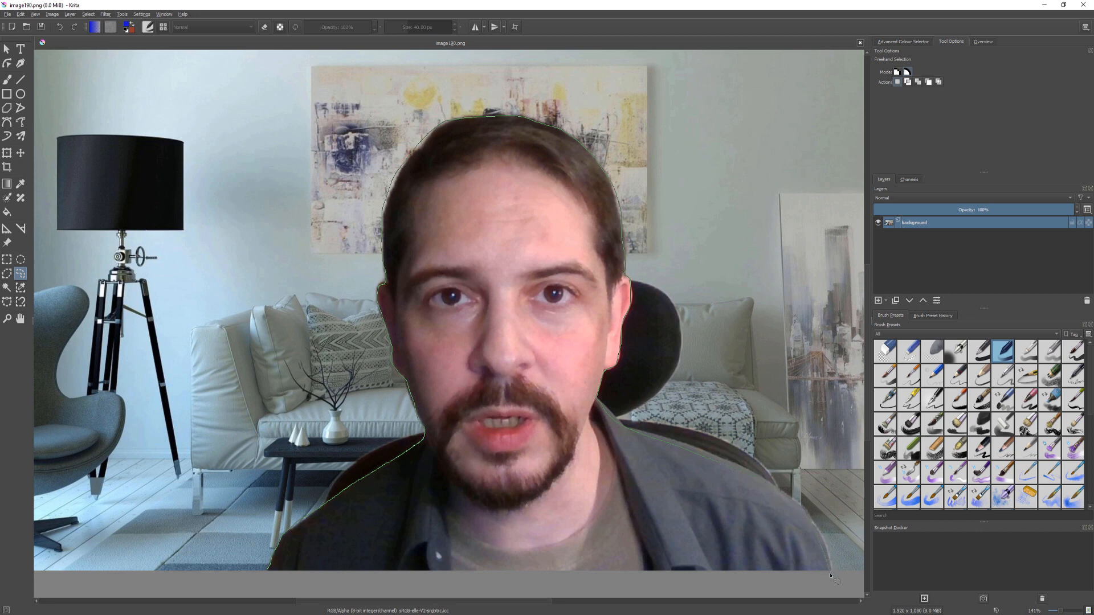
pyautogui.moveTo(834, 576); pyautogui.dragTo(269, 578)
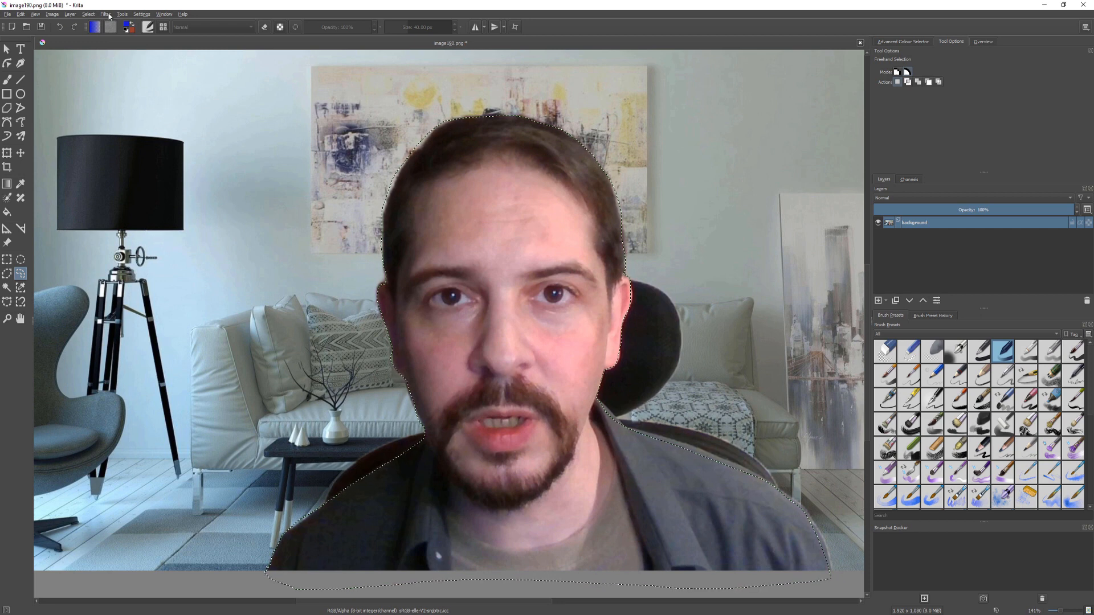
pyautogui.click(87, 14)
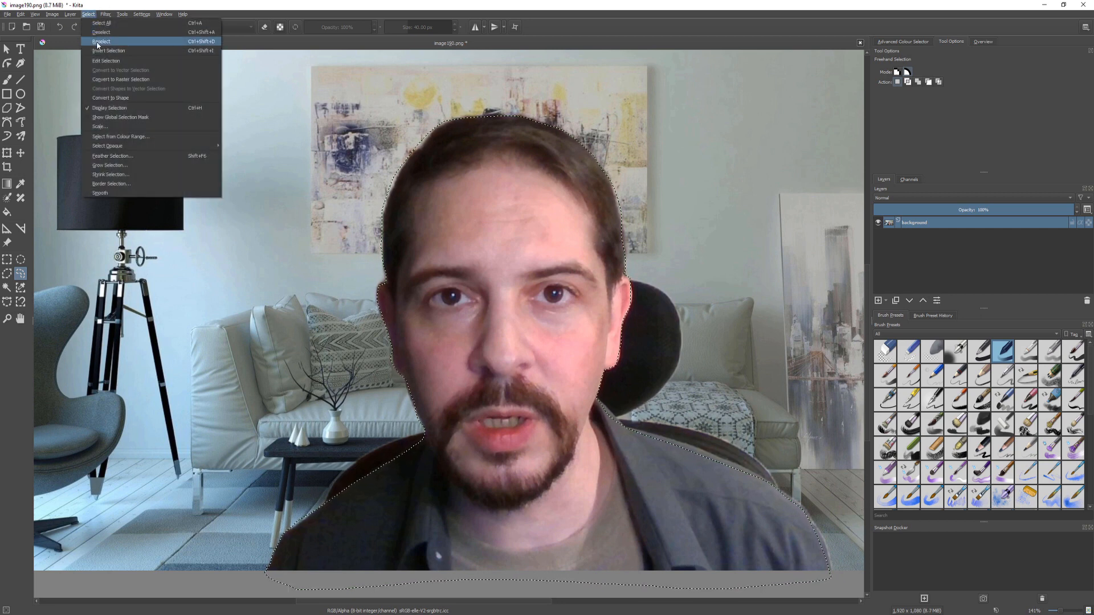
# Step: Invert the selection, set the foreground colour to #00ff00, and fill the background solid green
pyautogui.click(101, 41)
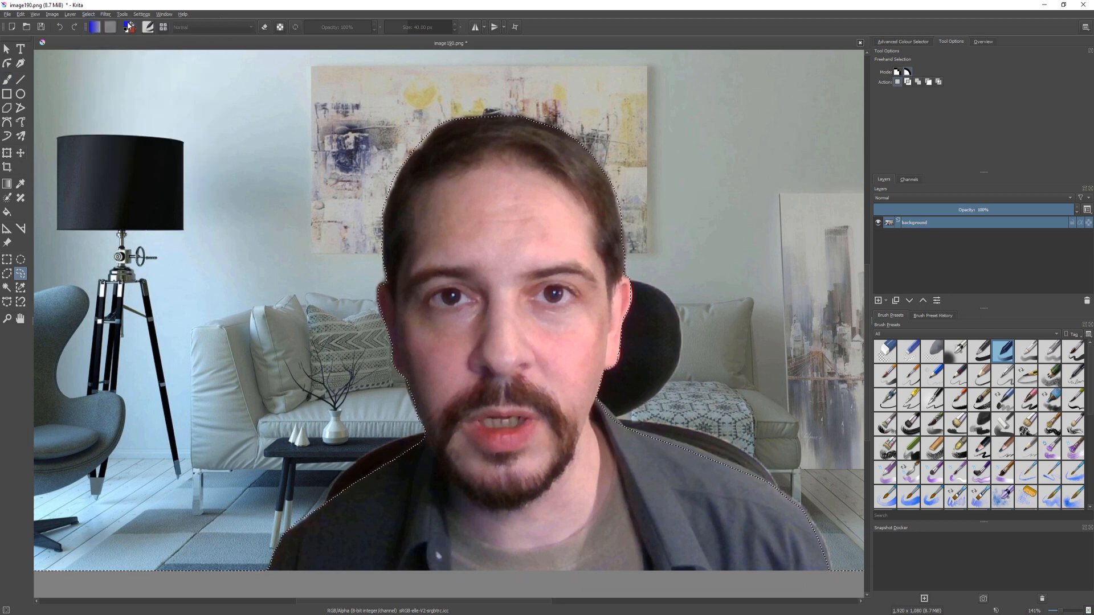
pyautogui.click(95, 26)
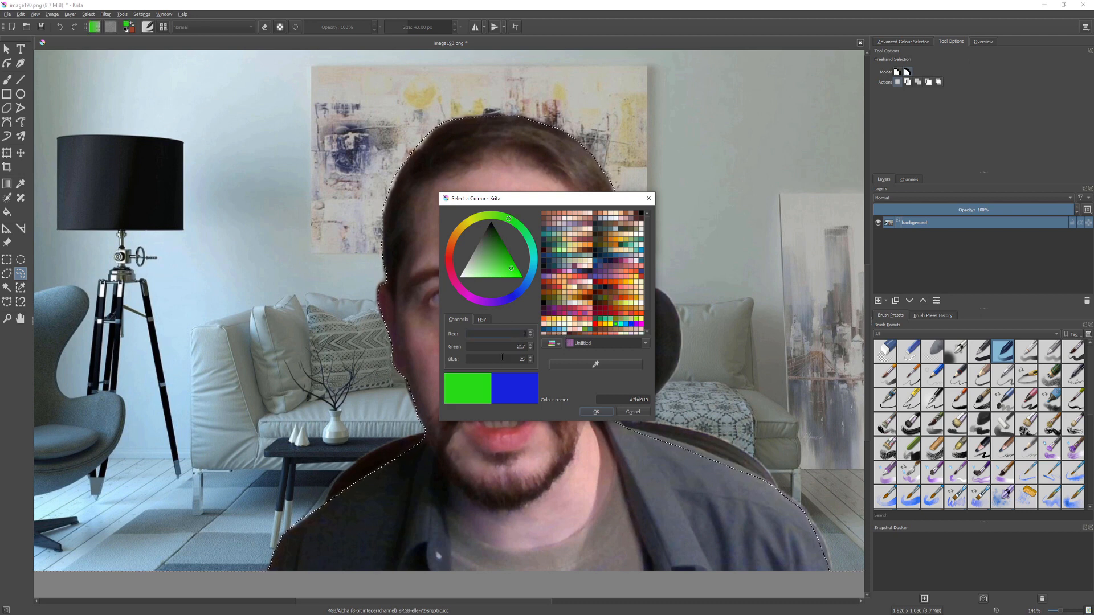
pyautogui.click(520, 276)
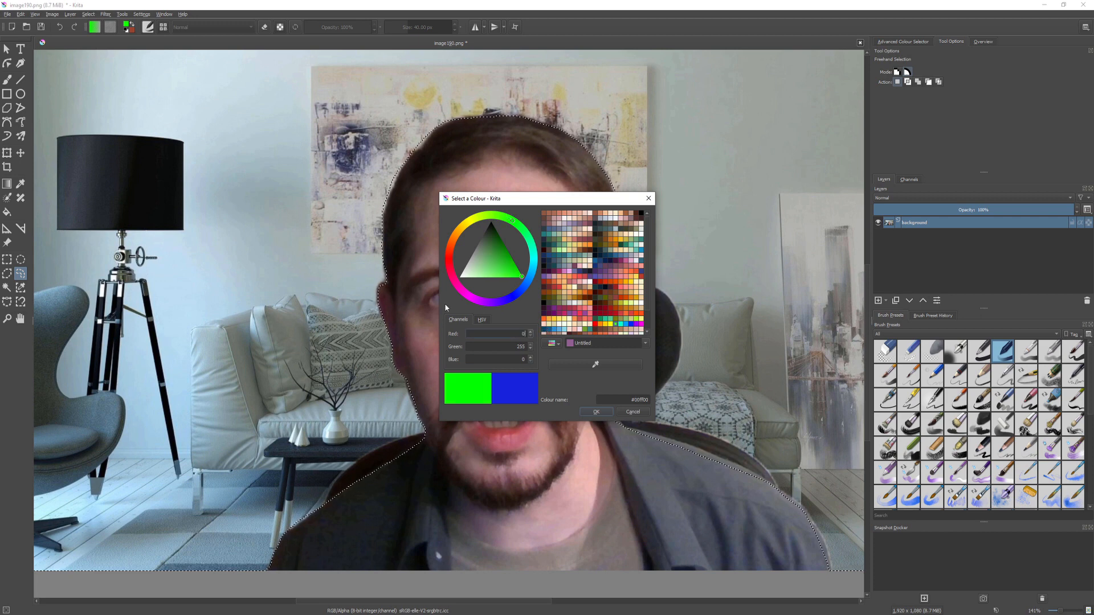
pyautogui.click(596, 411)
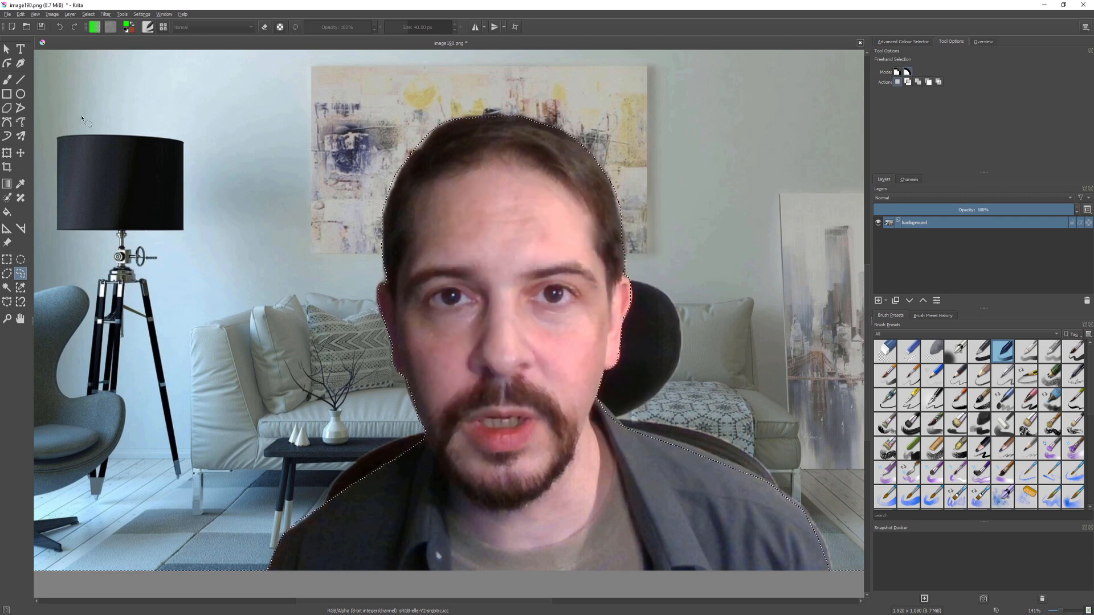
pyautogui.click(8, 80)
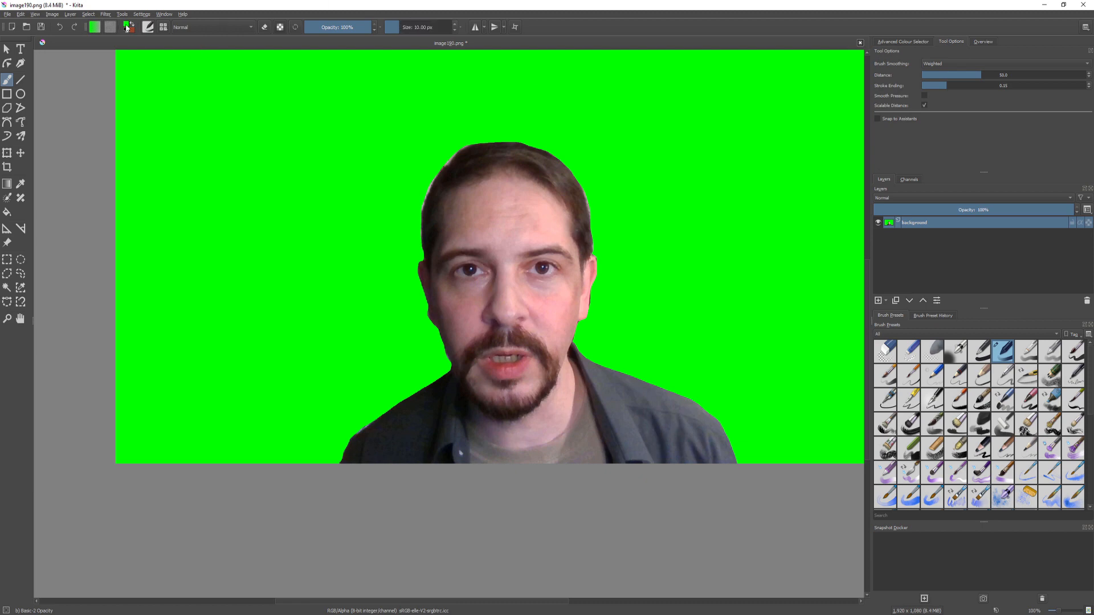
# Step: With black as the colour, outline the left neck, shoulder and head up over the hair
pyautogui.click(95, 26)
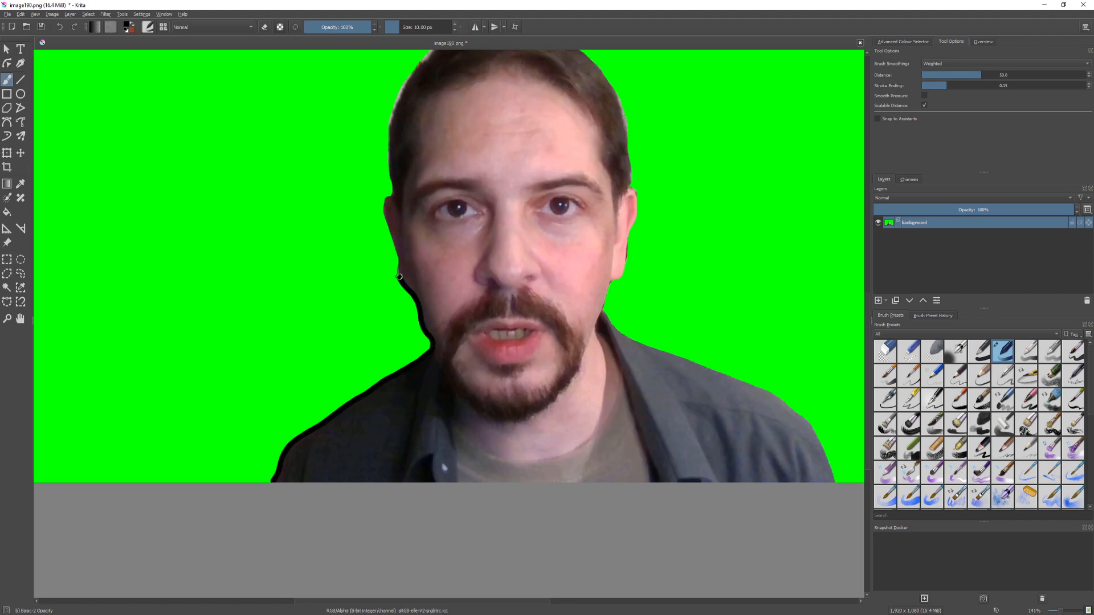
pyautogui.moveTo(397, 276); pyautogui.dragTo(384, 198)
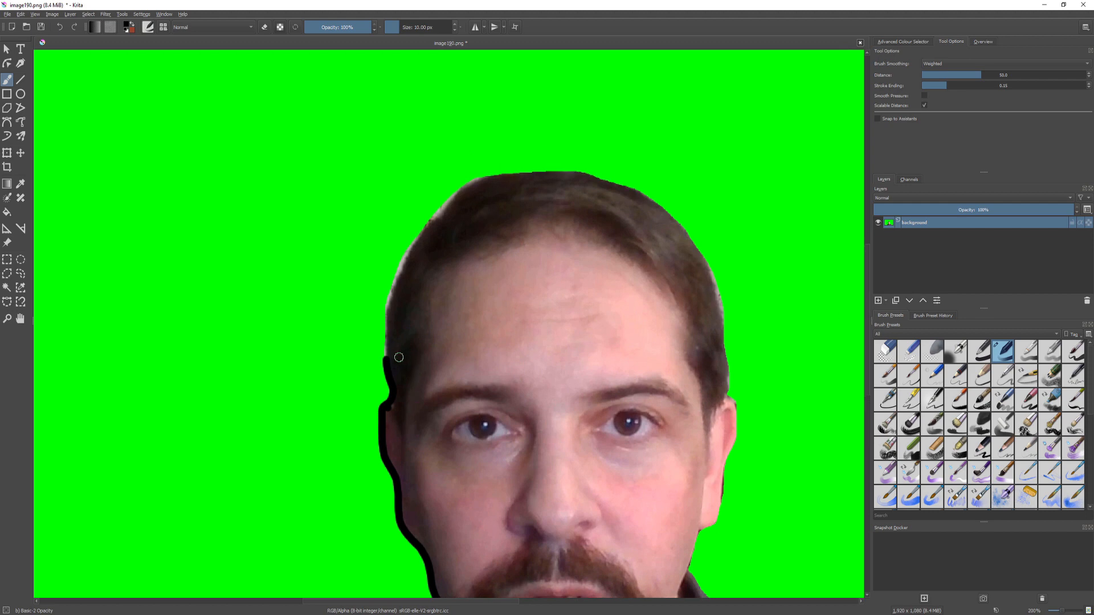
pyautogui.moveTo(399, 357); pyautogui.dragTo(389, 307)
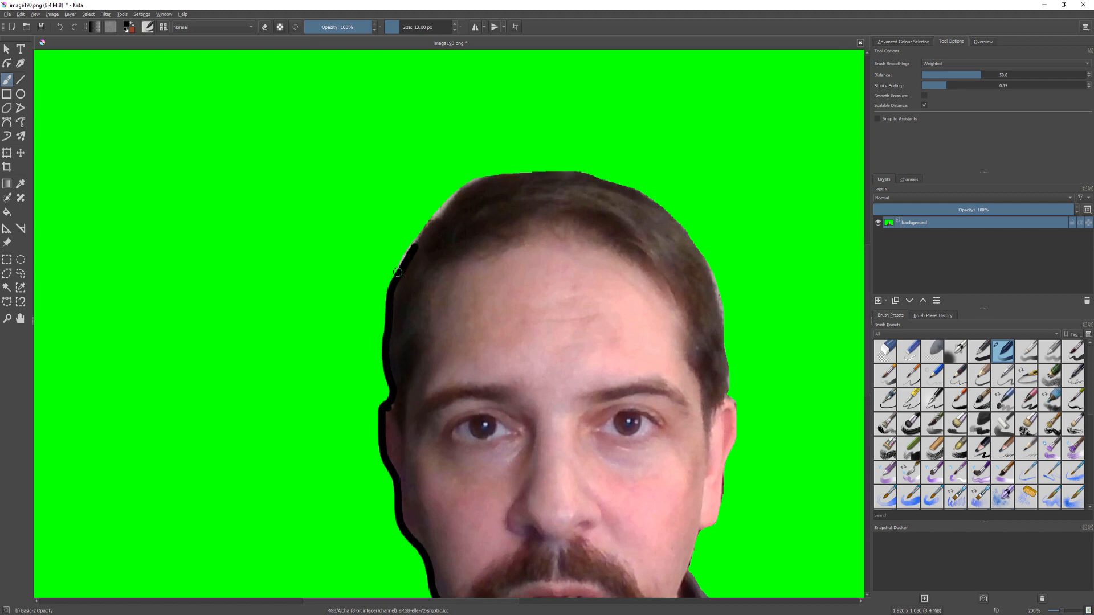
pyautogui.moveTo(398, 272); pyautogui.dragTo(440, 215)
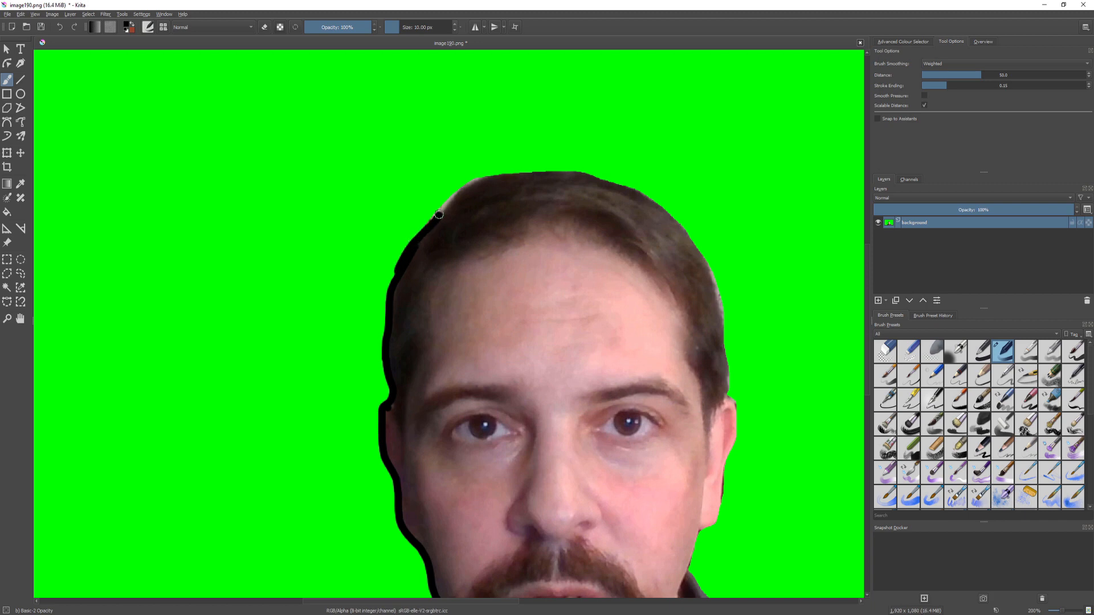
pyautogui.moveTo(437, 214); pyautogui.dragTo(519, 172)
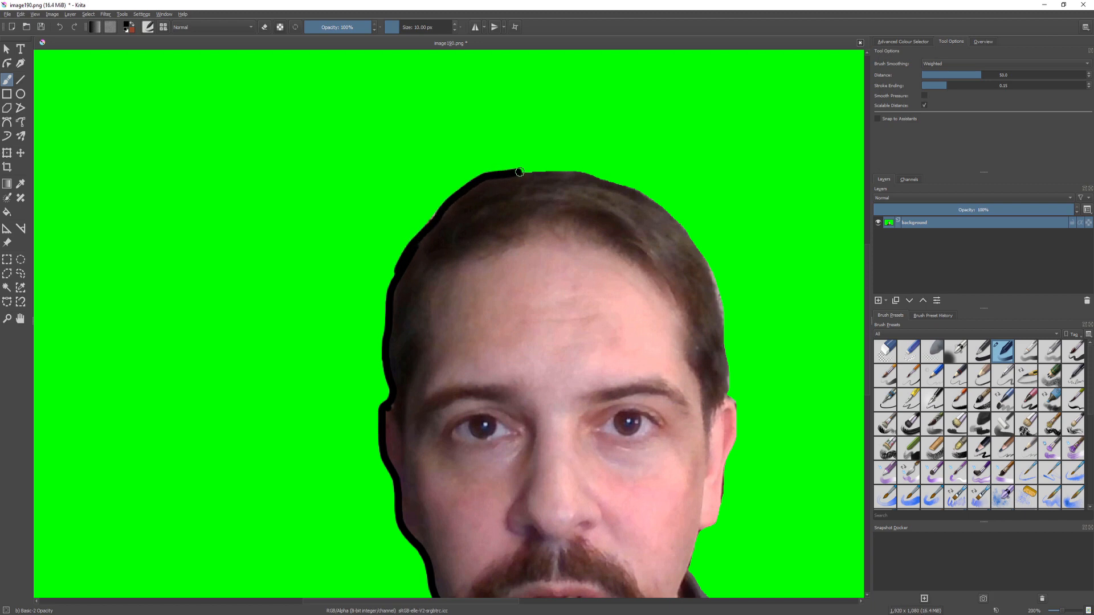
pyautogui.moveTo(520, 172); pyautogui.dragTo(621, 181)
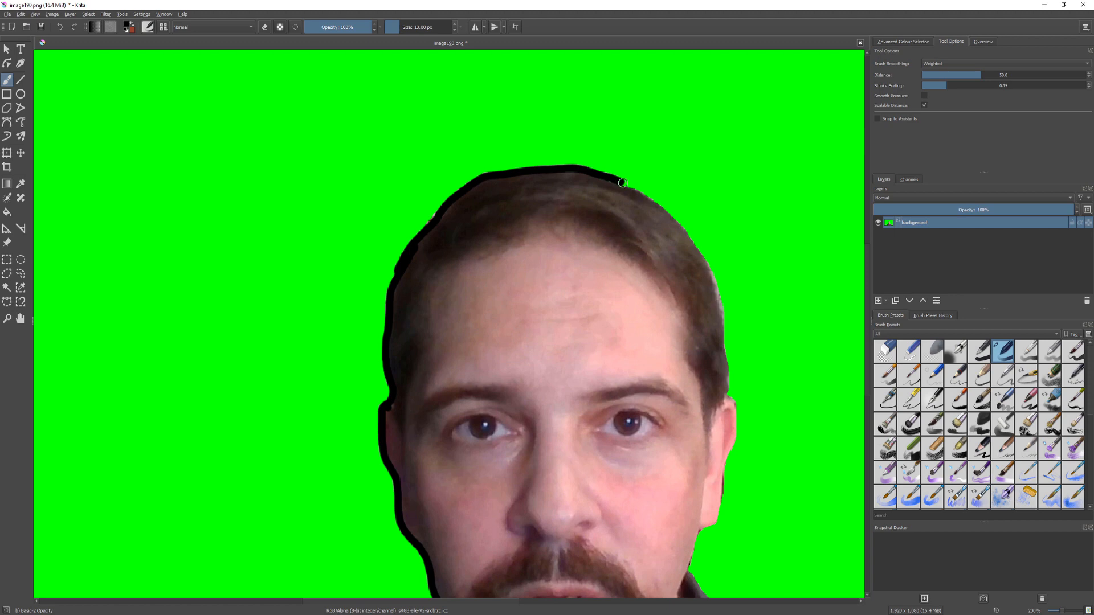
pyautogui.moveTo(621, 183); pyautogui.dragTo(704, 257)
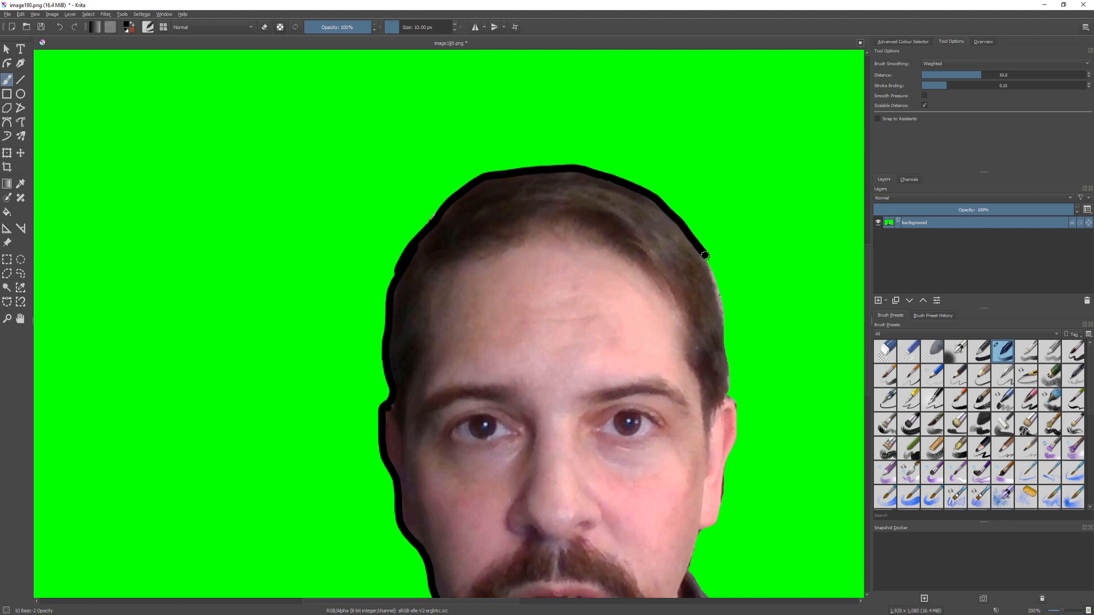
# Step: Outline the right side of the head, jaw, neck and shoulder, and draw over the left eye and eyebrows
pyautogui.moveTo(704, 256); pyautogui.dragTo(730, 389)
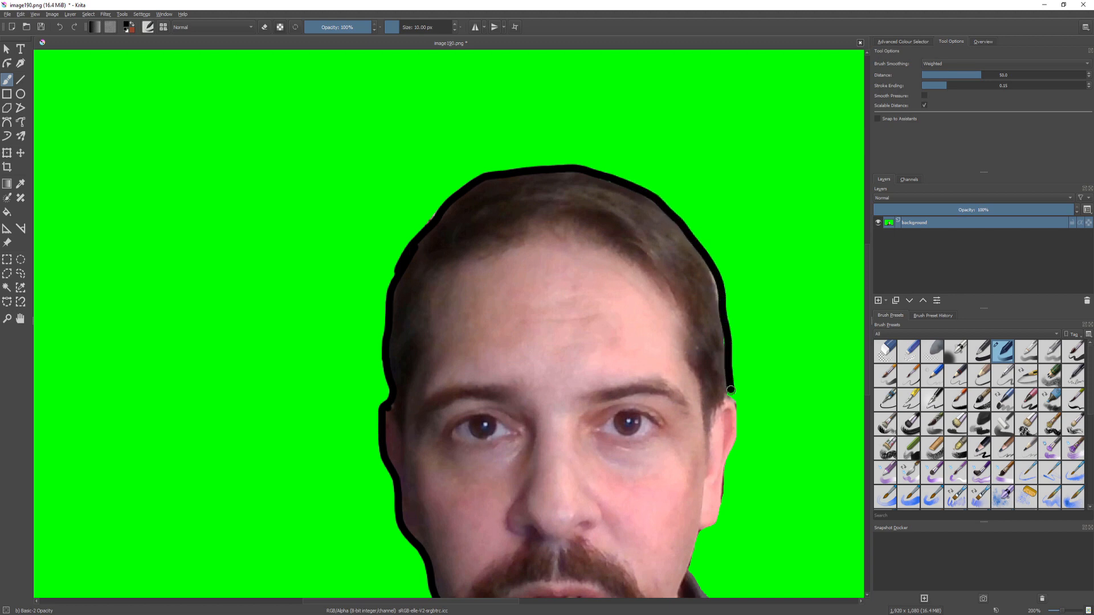
pyautogui.moveTo(731, 391); pyautogui.dragTo(723, 490)
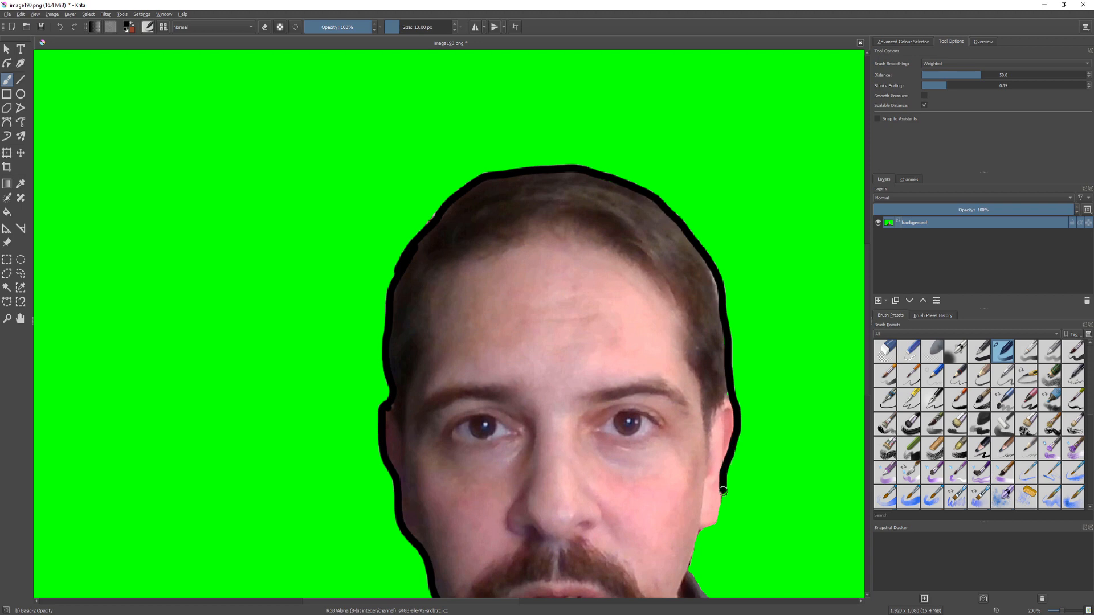
pyautogui.moveTo(724, 490); pyautogui.dragTo(704, 533)
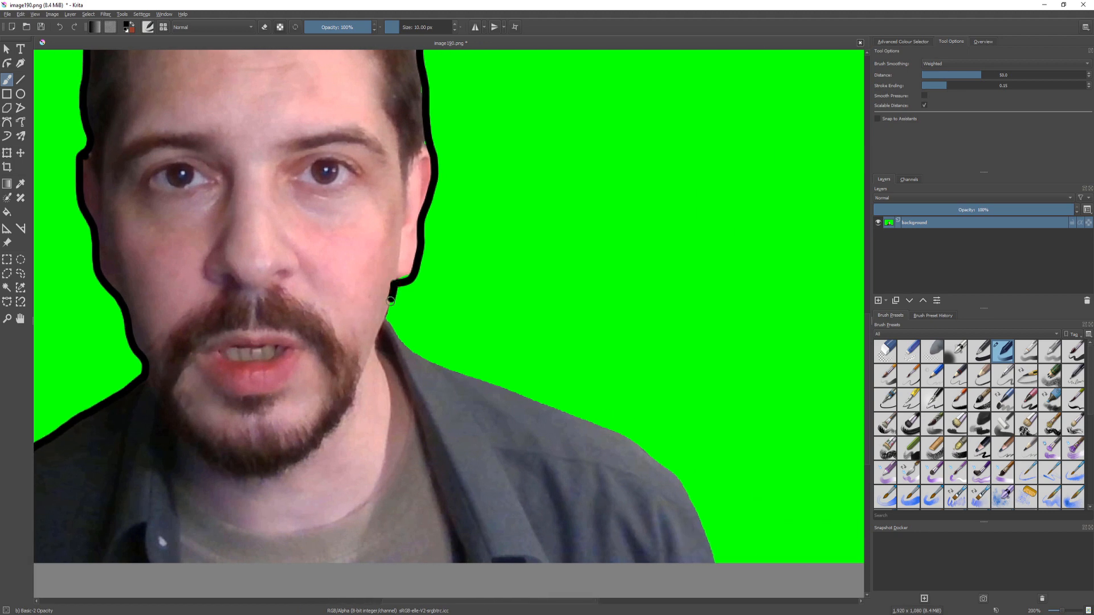
pyautogui.moveTo(391, 299); pyautogui.dragTo(480, 383)
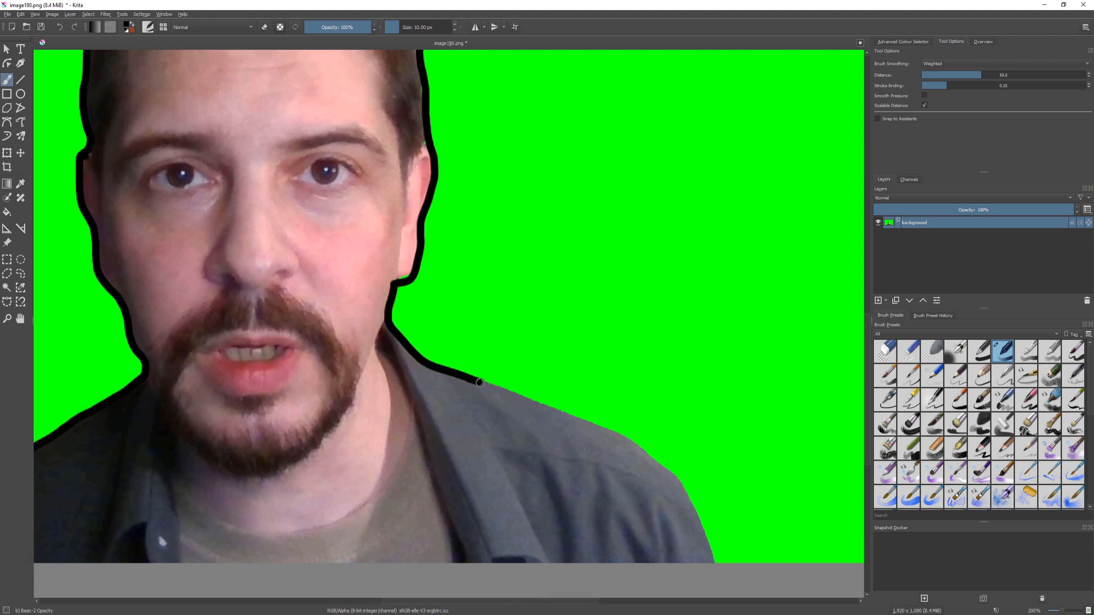
pyautogui.moveTo(480, 383); pyautogui.dragTo(654, 452)
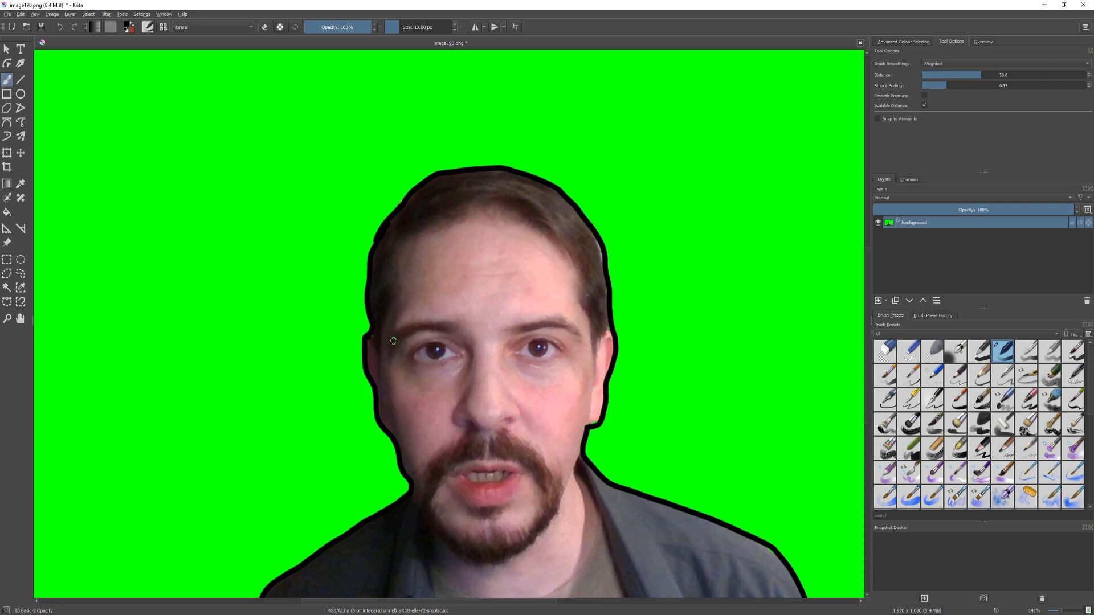
pyautogui.moveTo(393, 341); pyautogui.dragTo(539, 325)
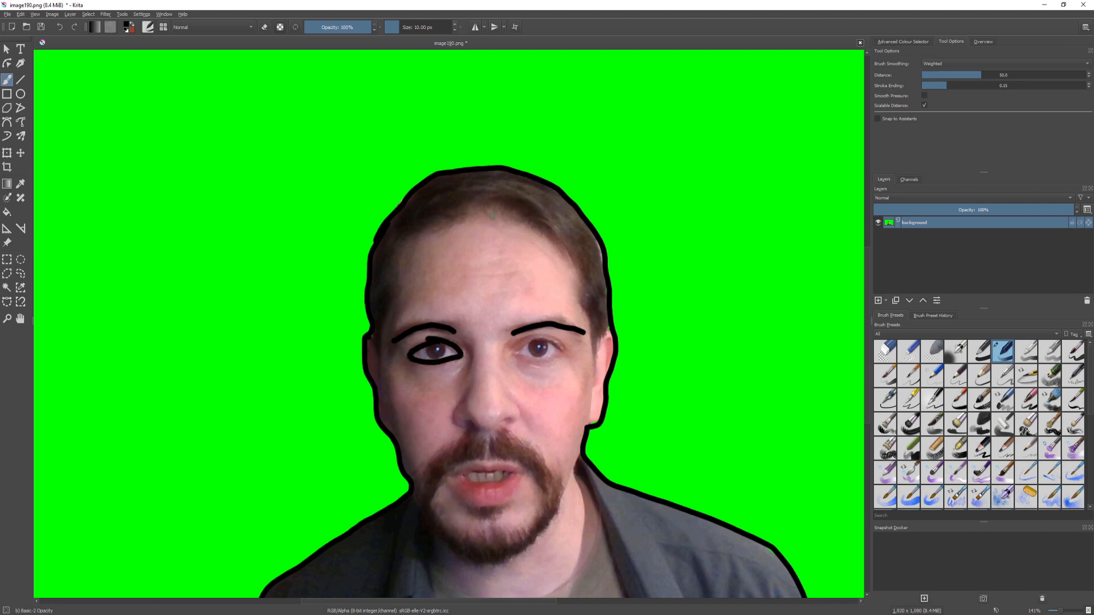
pyautogui.click(7, 14)
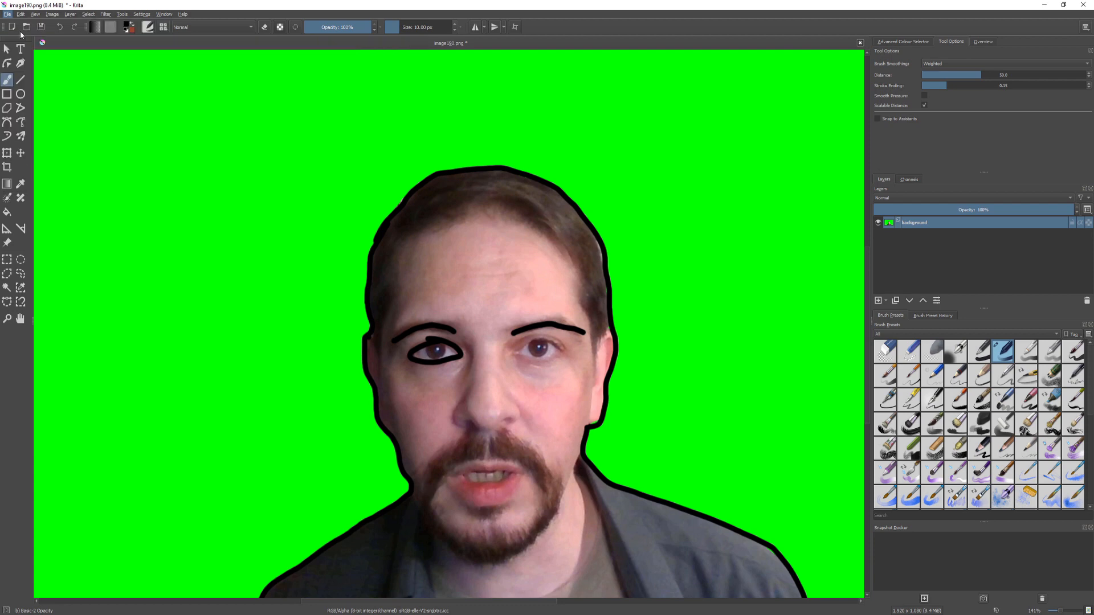
# Step: Open the painted keyframe image190.png from the Keyframes folder
pyautogui.click(6, 14)
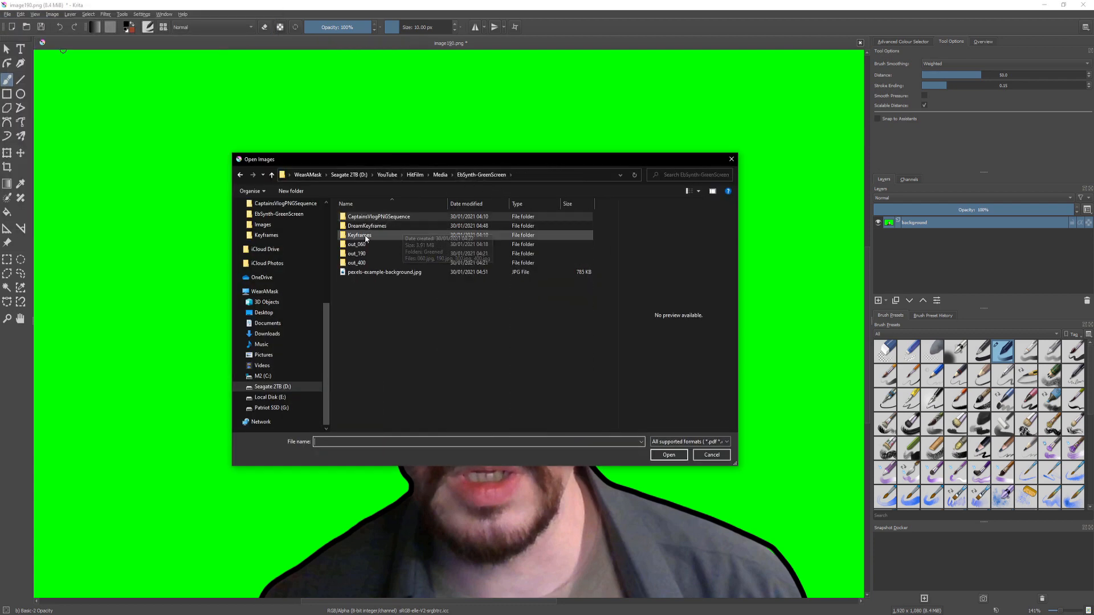
pyautogui.doubleClick(358, 235)
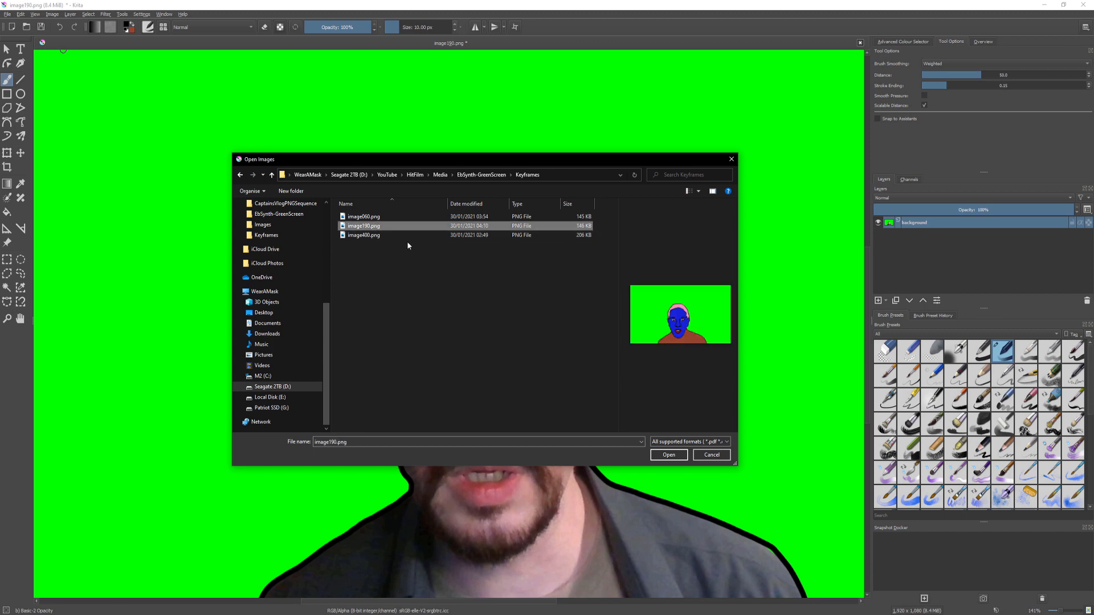
pyautogui.click(668, 454)
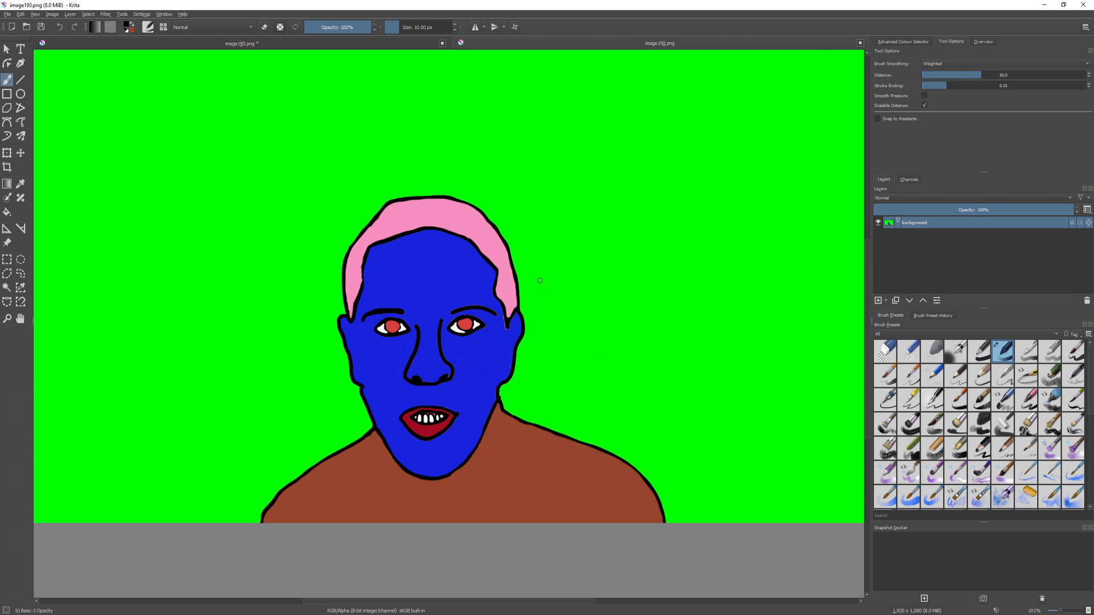
pyautogui.moveTo(520, 294)
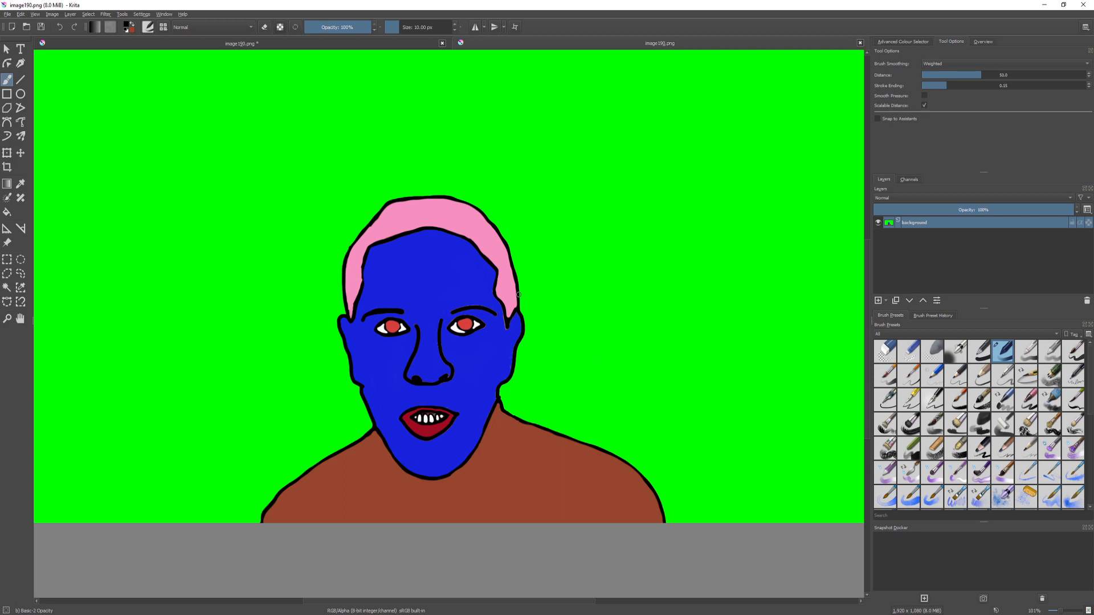
pyautogui.moveTo(586, 270)
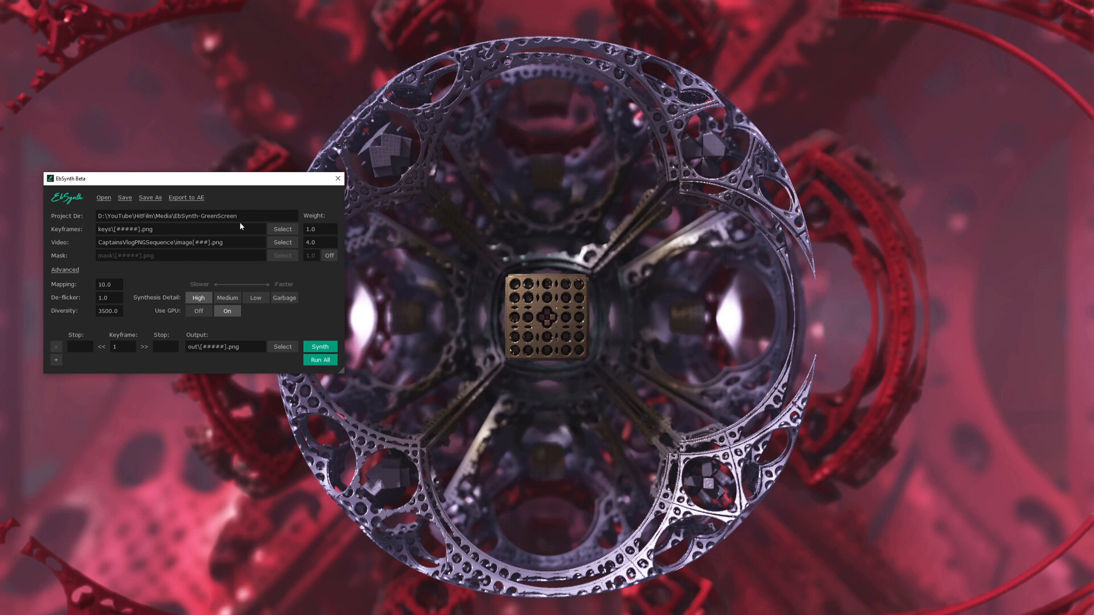
# Step: Load keyframes image060, image190 and image400 from the Keyframes folder into EbSynth
pyautogui.click(281, 229)
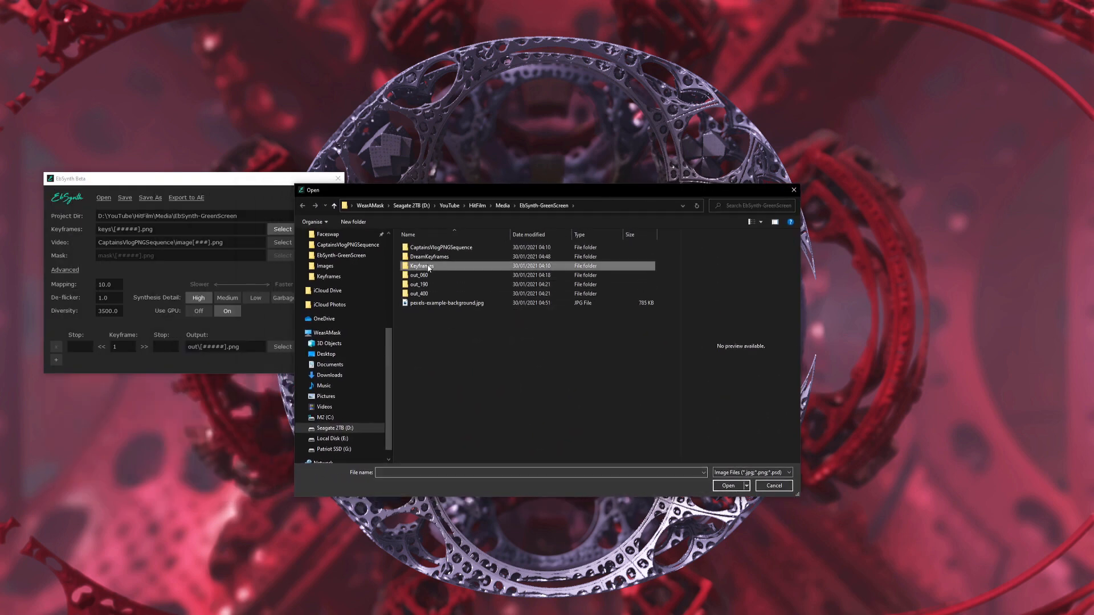
pyautogui.doubleClick(420, 266)
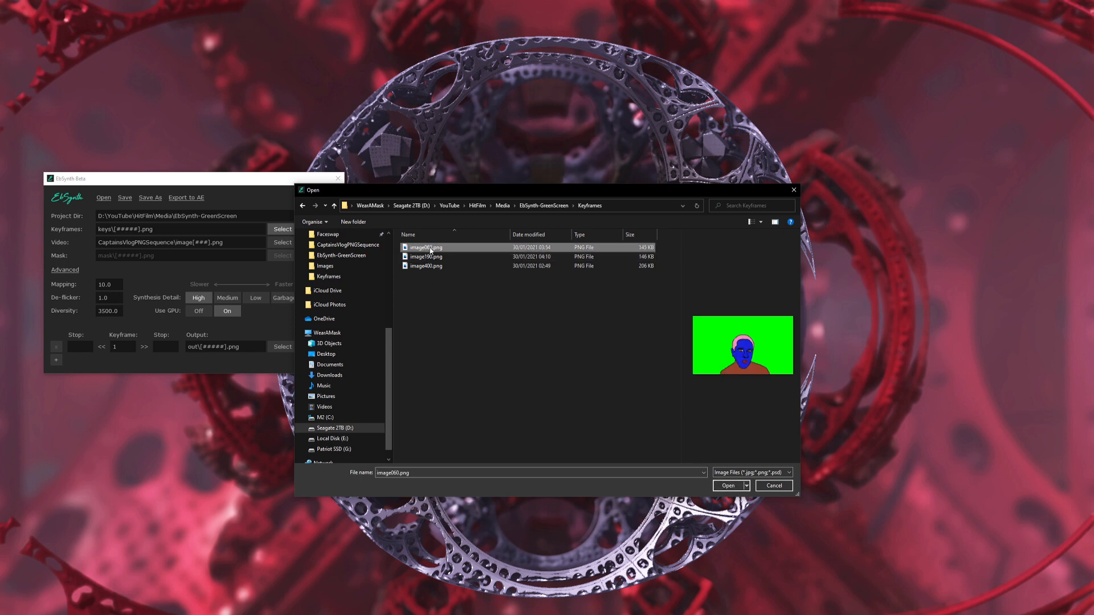
pyautogui.click(425, 265)
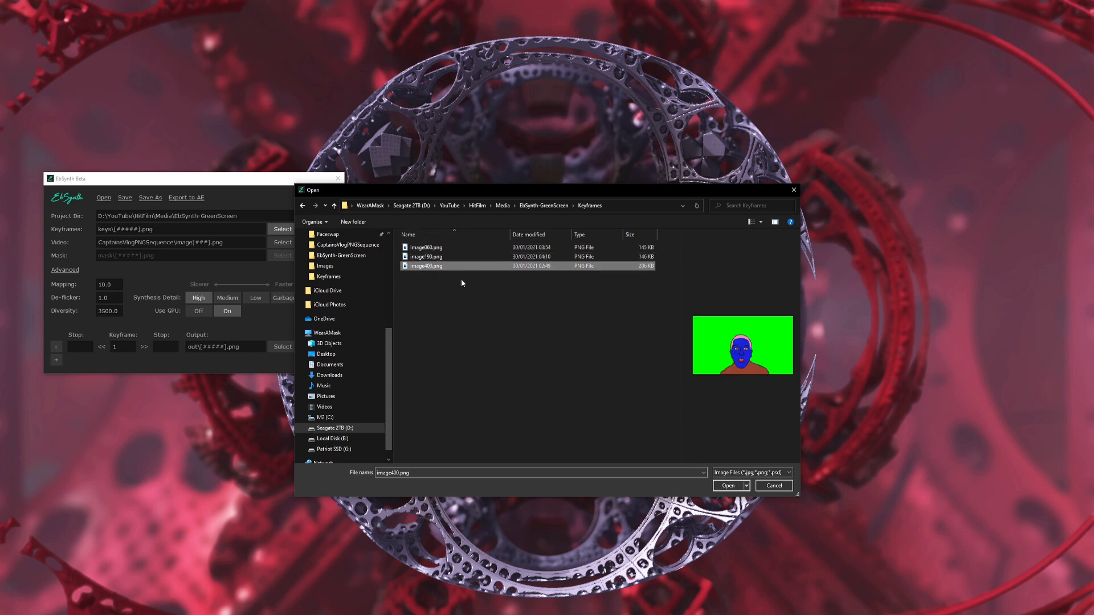
pyautogui.click(426, 247)
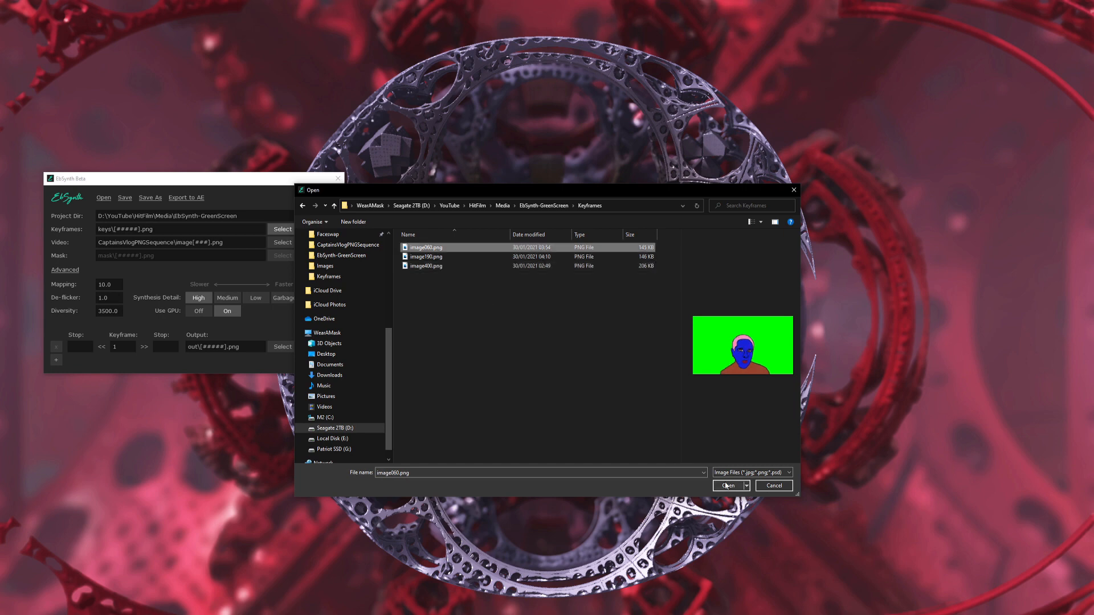
pyautogui.click(728, 486)
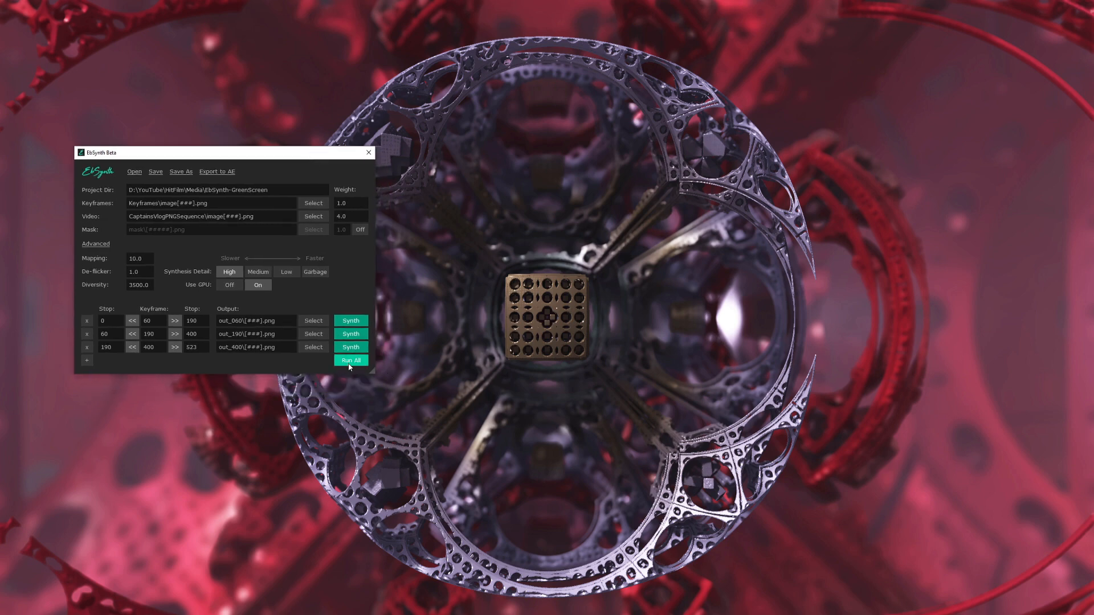
# Step: Run All to synthesize the three keyframe sequences
pyautogui.click(351, 360)
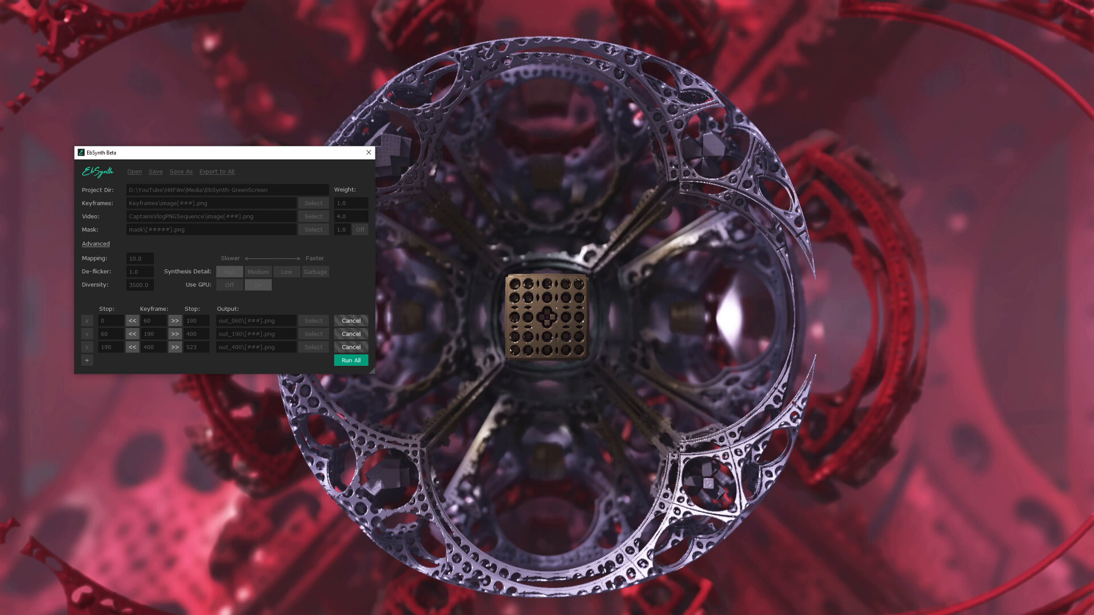
pyautogui.click(351, 360)
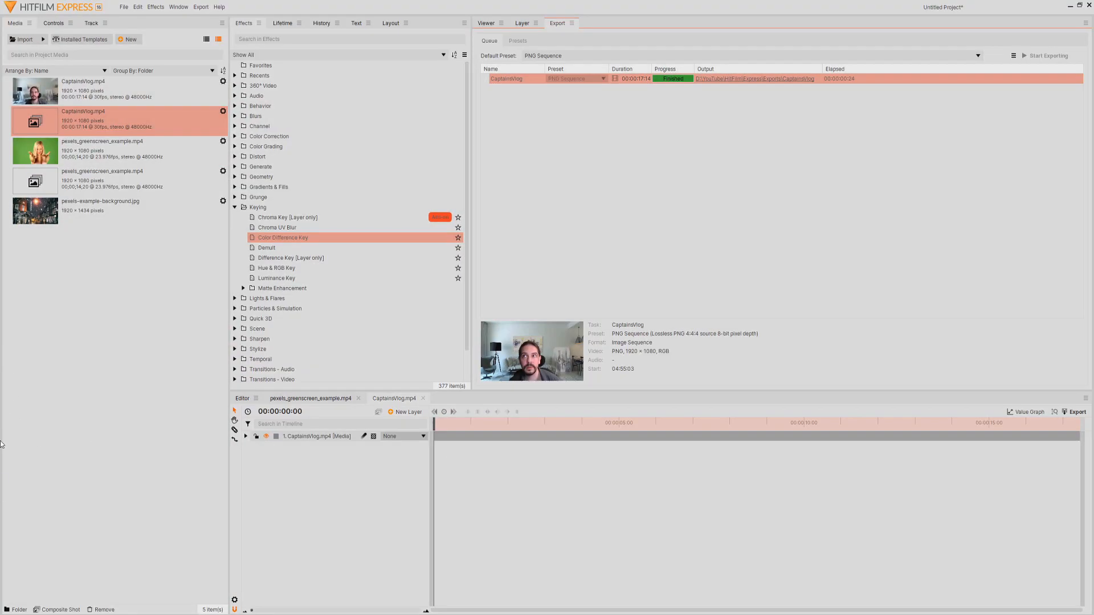
# Step: Import the out_060 EbSynth frame sequence from the Media folder as an image sequence
pyautogui.rightClick(84, 120)
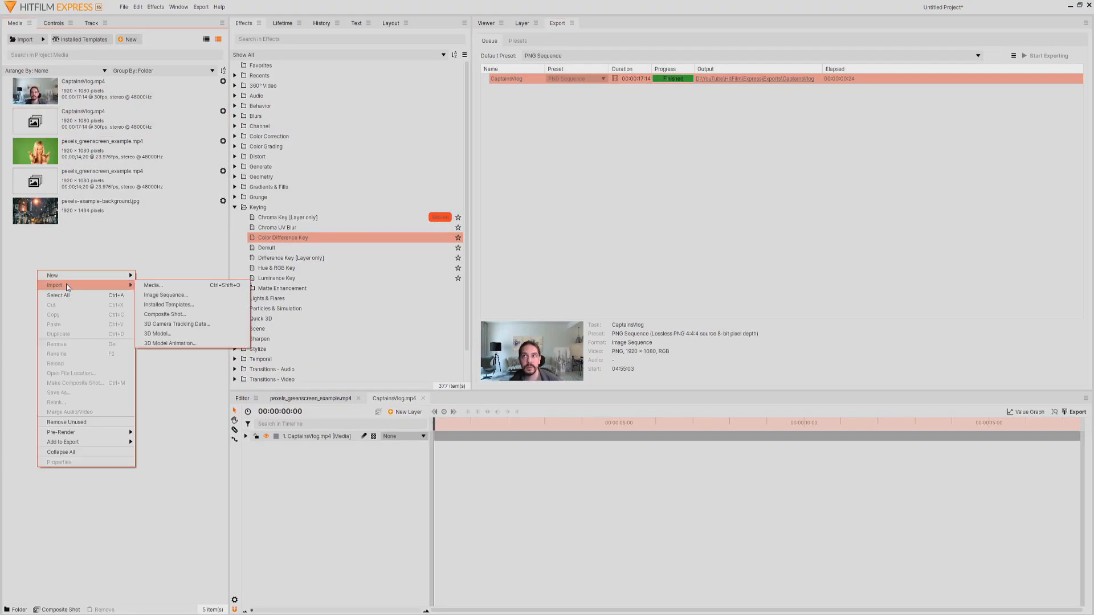
pyautogui.click(166, 294)
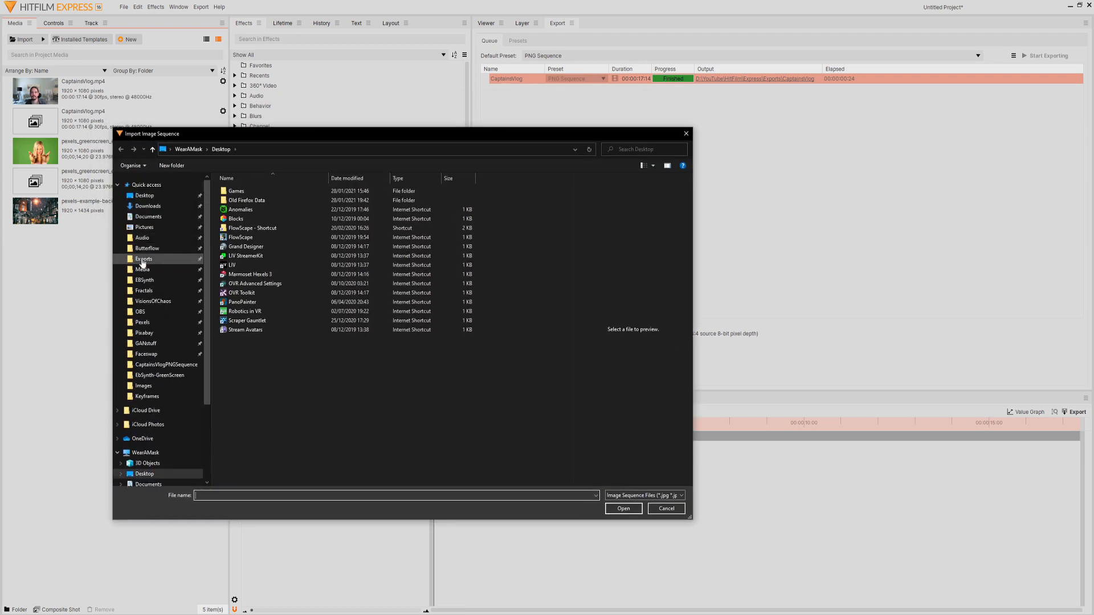
pyautogui.click(143, 269)
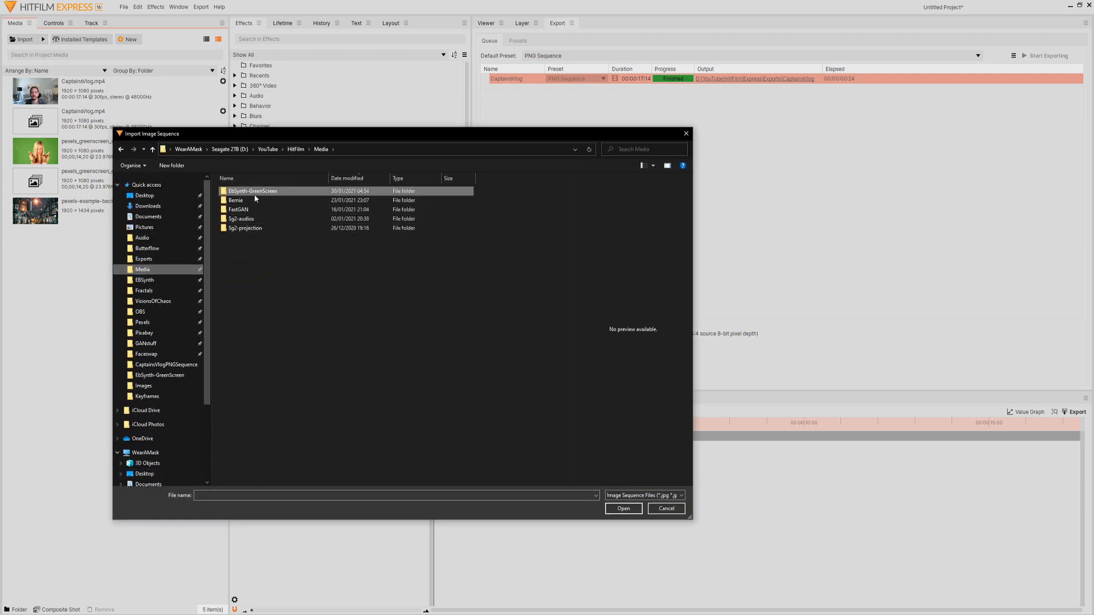
pyautogui.doubleClick(252, 191)
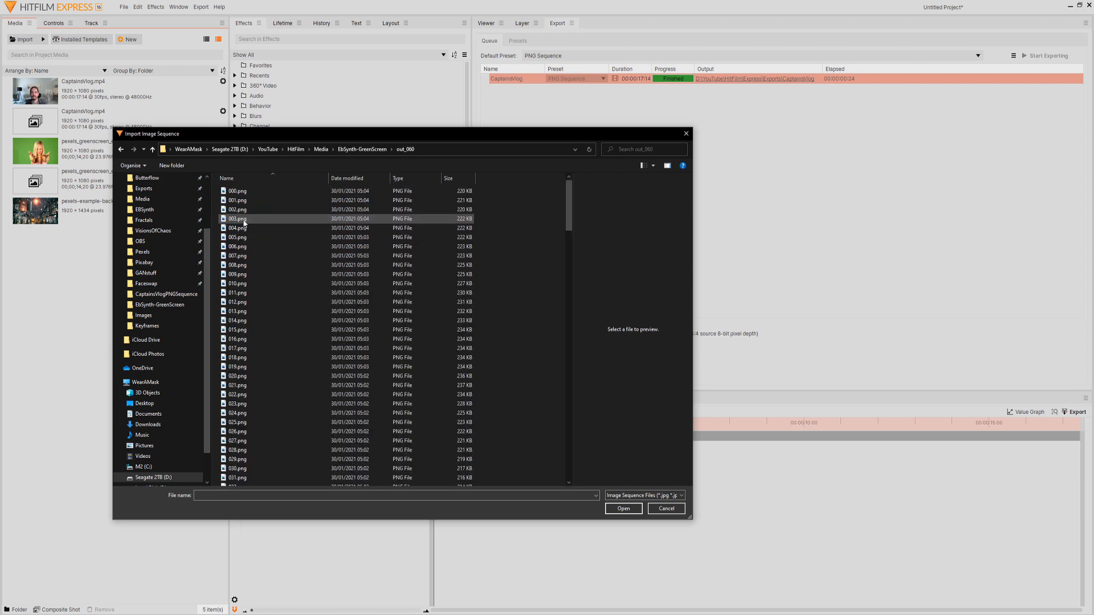
pyautogui.click(622, 509)
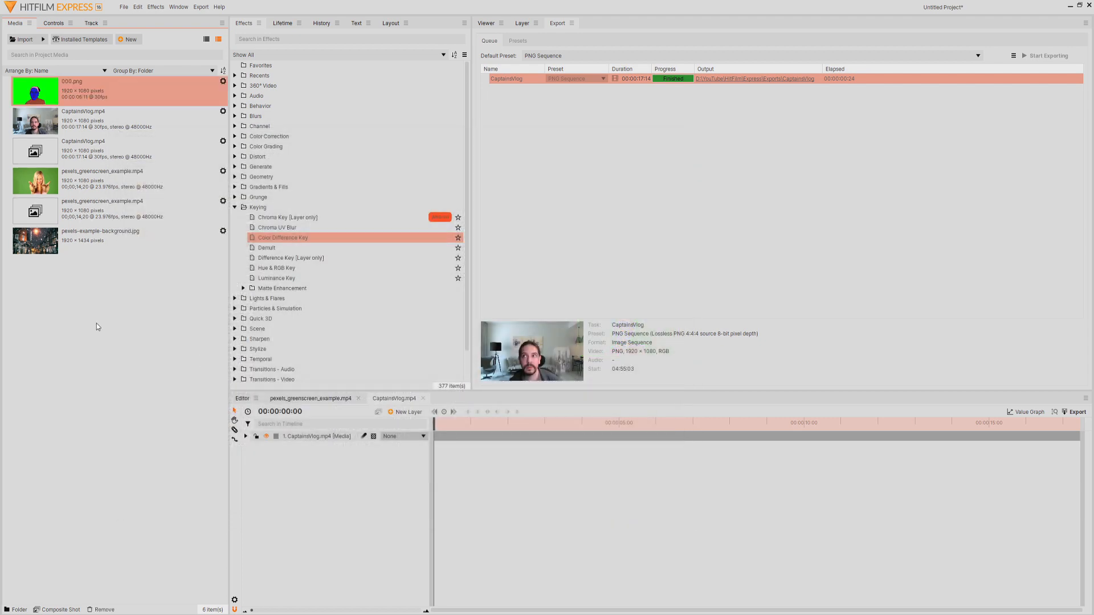
# Step: Import the out_400 EbSynth frame sequence as another image sequence
pyautogui.click(20, 39)
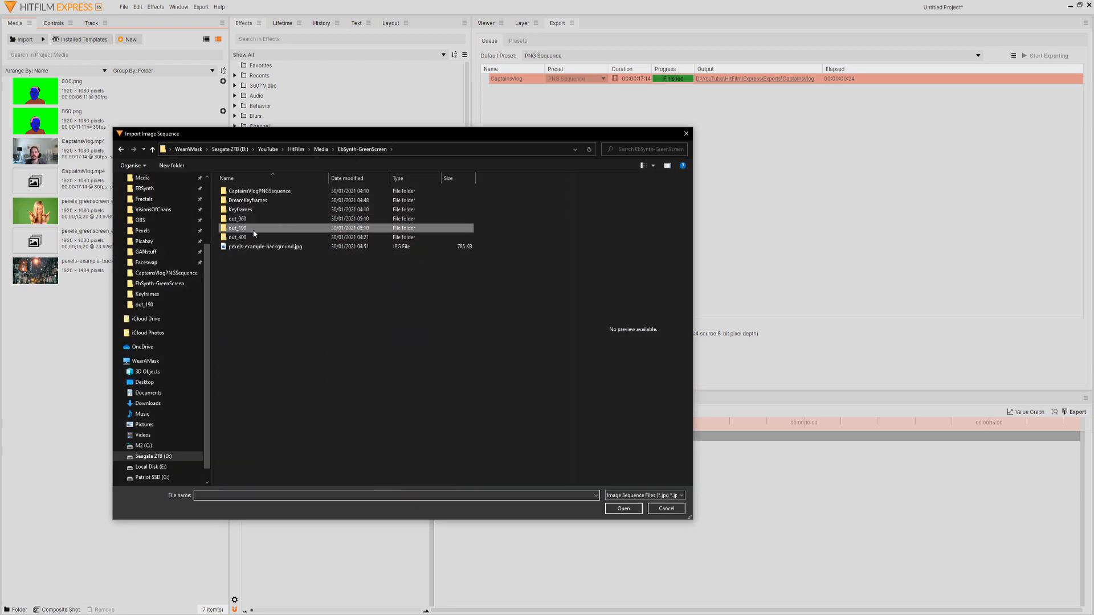
pyautogui.doubleClick(237, 237)
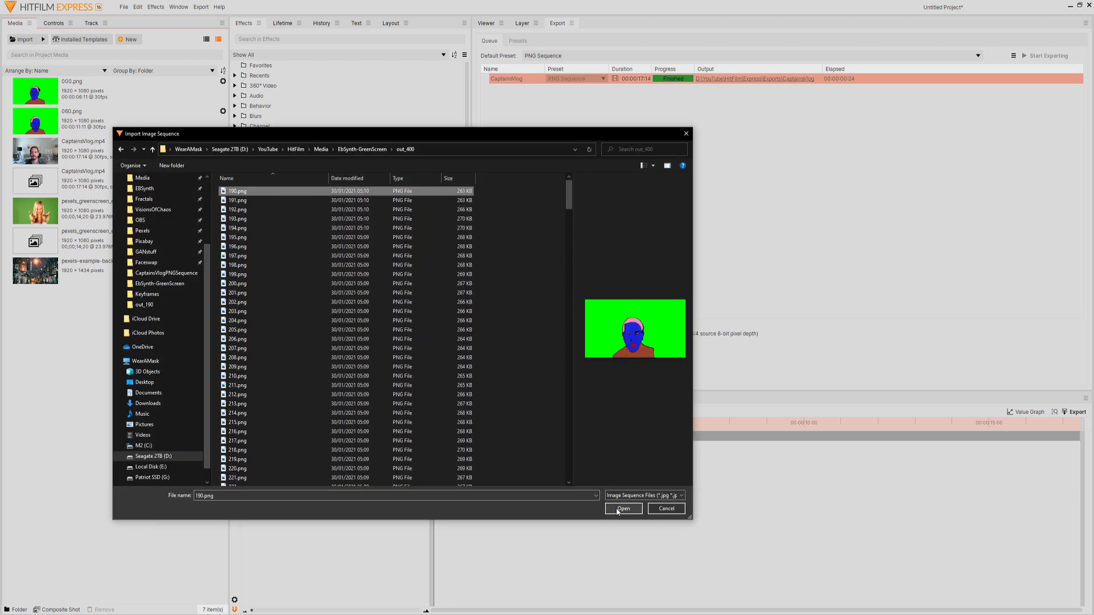
pyautogui.click(622, 508)
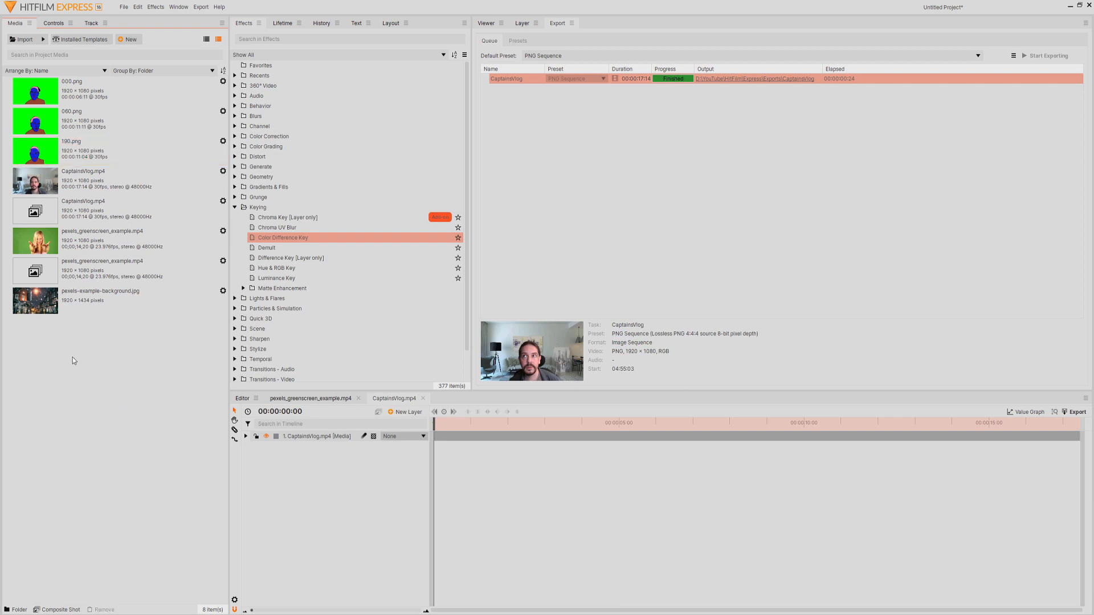
# Step: Make a composite shot from the 000.png sequence with duration 00:00:17:14
pyautogui.rightClick(35, 92)
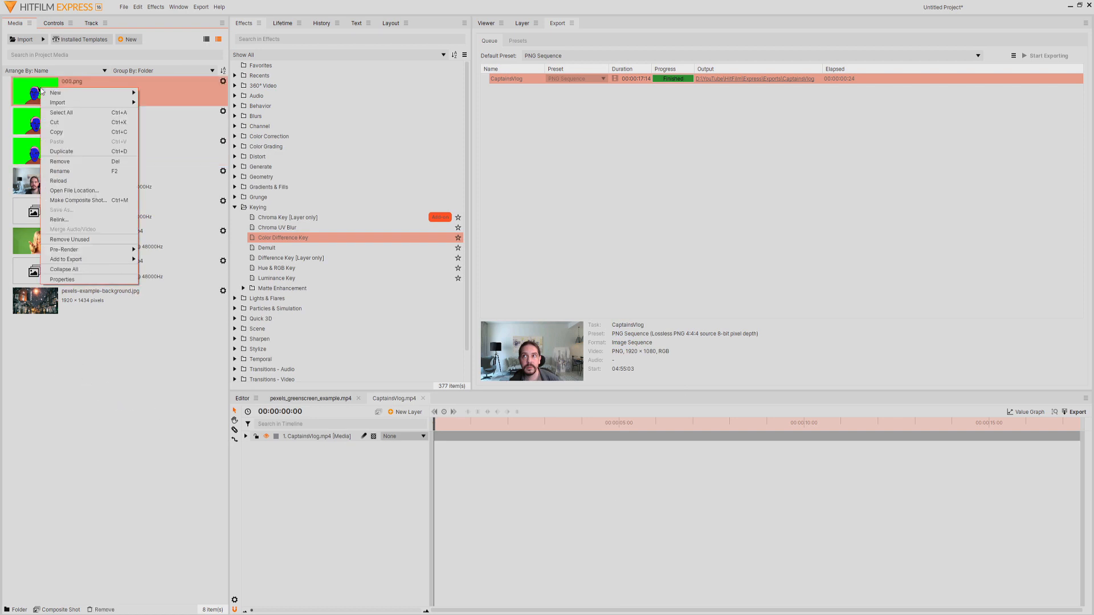
pyautogui.moveTo(84, 230)
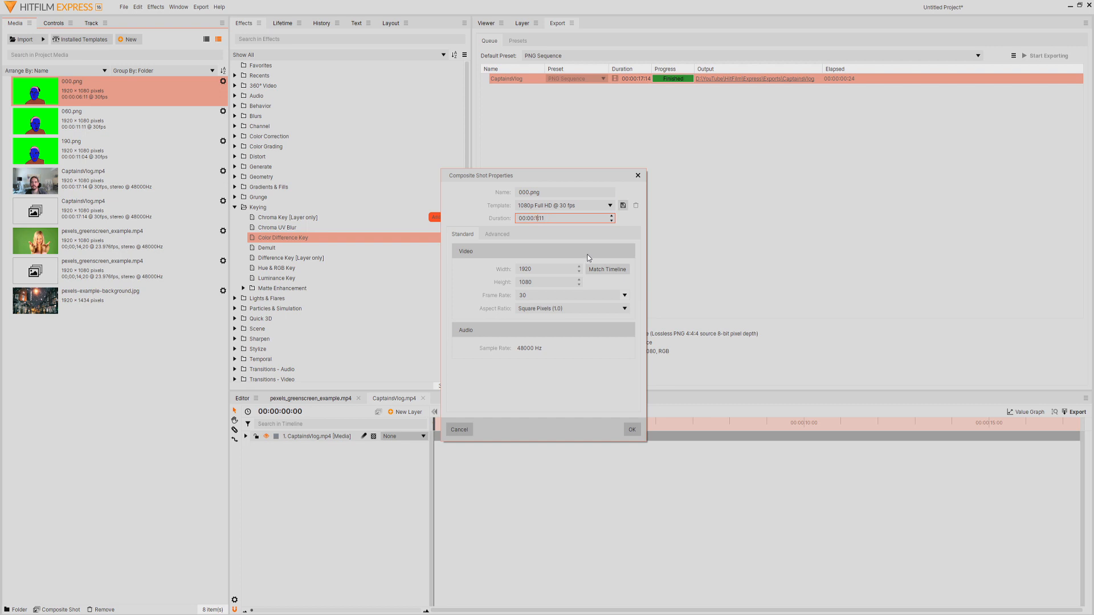
pyautogui.write('00:00:17:14')
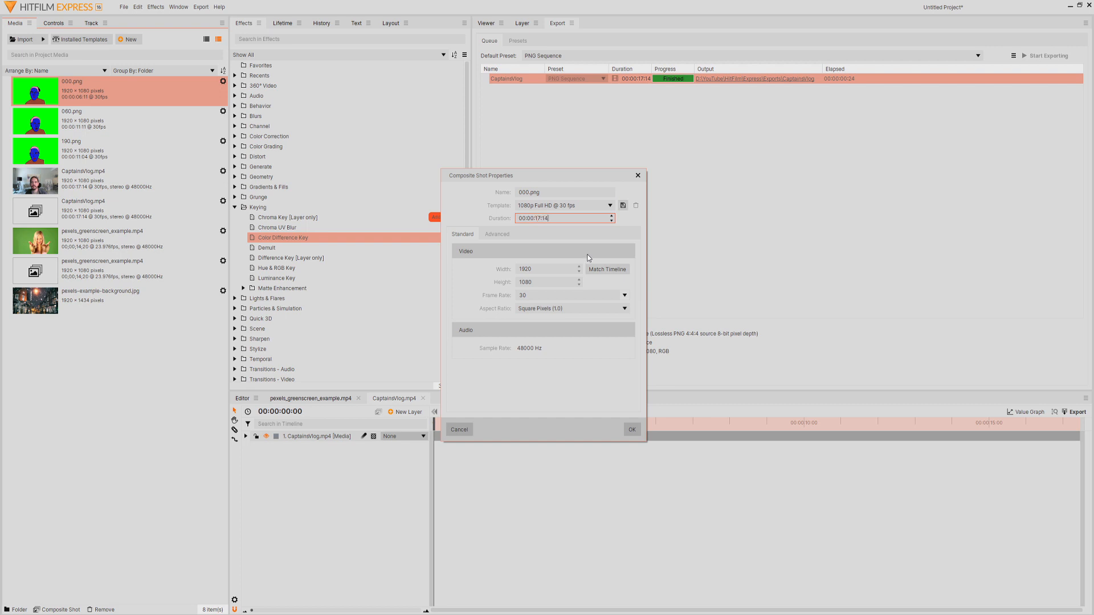
pyautogui.click(630, 430)
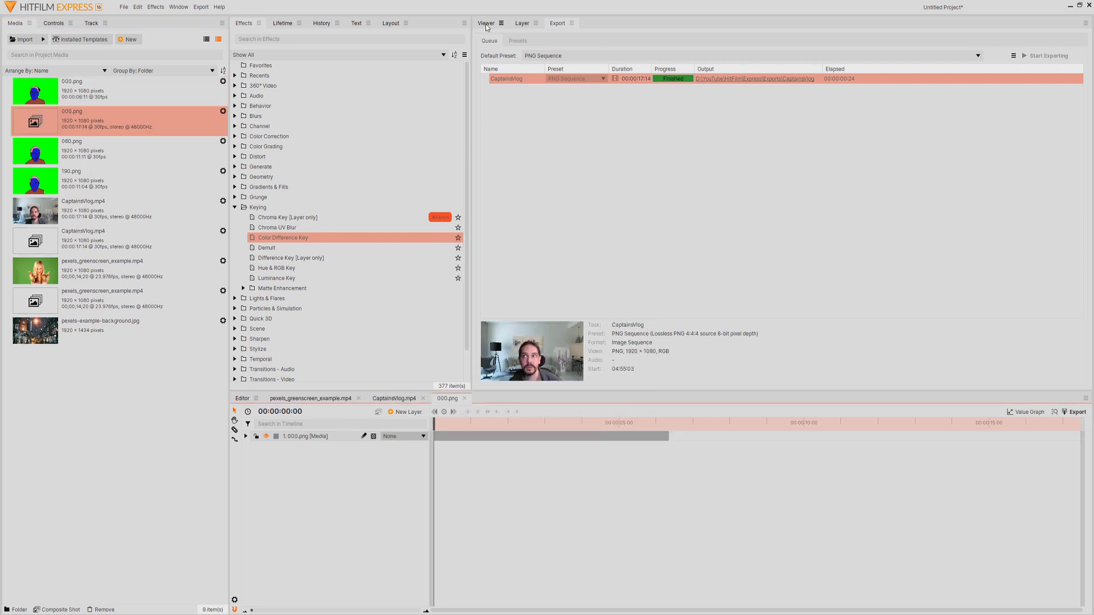
pyautogui.click(485, 23)
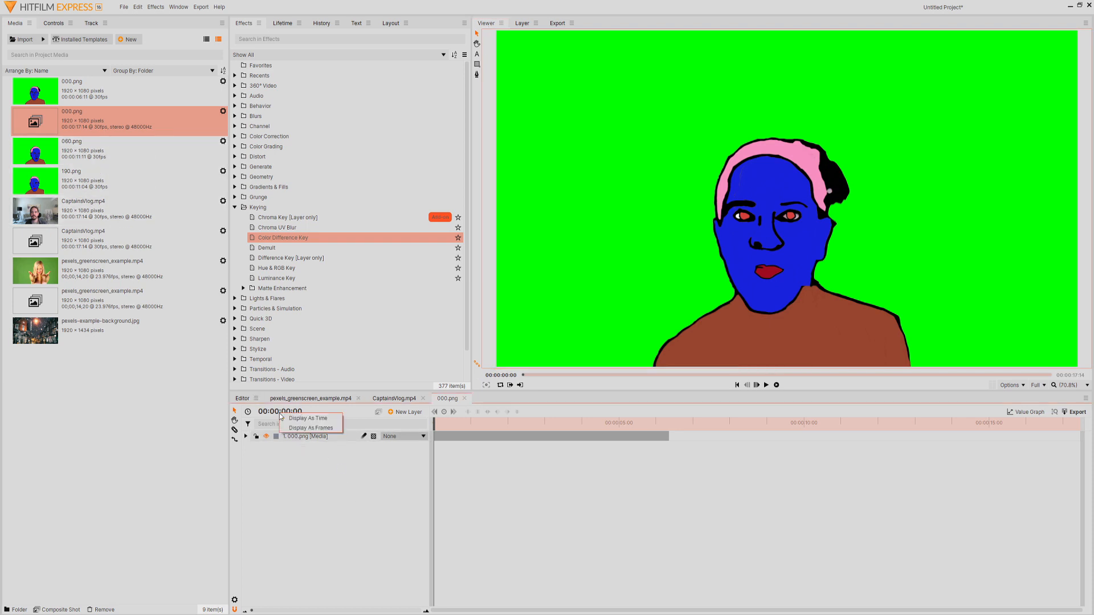
# Step: Show the timeline in frame numbers, add the 060.png sequence and move to frame 60
pyautogui.click(311, 427)
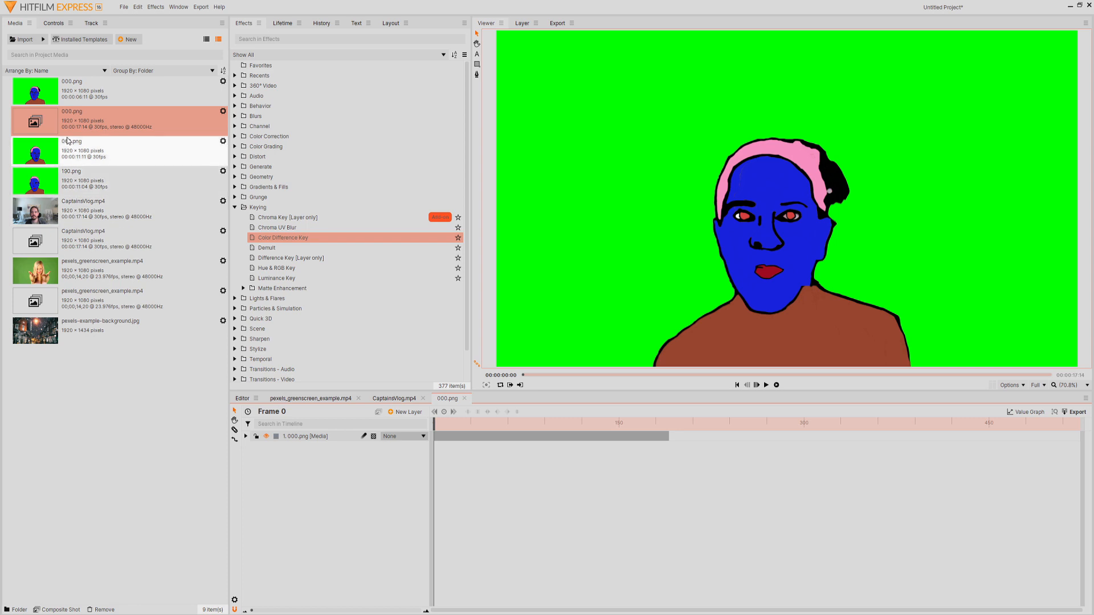
pyautogui.click(105, 151)
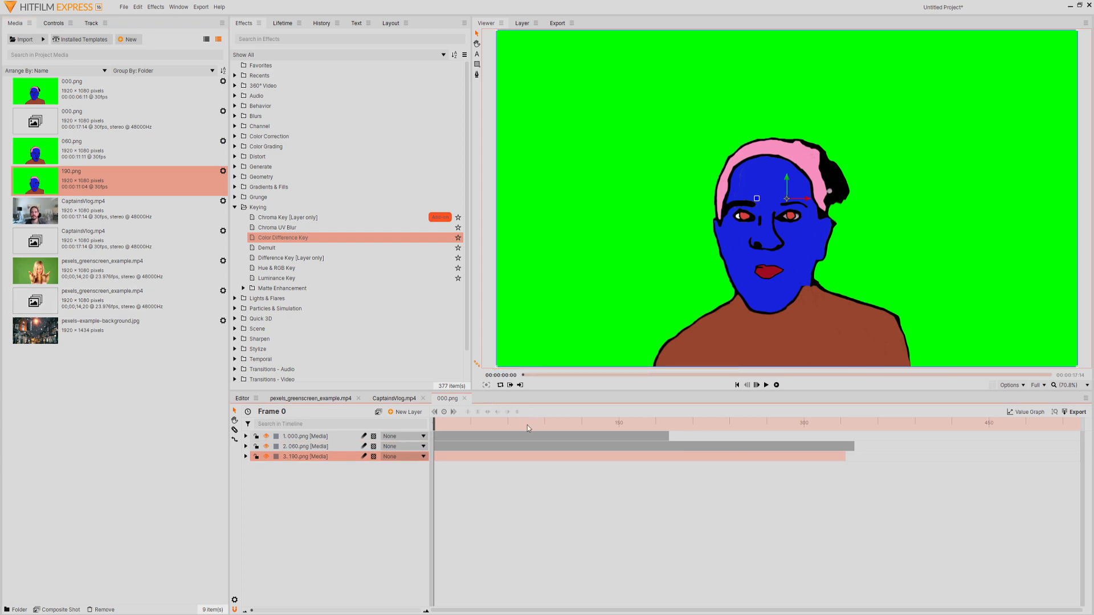
pyautogui.click(526, 423)
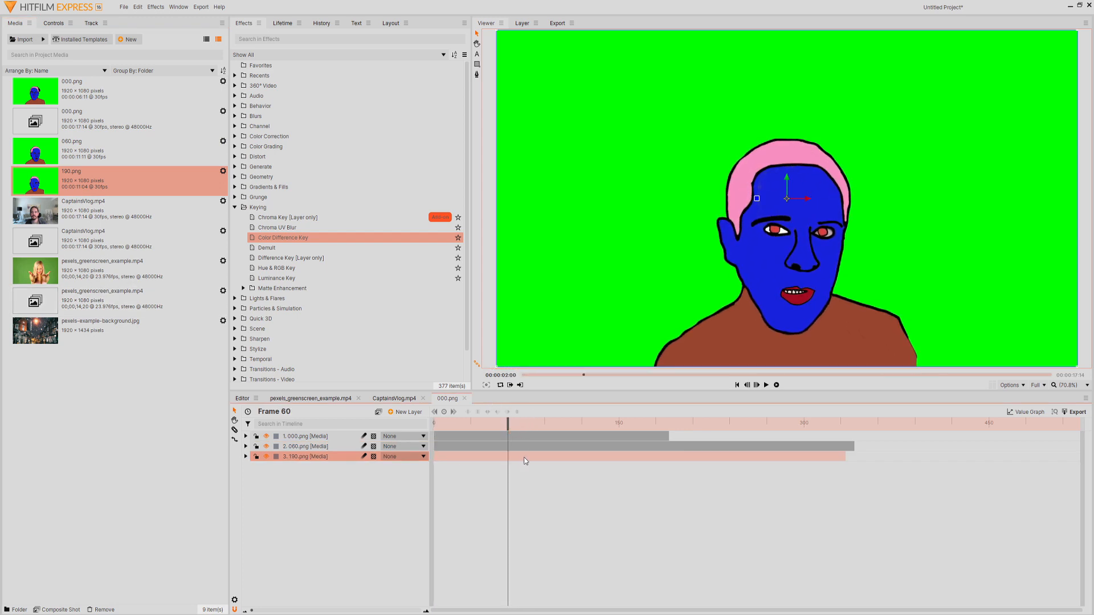
# Step: Reposition the 190.png layer to its keyframe and play back to check the staggered timing
pyautogui.click(309, 447)
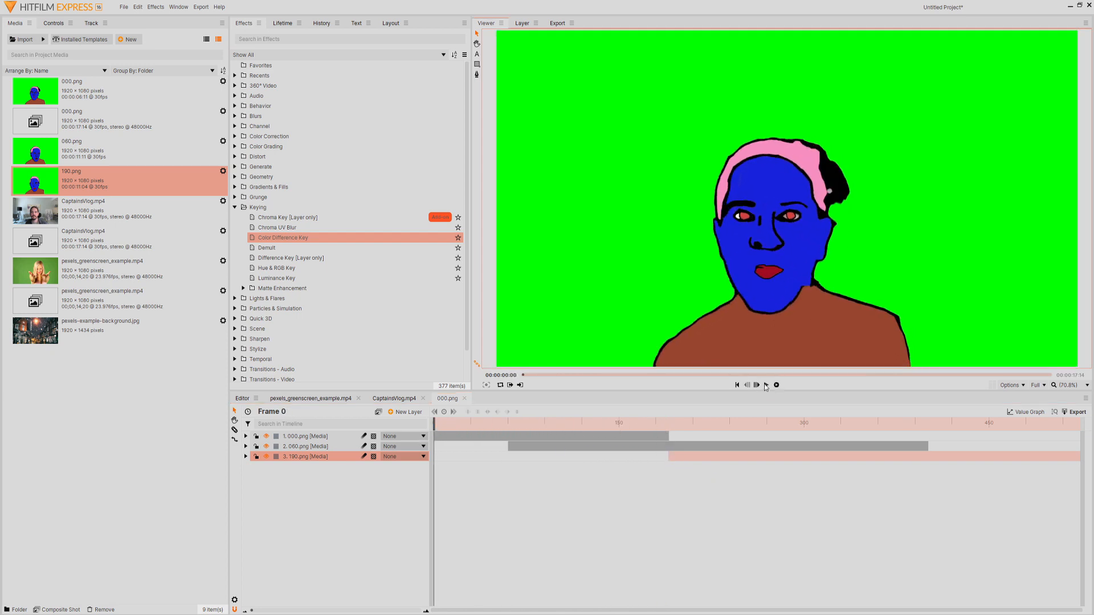
pyautogui.click(757, 384)
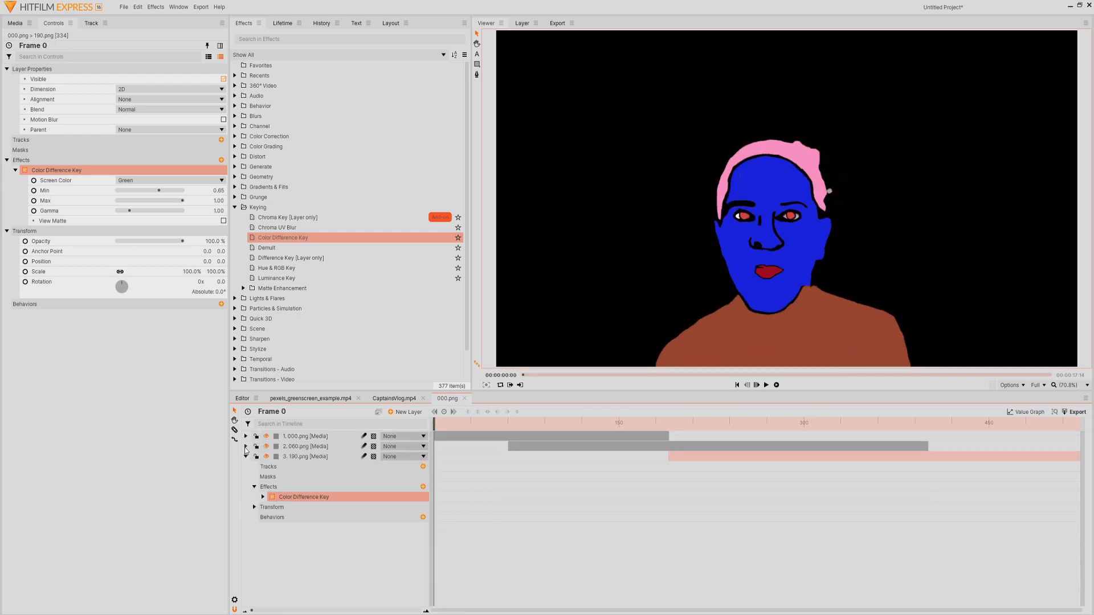
# Step: Show transparency as a checkerboard background and check the green key at frame 101
pyautogui.click(1010, 384)
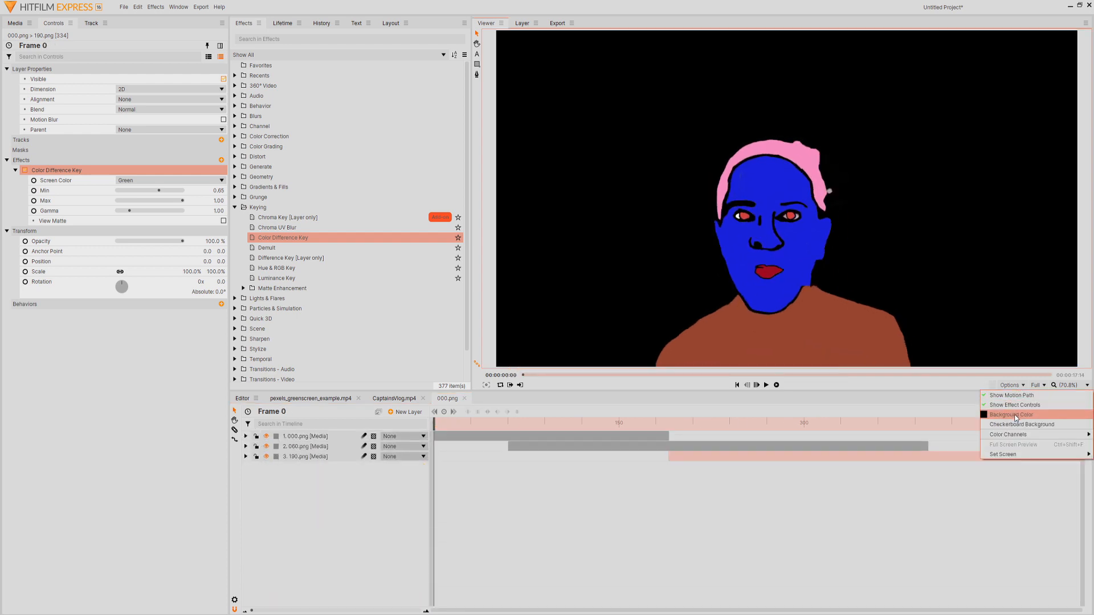
pyautogui.click(1022, 424)
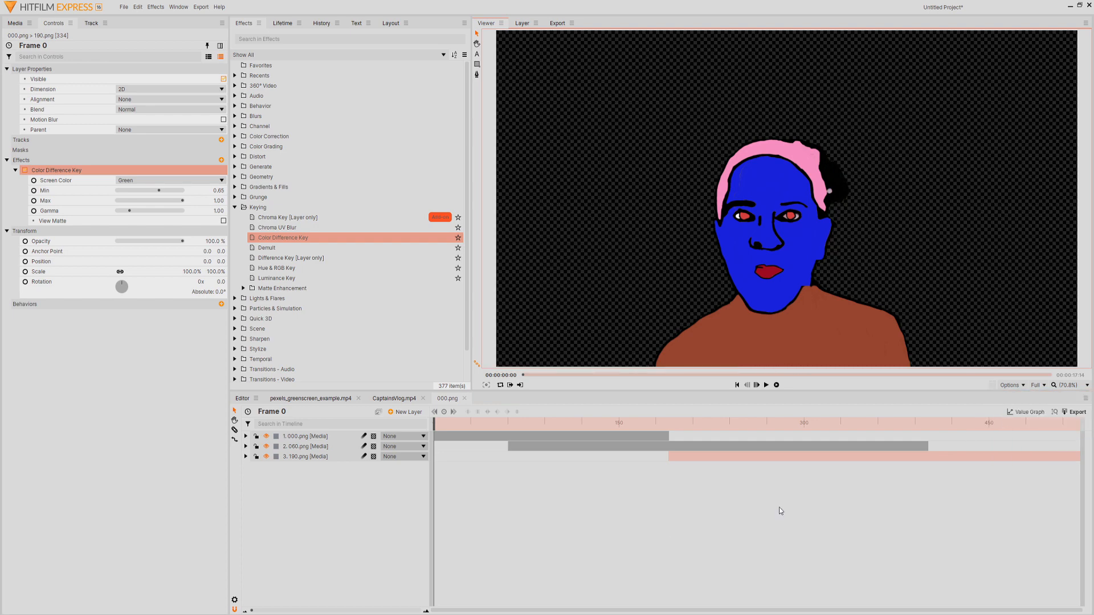
pyautogui.click(558, 423)
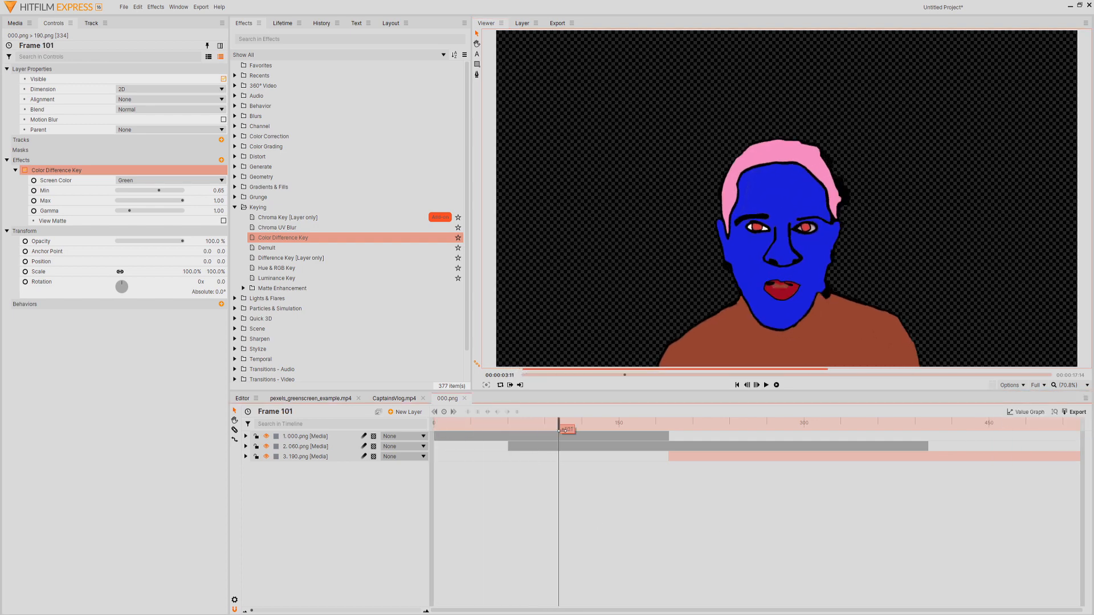